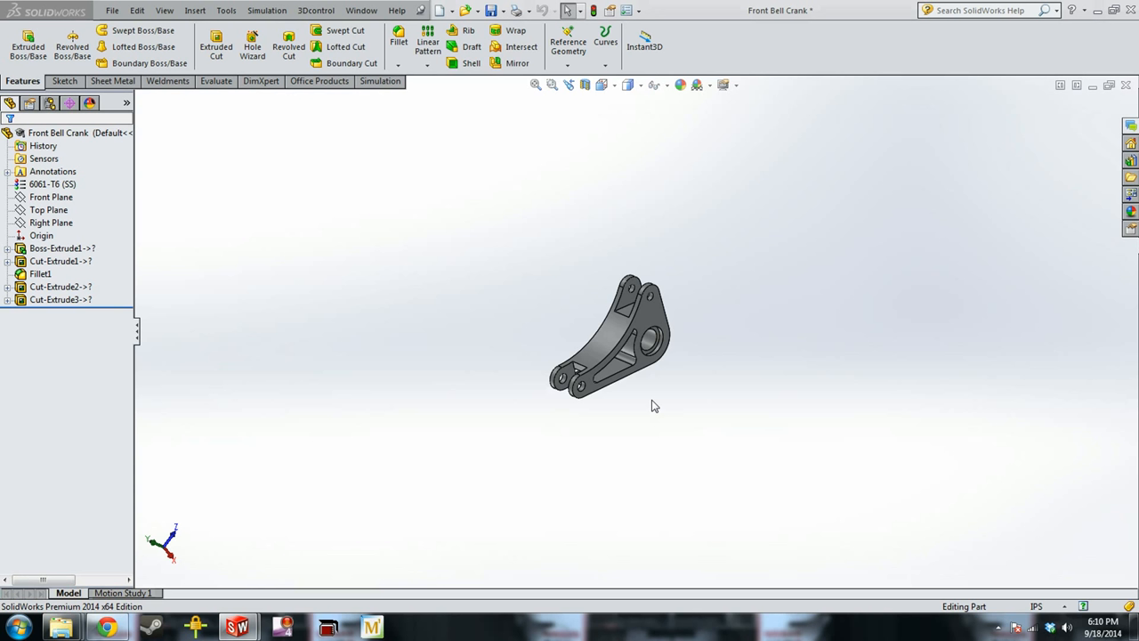
{"action": "mouse_move", "coordinate": [683, 406]}
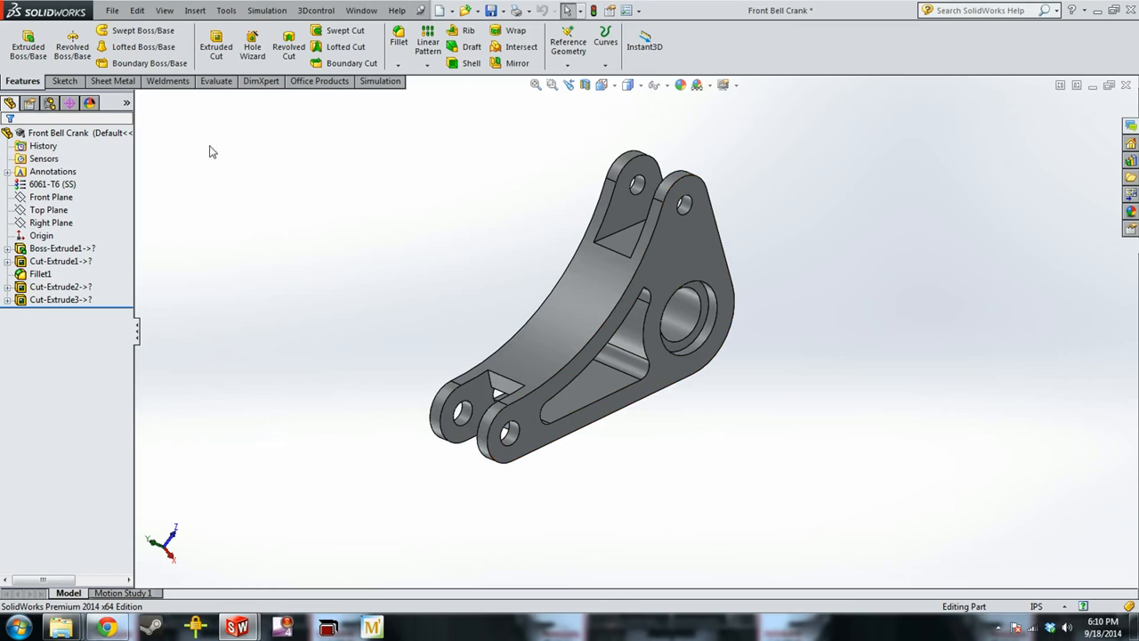
Enable the SolidWorks Simulation add-in and show its simulation tools.
{"action": "left_click", "coordinate": [226, 11]}
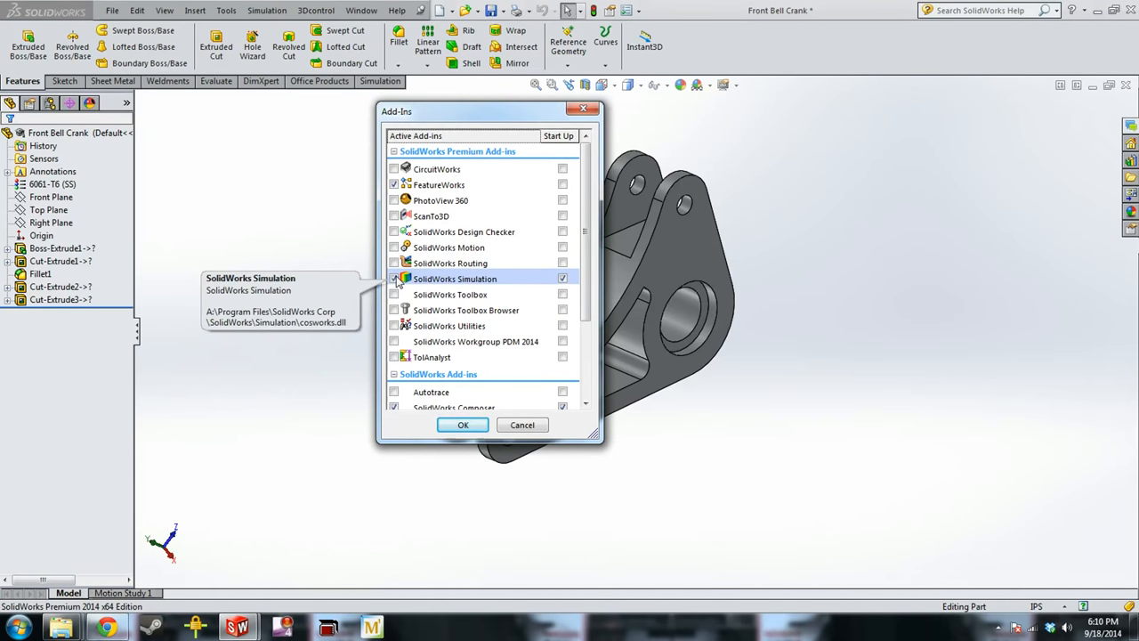
{"action": "left_click", "coordinate": [463, 424]}
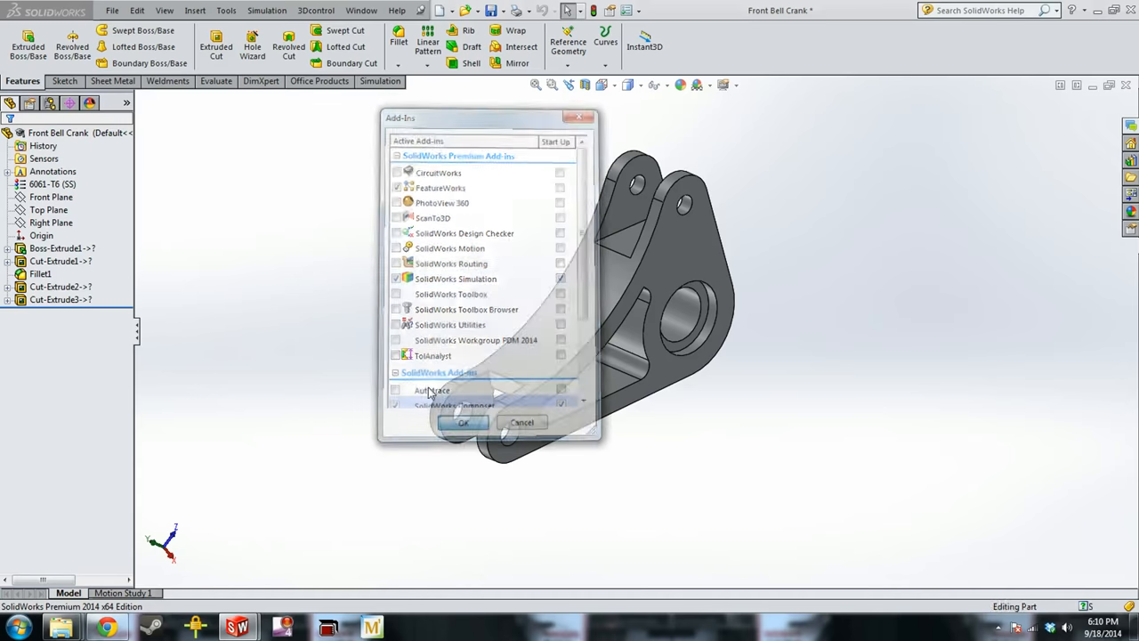
{"action": "left_click", "coordinate": [463, 422]}
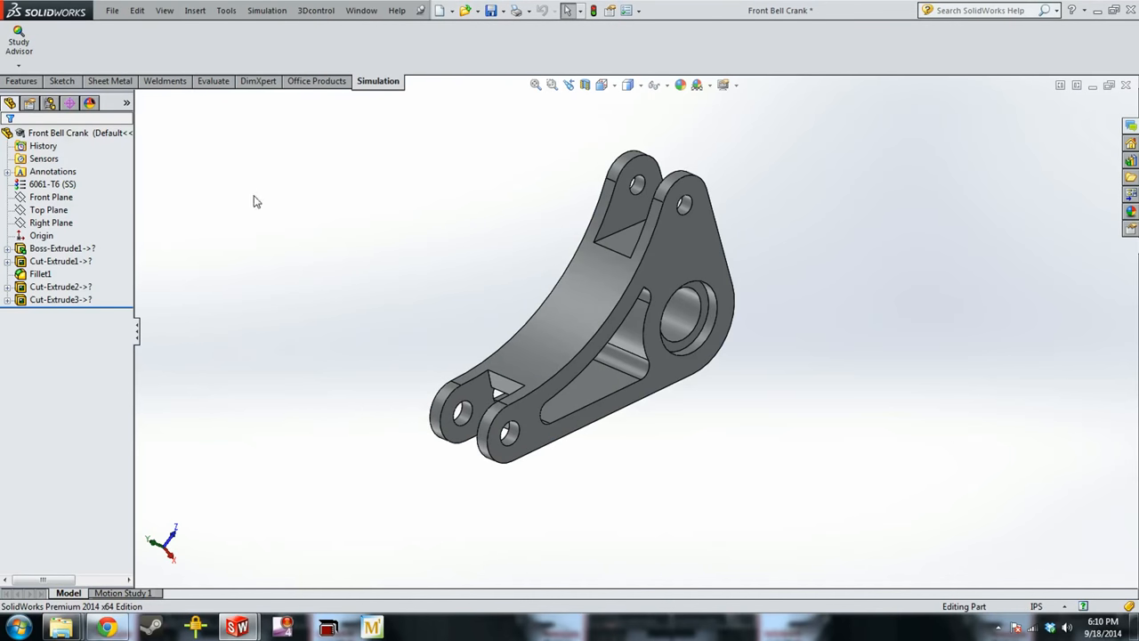
Start a new Static study named Static 1 from the Study Advisor.
{"action": "left_click", "coordinate": [18, 39]}
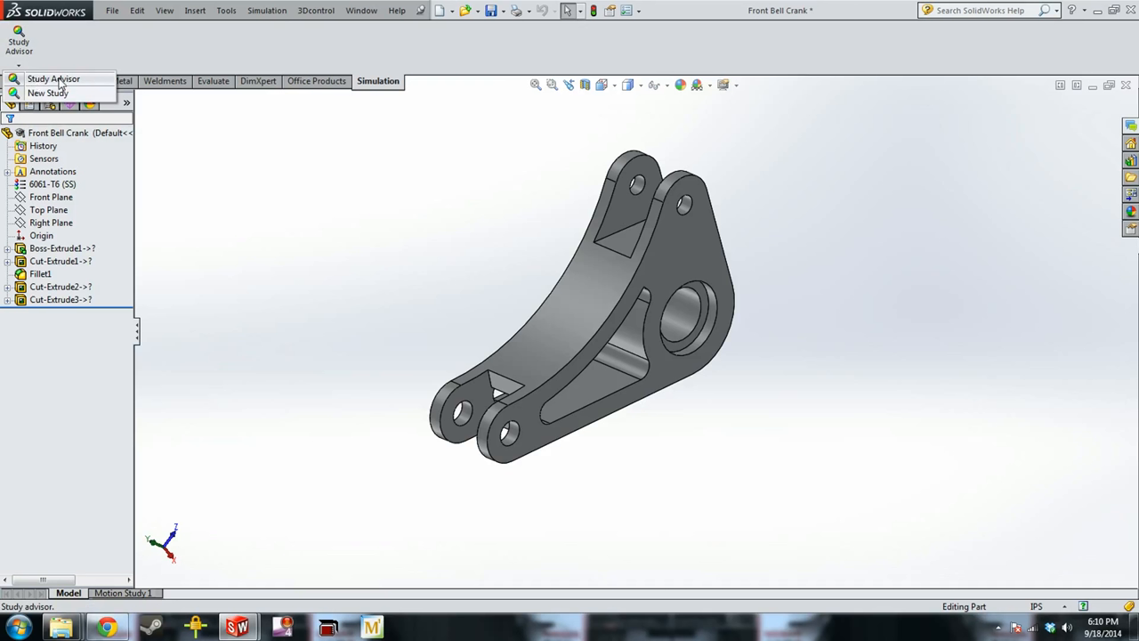
{"action": "mouse_move", "coordinate": [46, 93]}
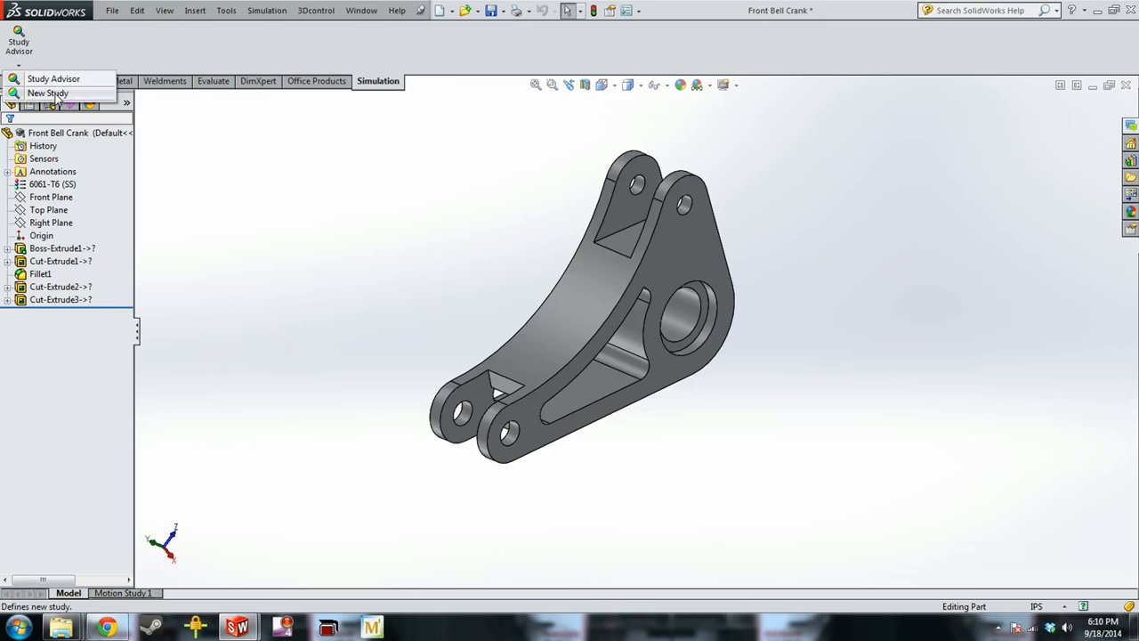
{"action": "left_click", "coordinate": [46, 93]}
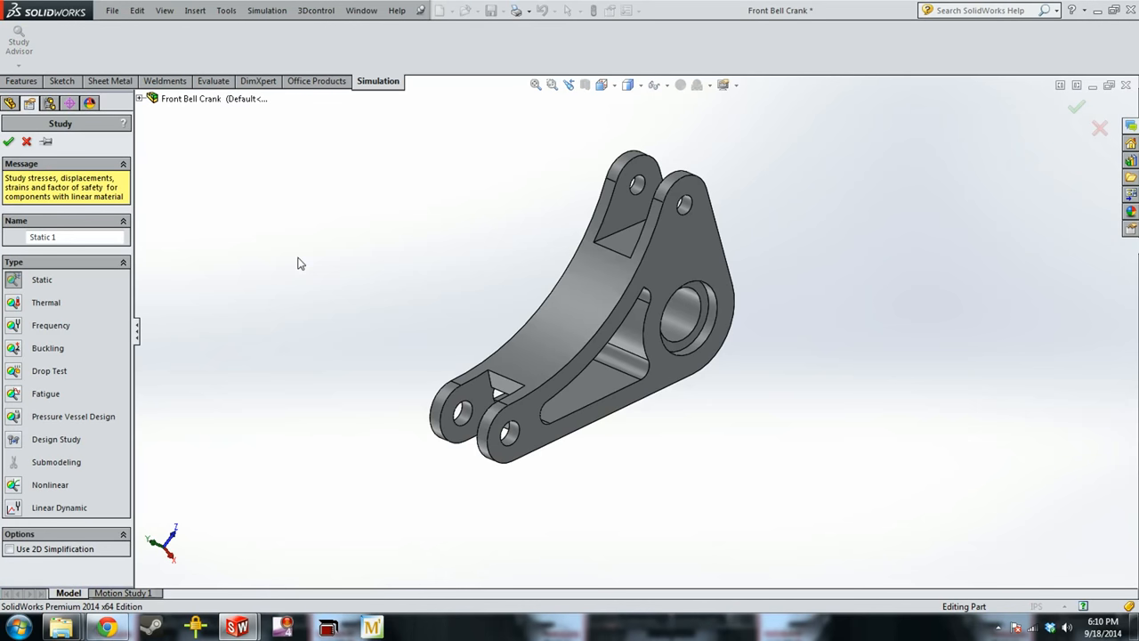
{"action": "mouse_move", "coordinate": [71, 306]}
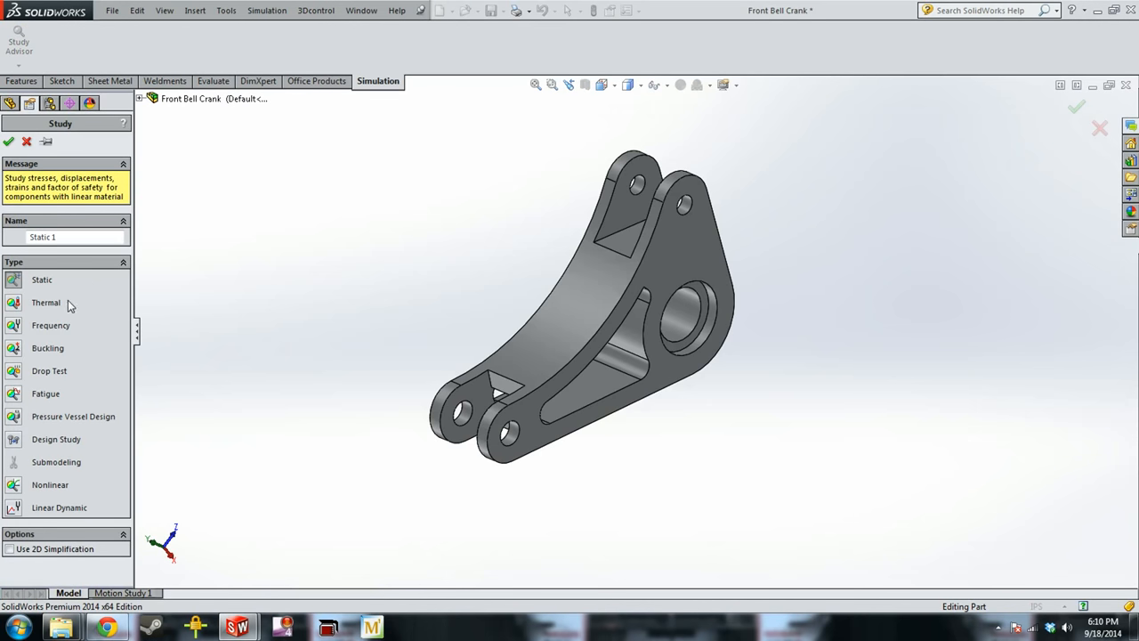
{"action": "mouse_move", "coordinate": [104, 523]}
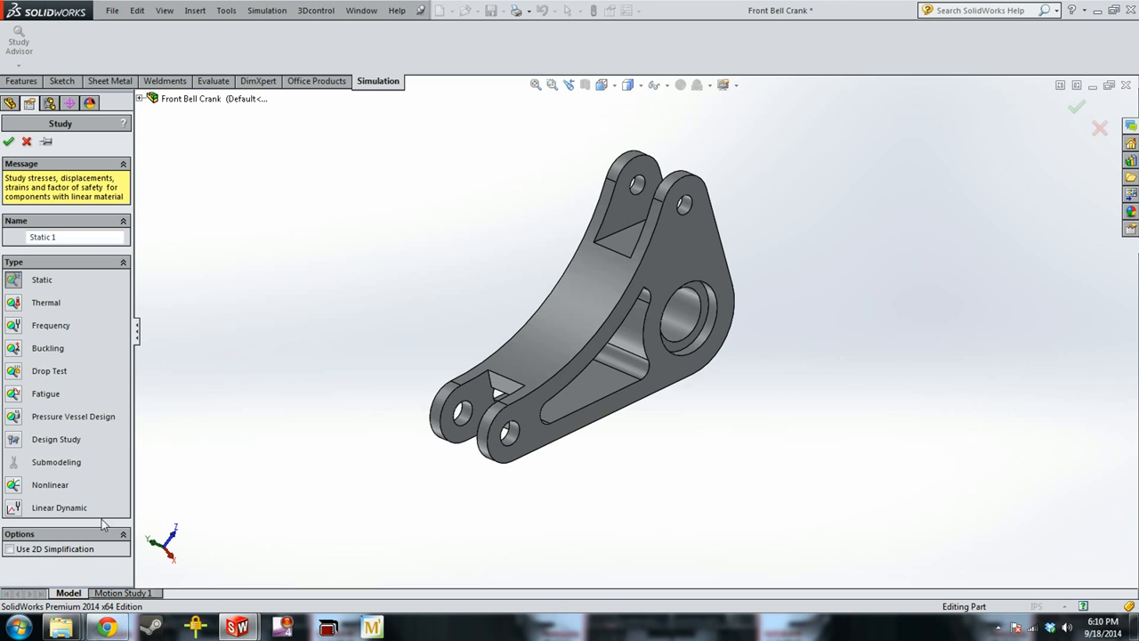
{"action": "mouse_move", "coordinate": [44, 485]}
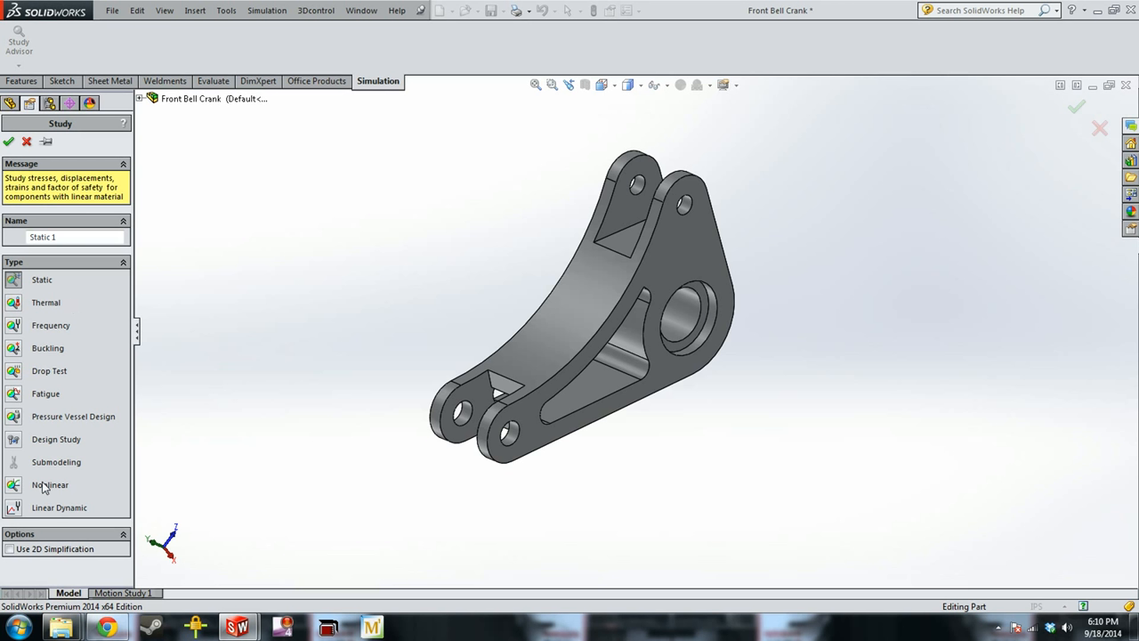
{"action": "mouse_move", "coordinate": [80, 319]}
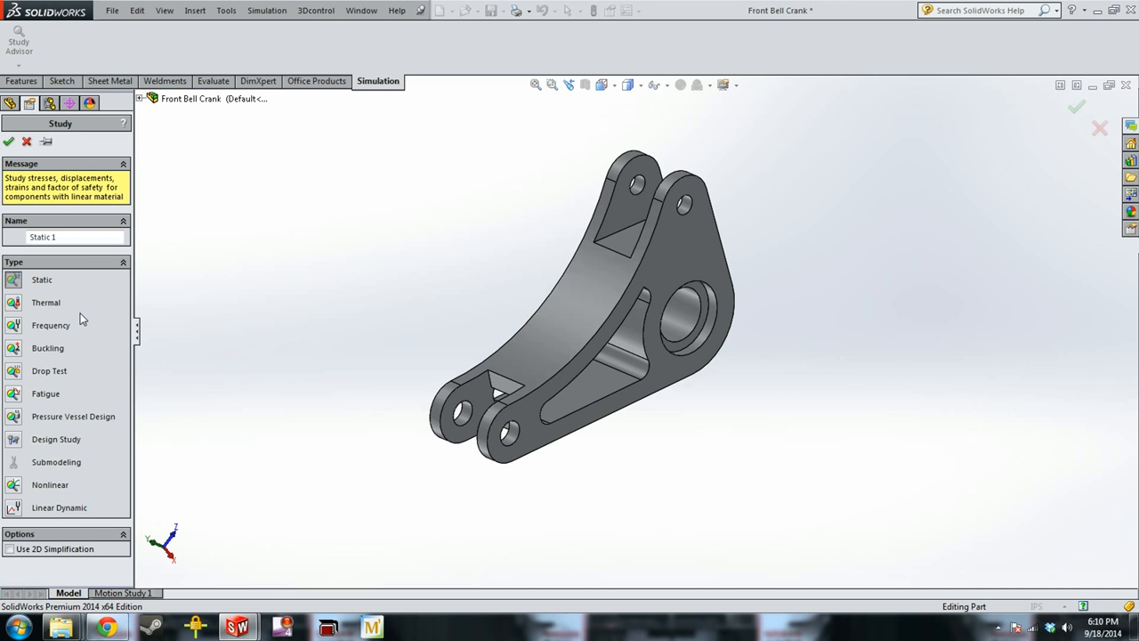
{"action": "mouse_move", "coordinate": [68, 329]}
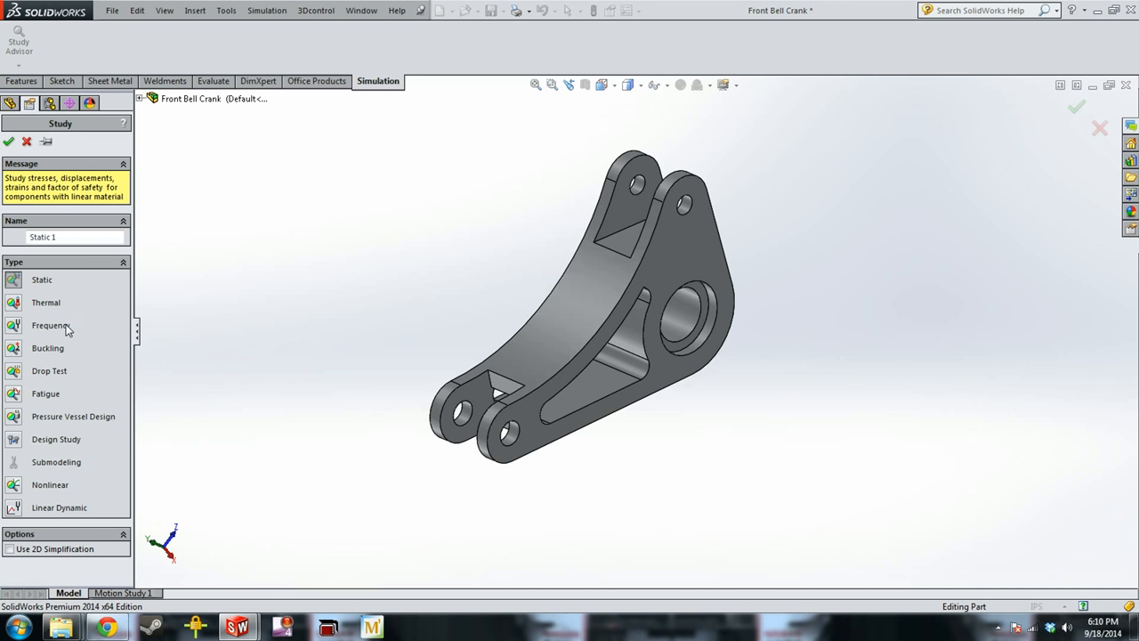
{"action": "mouse_move", "coordinate": [64, 276]}
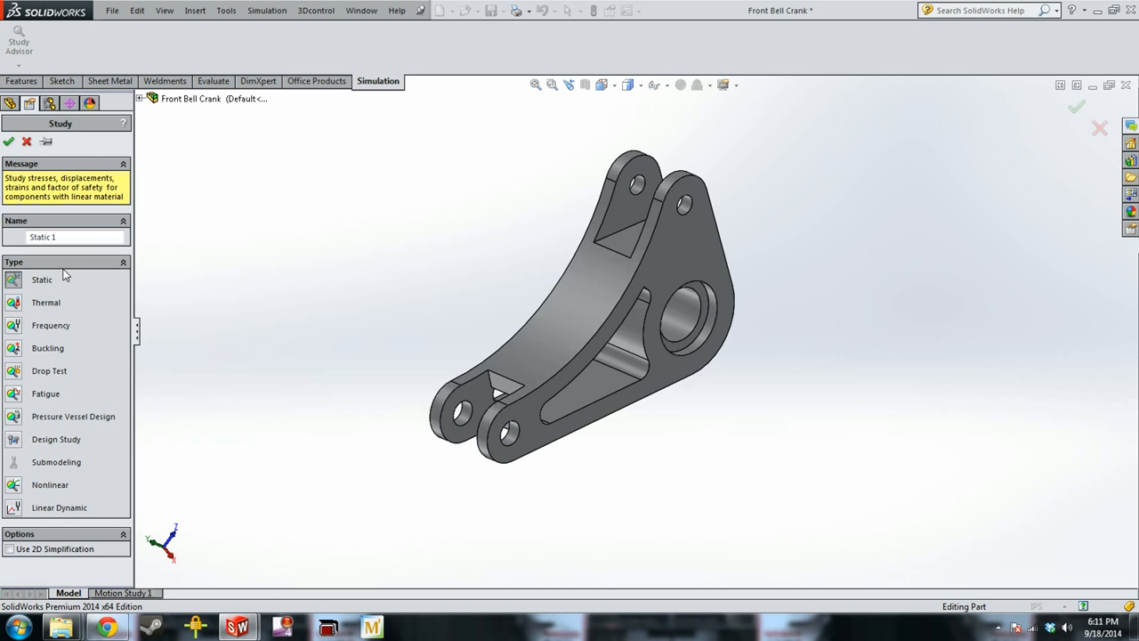
{"action": "mouse_move", "coordinate": [49, 409]}
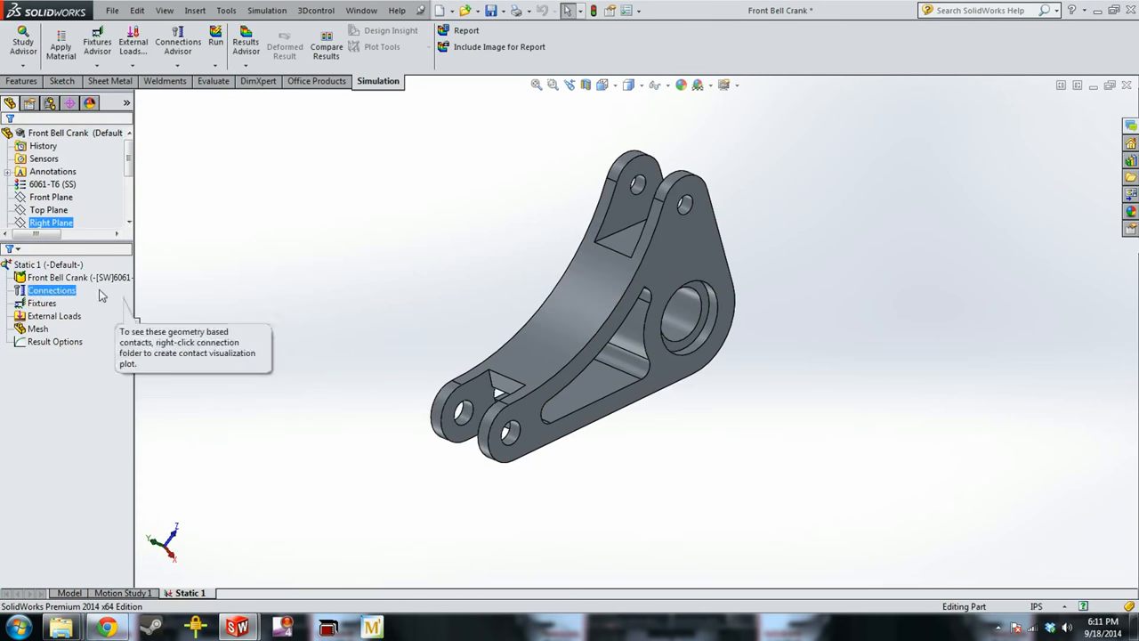
Set Static 1's results folder to FEA Test inside Solidworks Scratch via its properties.
{"action": "right_click", "coordinate": [39, 264]}
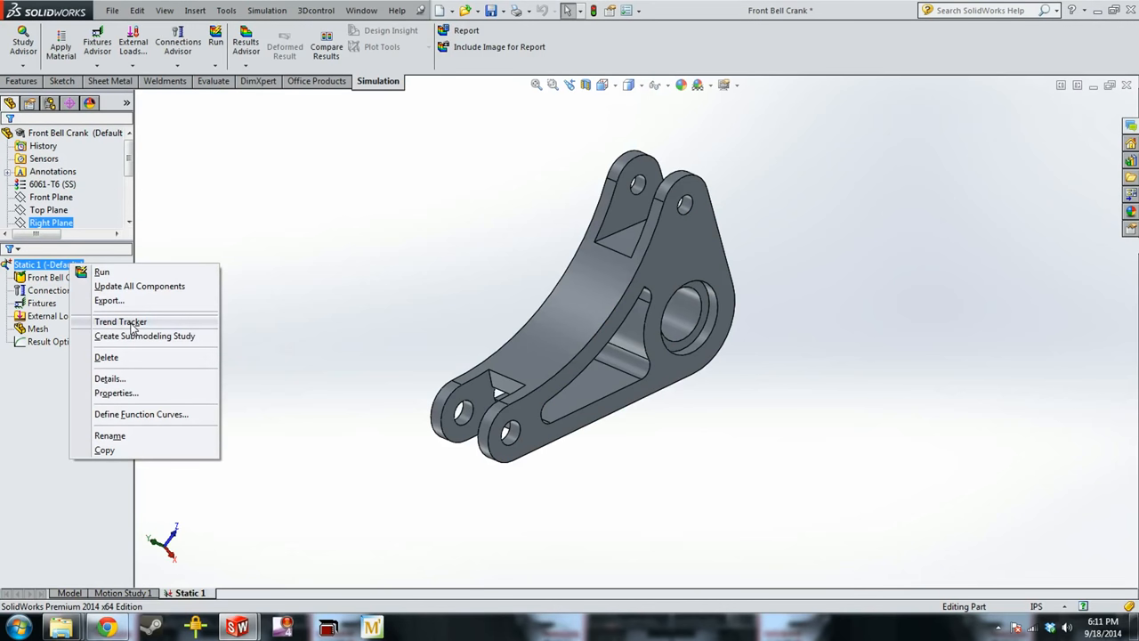
{"action": "mouse_move", "coordinate": [123, 399]}
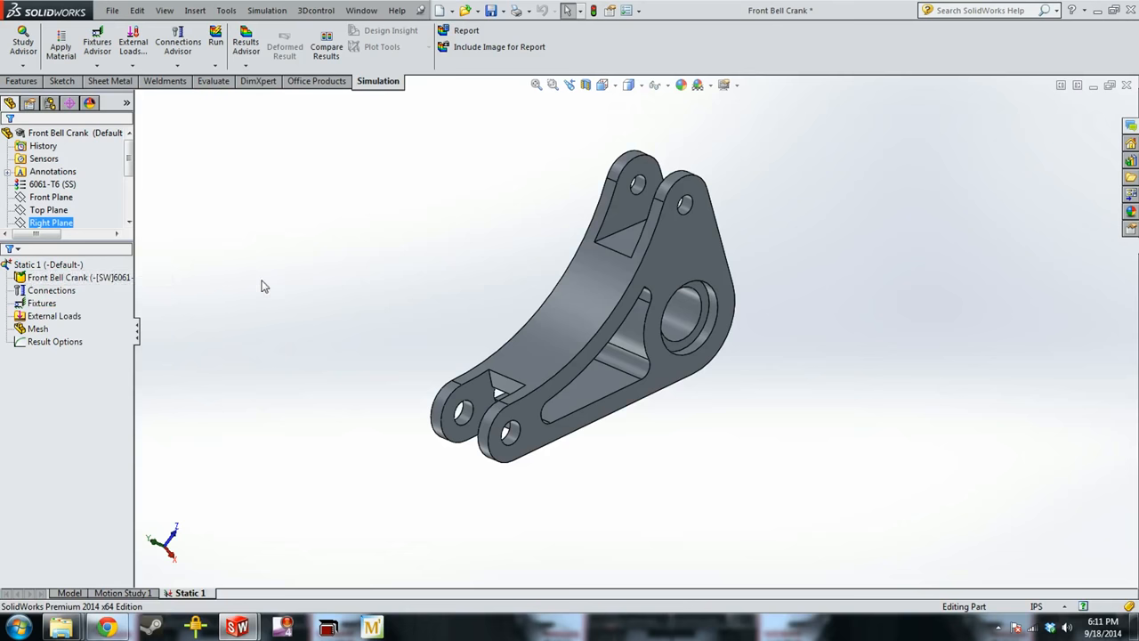
{"action": "right_click", "coordinate": [45, 263]}
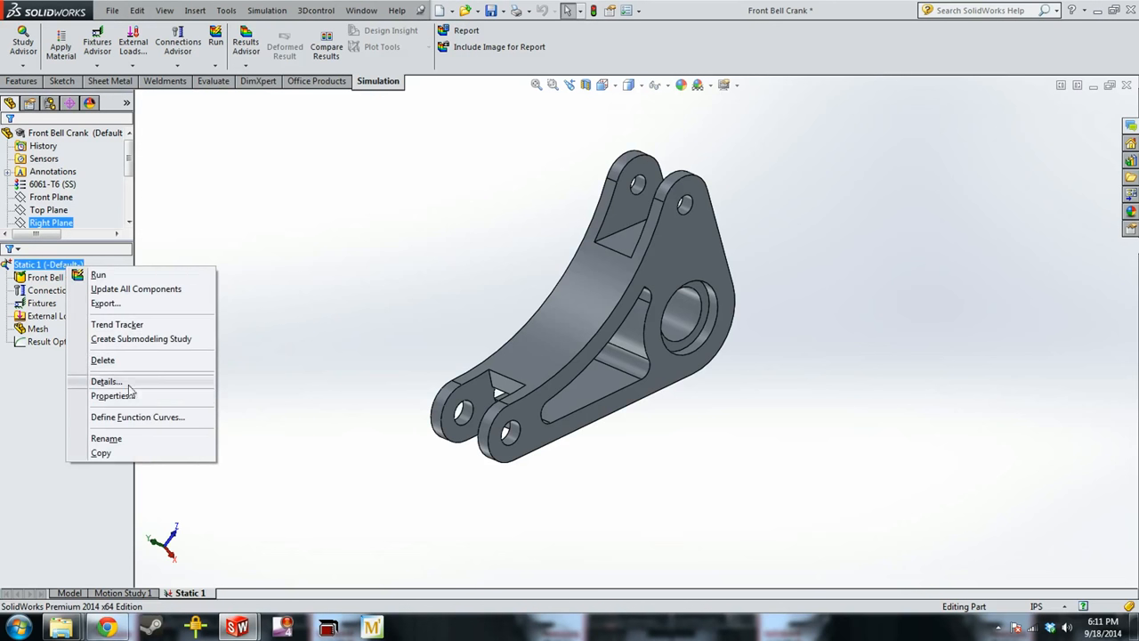
{"action": "mouse_move", "coordinate": [98, 374]}
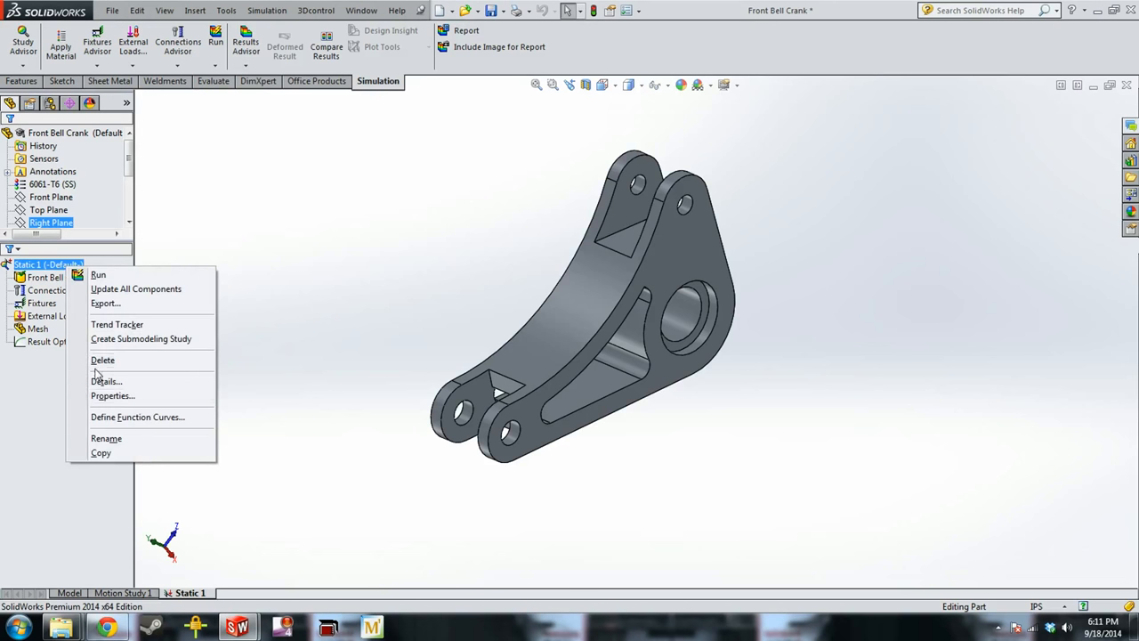
{"action": "left_click", "coordinate": [114, 395]}
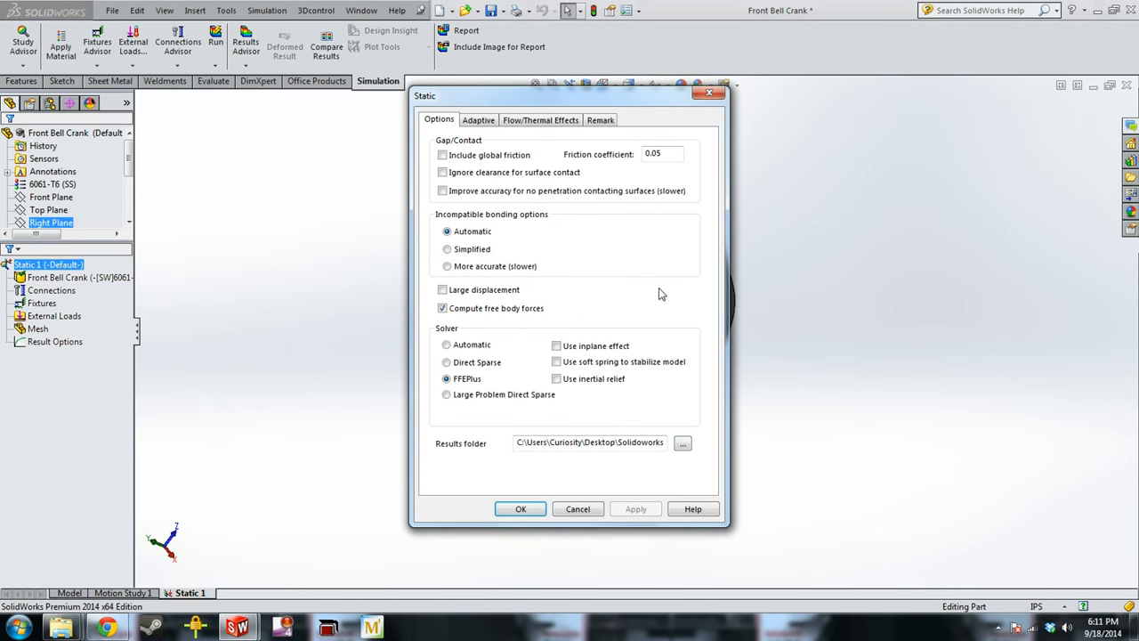
{"action": "mouse_move", "coordinate": [680, 448]}
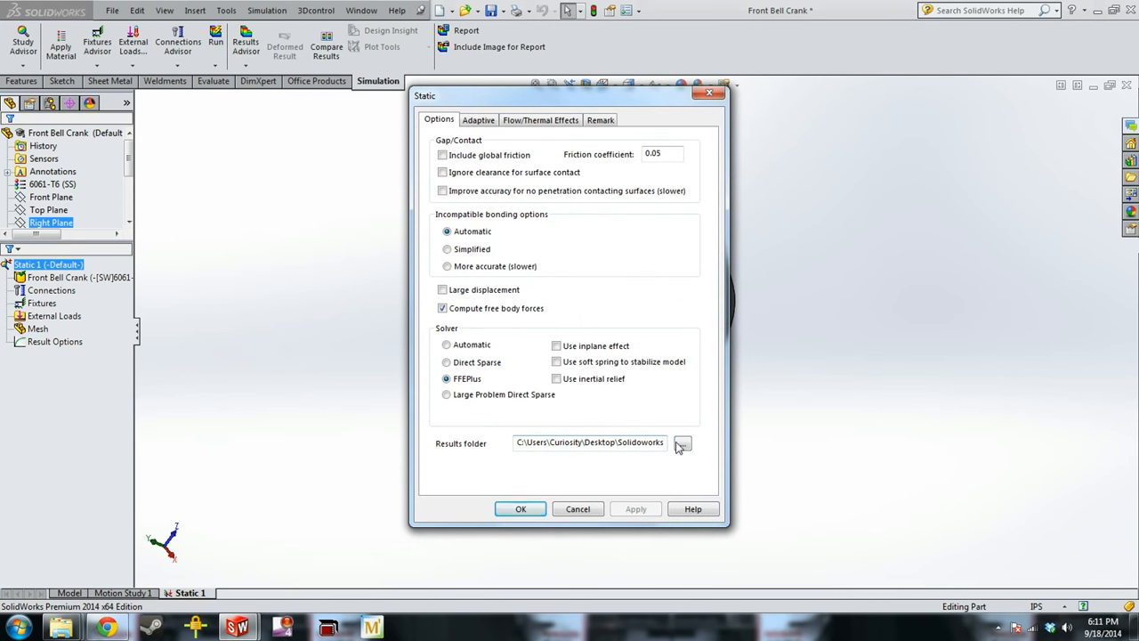
{"action": "left_click", "coordinate": [684, 441]}
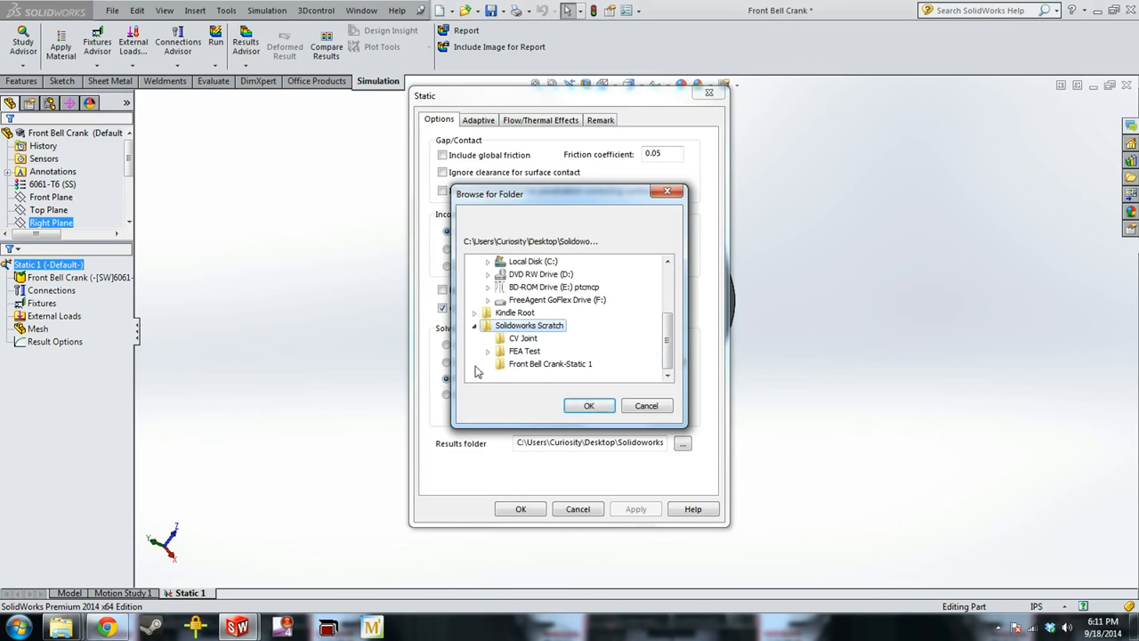
{"action": "left_click", "coordinate": [523, 350]}
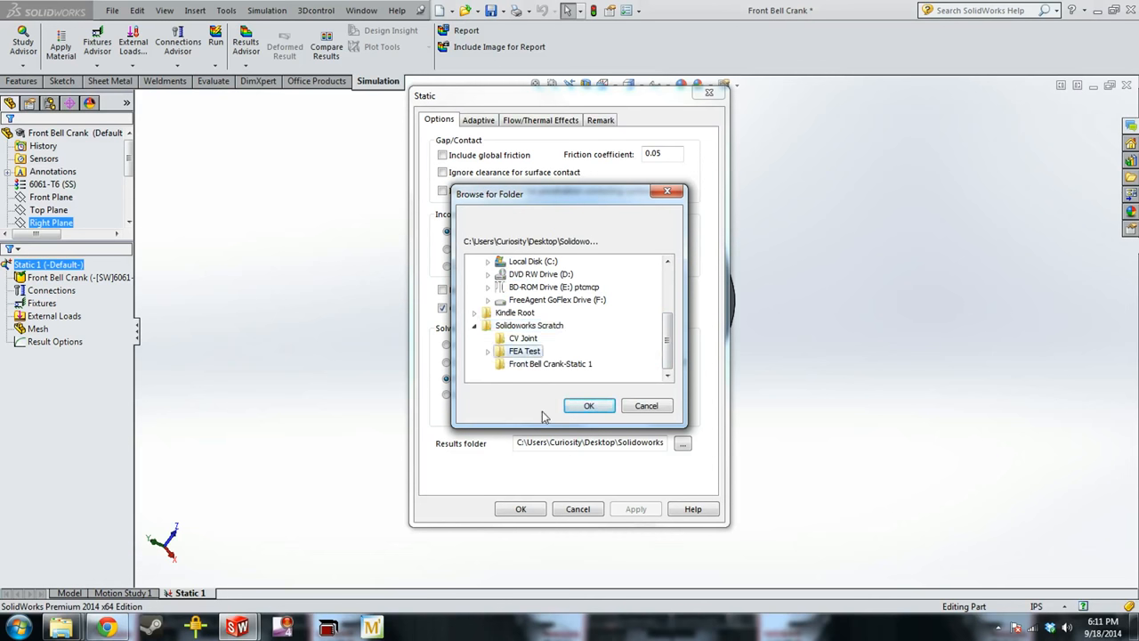
{"action": "left_click", "coordinate": [587, 405]}
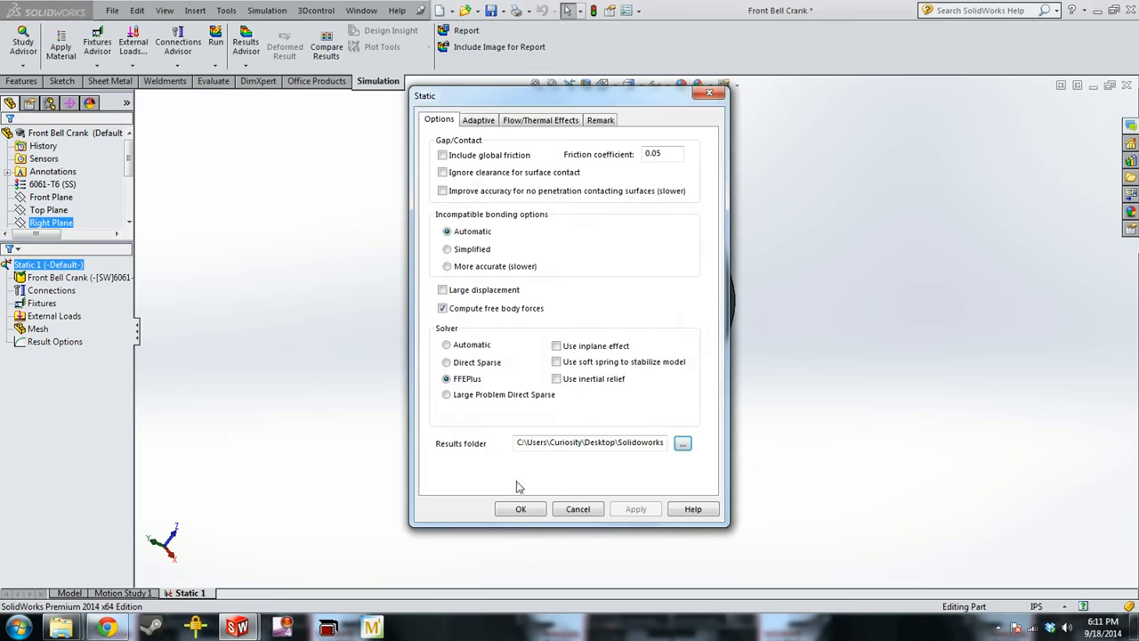
{"action": "left_click", "coordinate": [519, 509]}
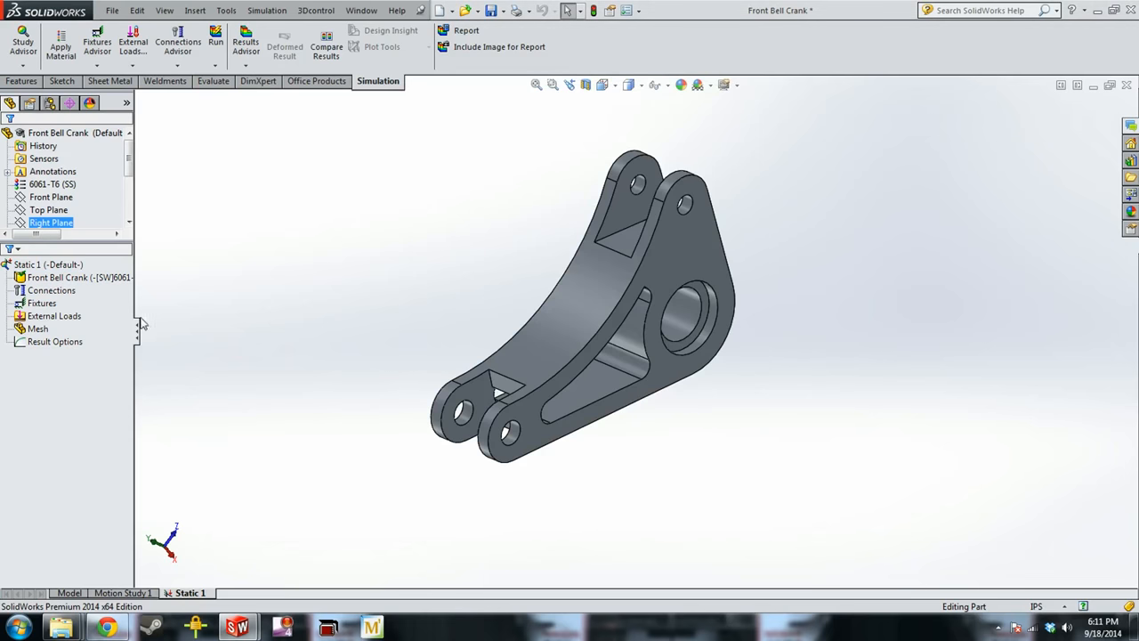
{"action": "left_click", "coordinate": [39, 327]}
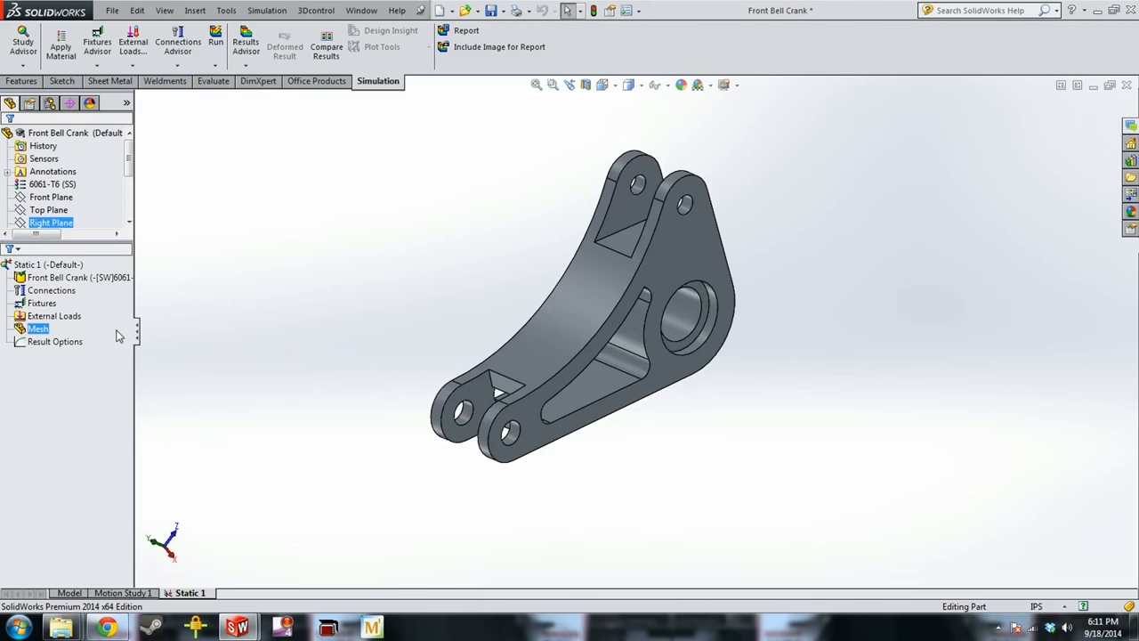
{"action": "left_click", "coordinate": [42, 302]}
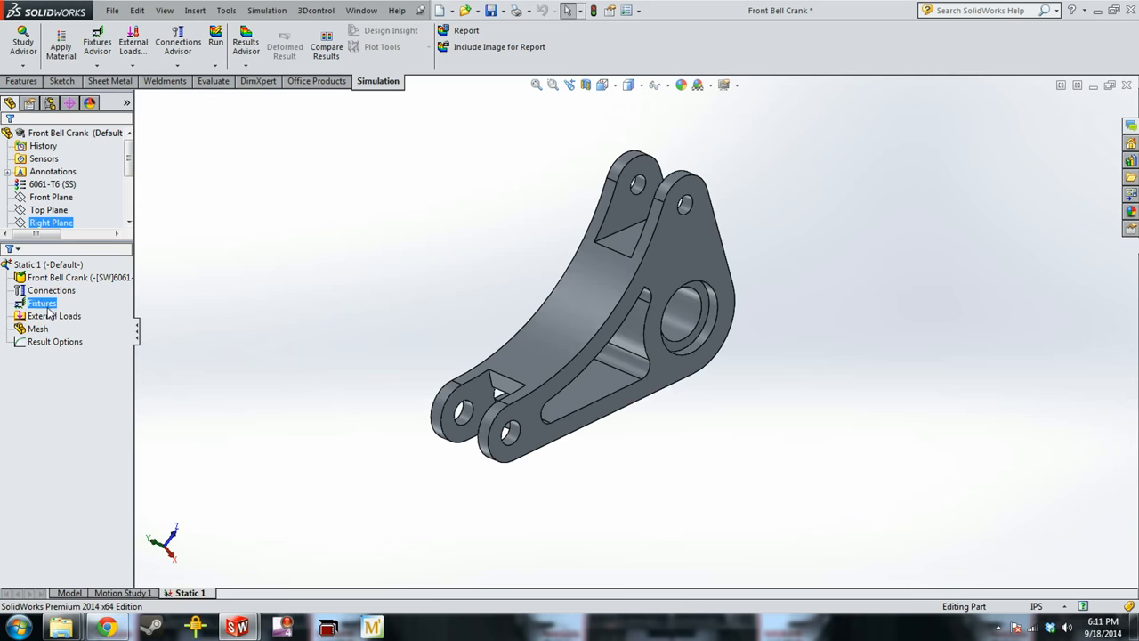
{"action": "left_click", "coordinate": [54, 317]}
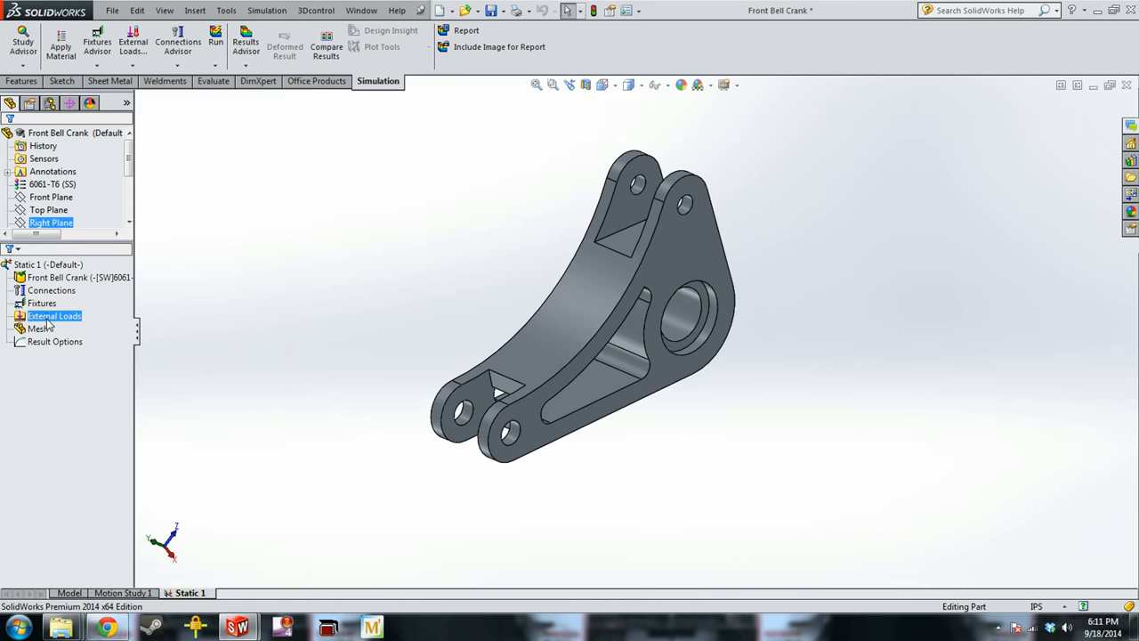
{"action": "left_click", "coordinate": [38, 328]}
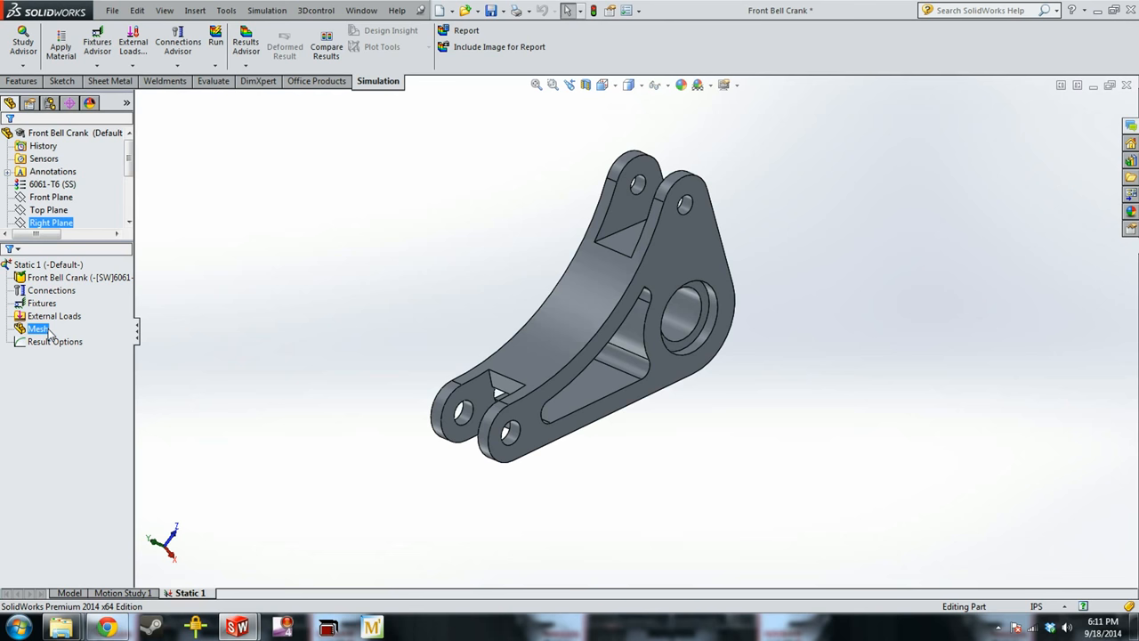
{"action": "left_click", "coordinate": [43, 303]}
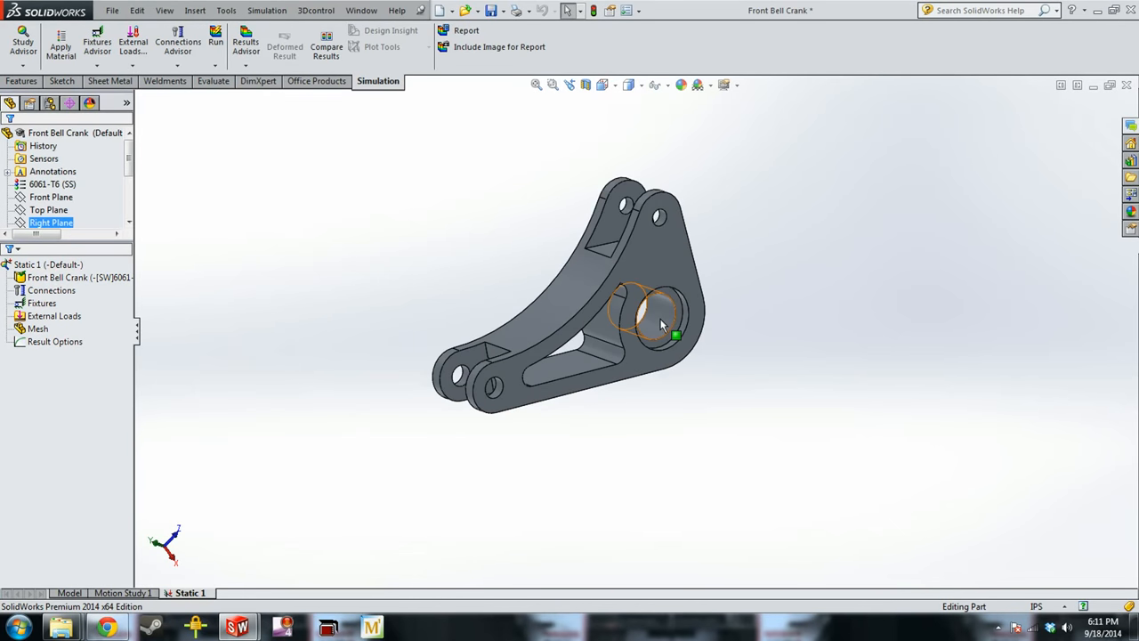
{"action": "left_click", "coordinate": [655, 317]}
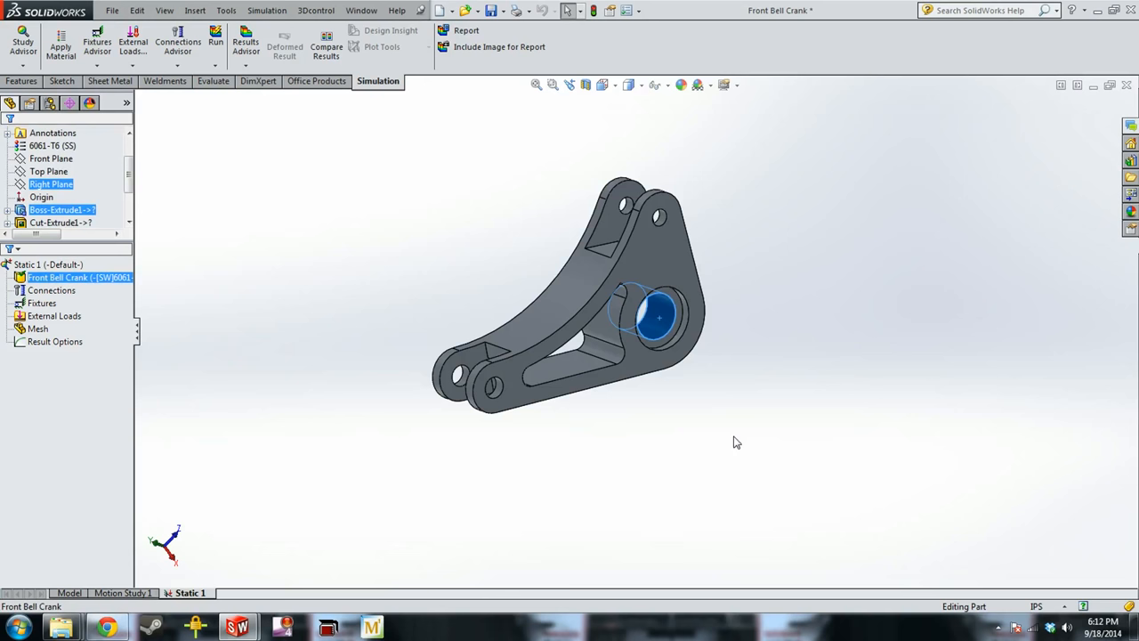
{"action": "mouse_move", "coordinate": [709, 219]}
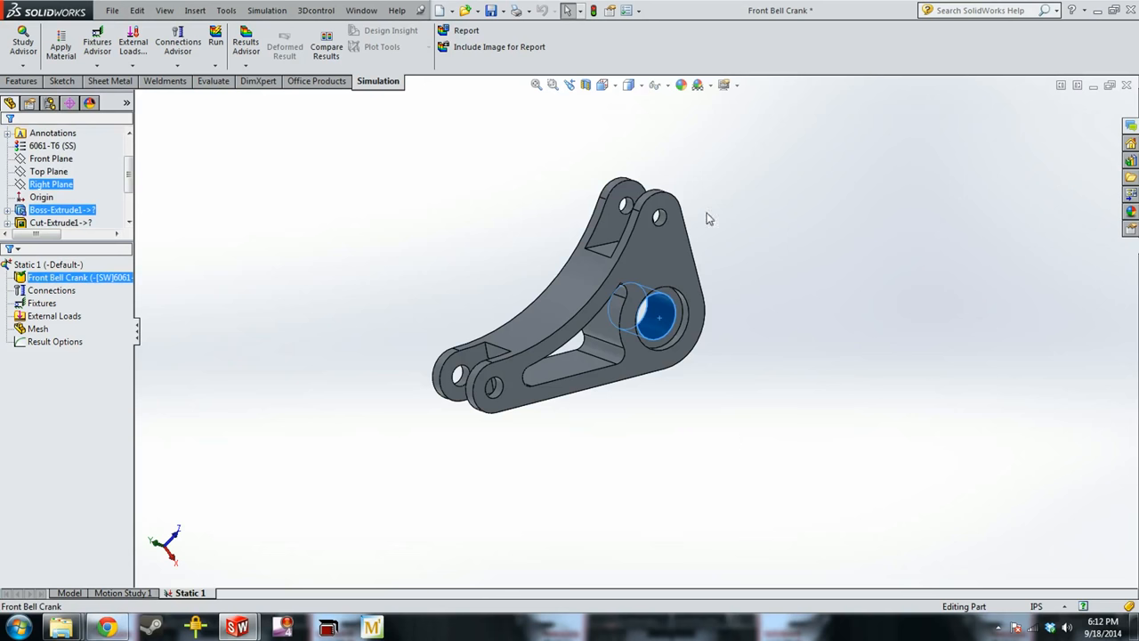
{"action": "mouse_move", "coordinate": [686, 194]}
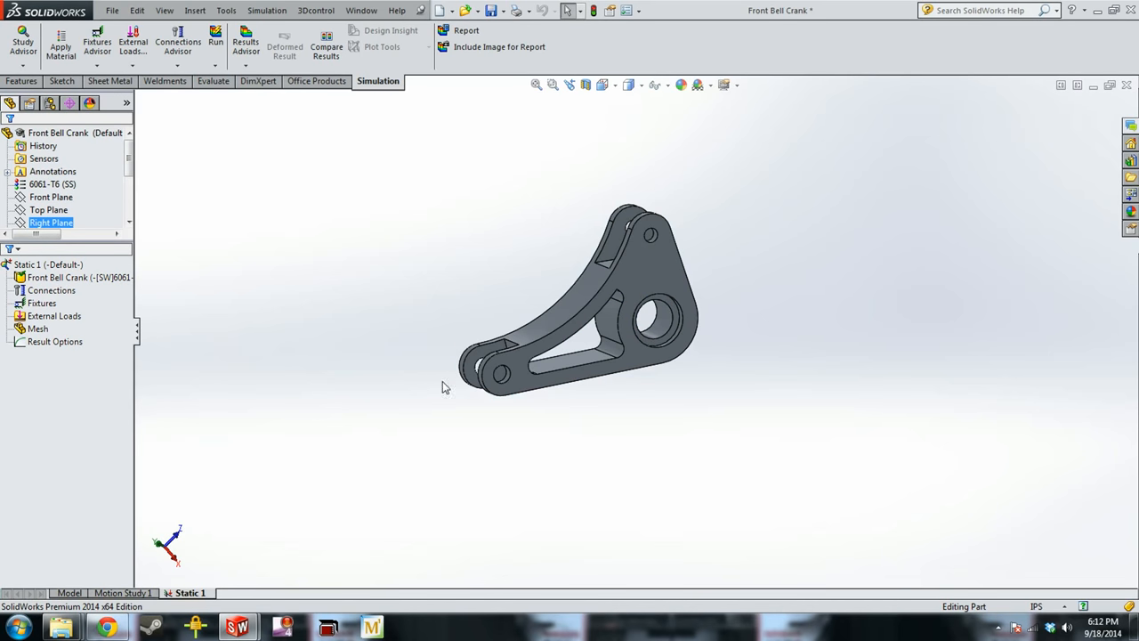
{"action": "mouse_move", "coordinate": [434, 393]}
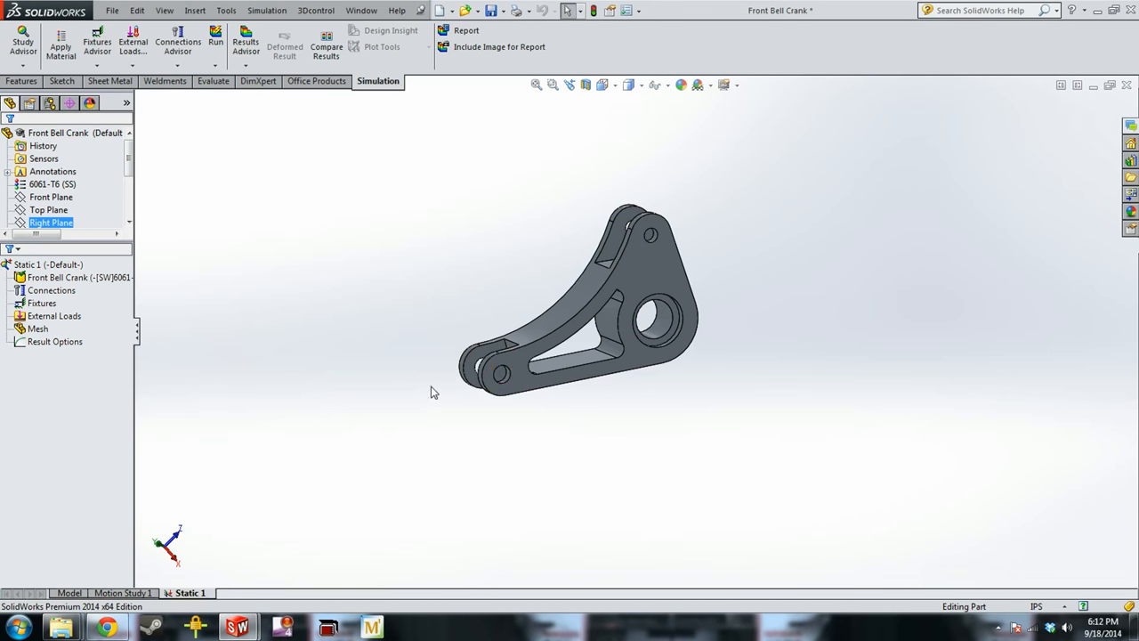
{"action": "left_click", "coordinate": [652, 235]}
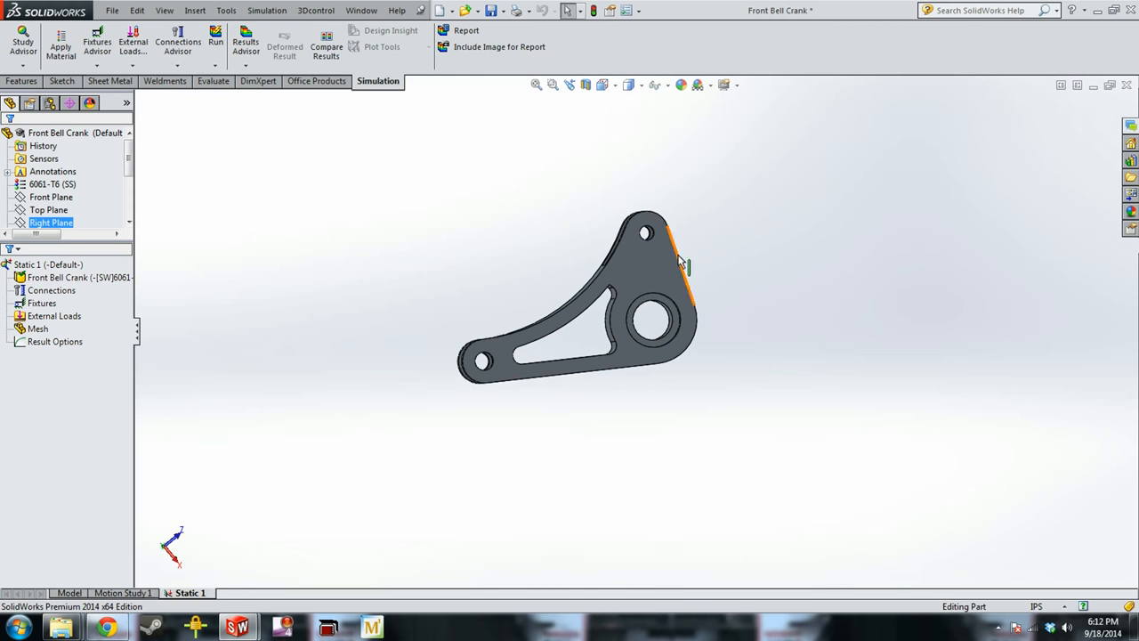
{"action": "left_click", "coordinate": [42, 302]}
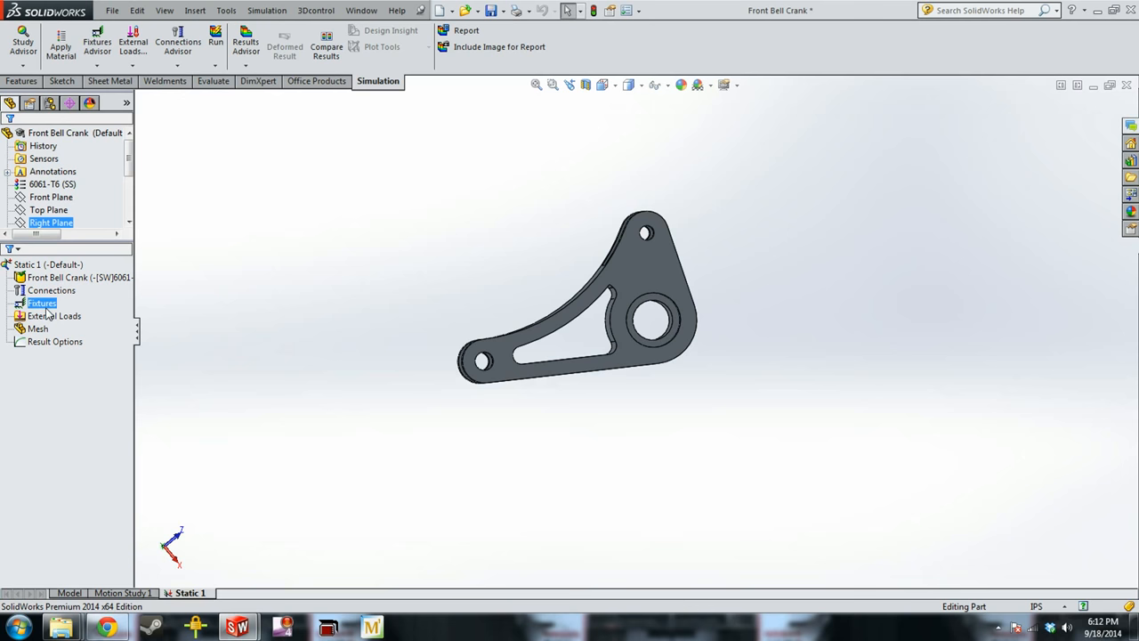
{"action": "left_click", "coordinate": [53, 317]}
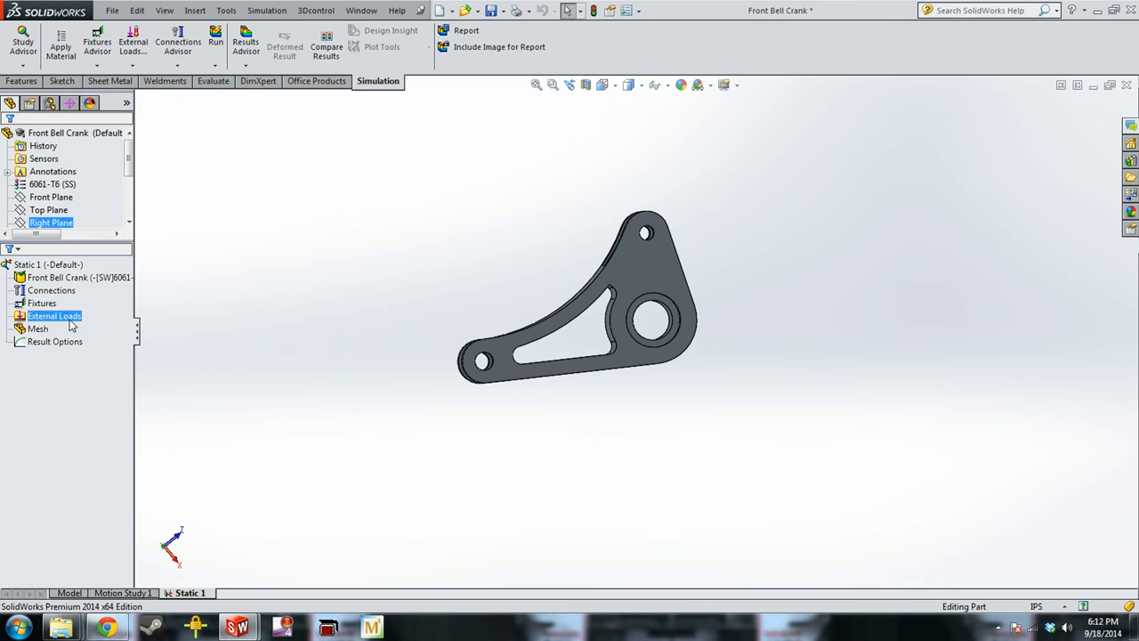
Add a Fixed Hinge restraint on the crank's main bore face.
{"action": "right_click", "coordinate": [41, 303]}
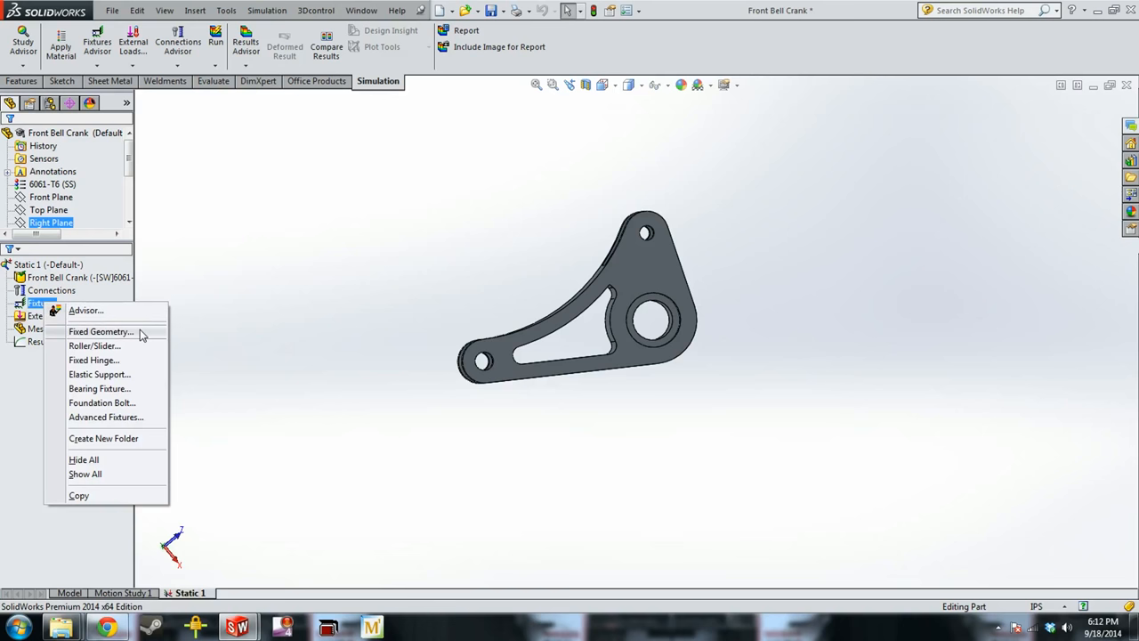
{"action": "mouse_move", "coordinate": [93, 359]}
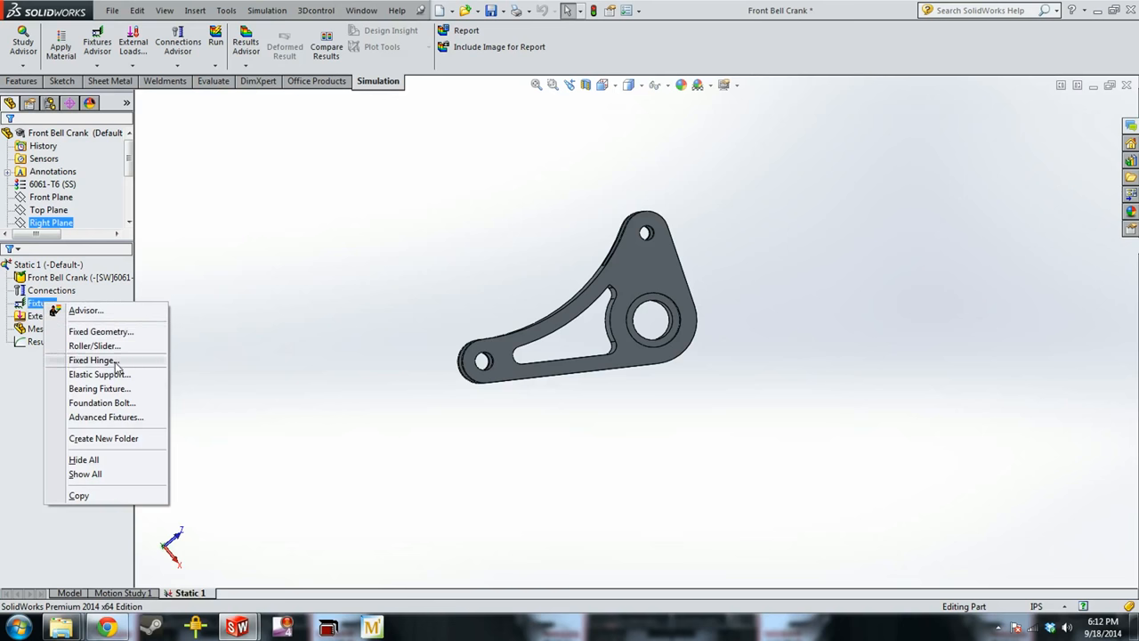
{"action": "left_click", "coordinate": [93, 360]}
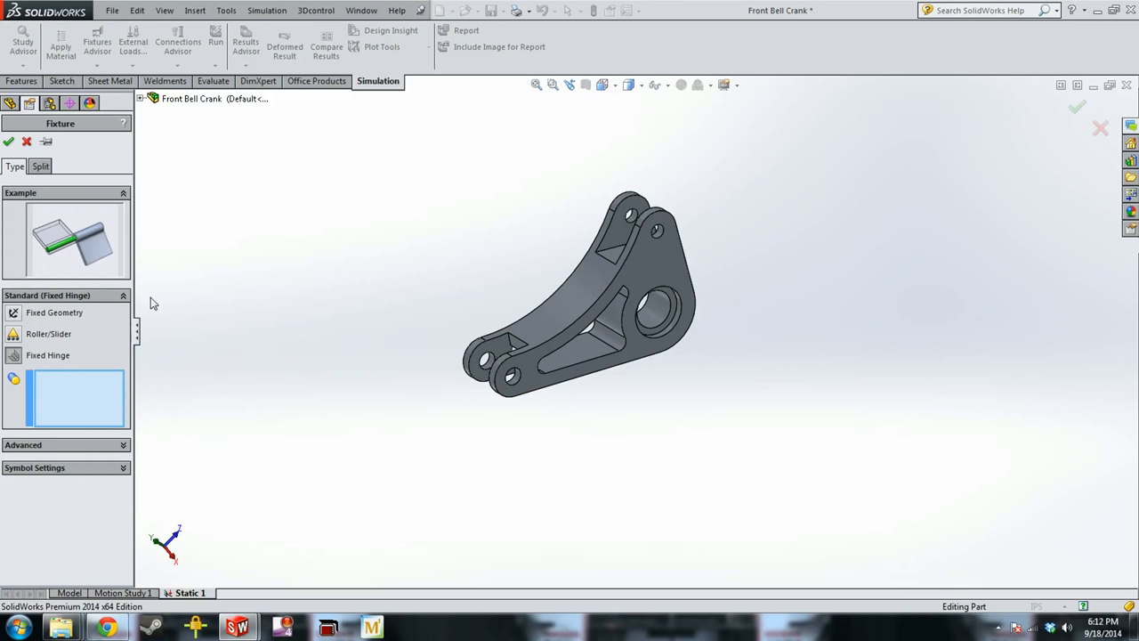
{"action": "mouse_move", "coordinate": [80, 249]}
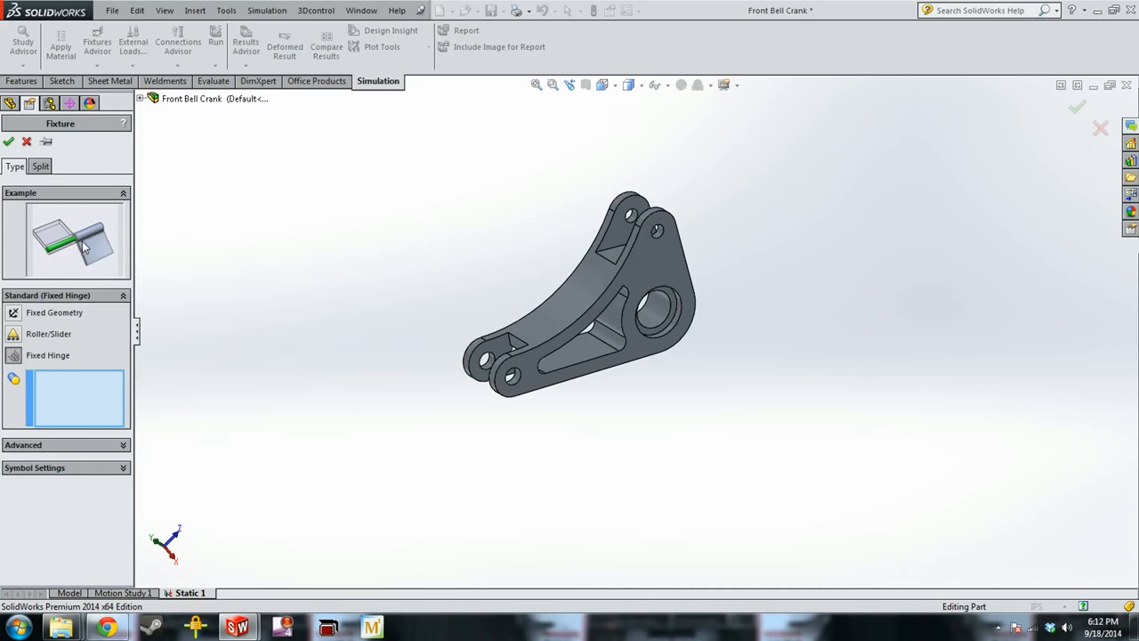
{"action": "left_click", "coordinate": [649, 306]}
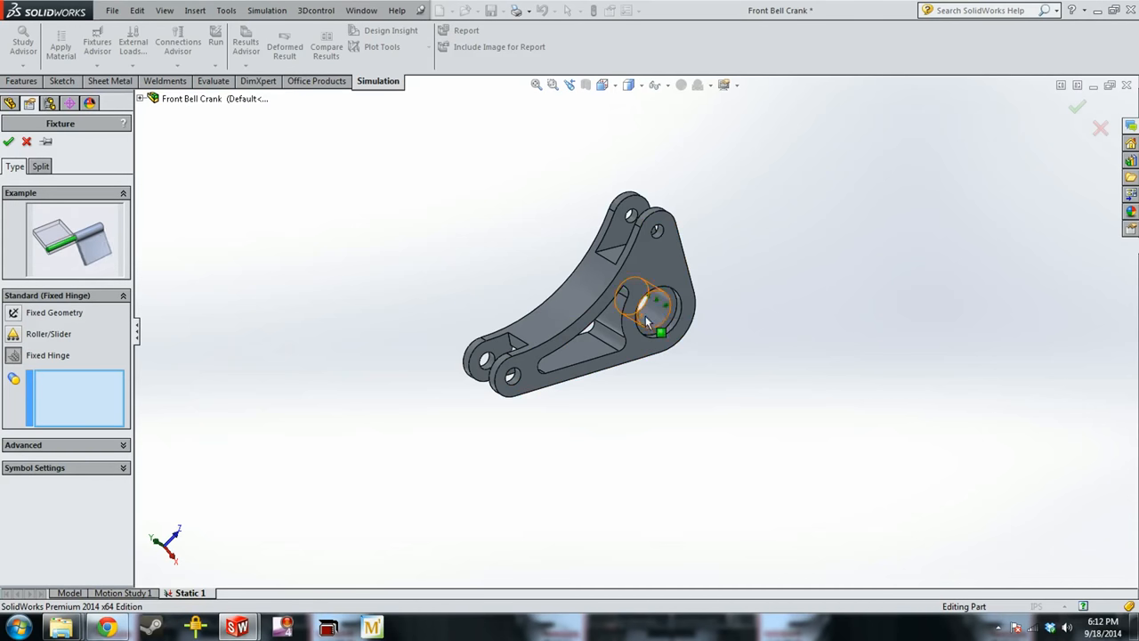
{"action": "left_click", "coordinate": [655, 312]}
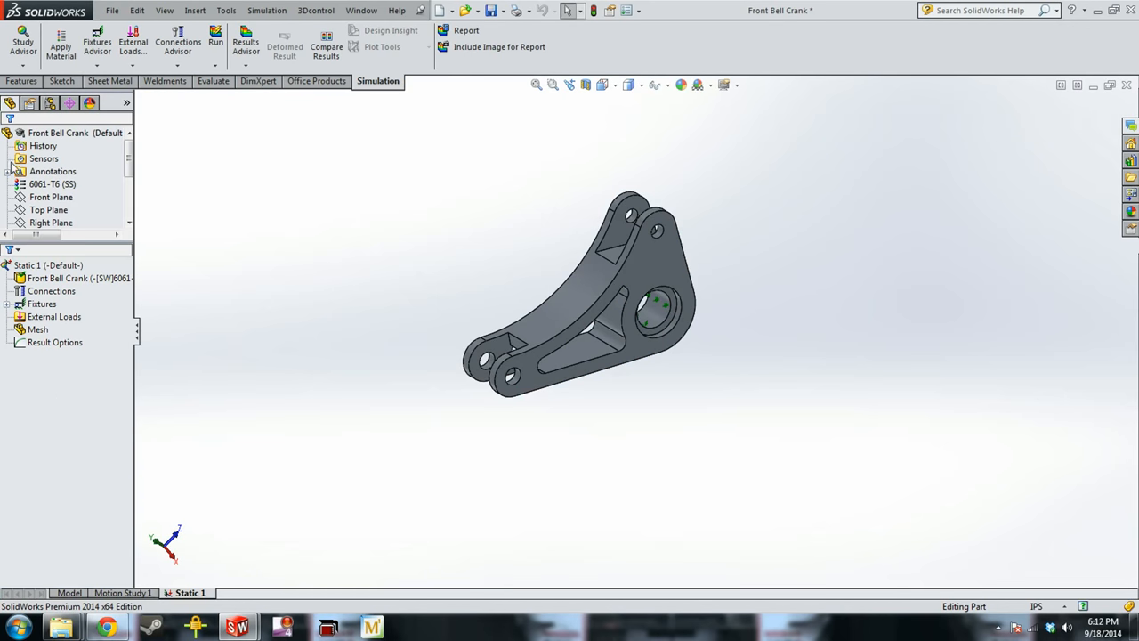
Add a Roller/Slider restraint from the Fixtures menu.
{"action": "right_click", "coordinate": [43, 303]}
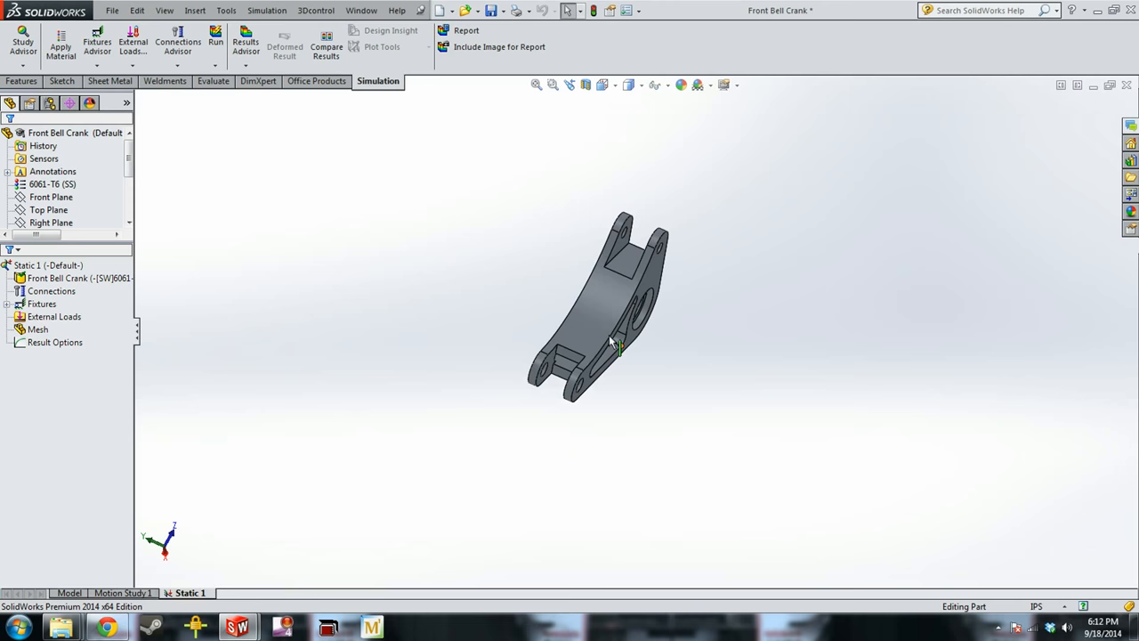
{"action": "scroll", "scroll_direction": "down", "scroll_amount": 3}
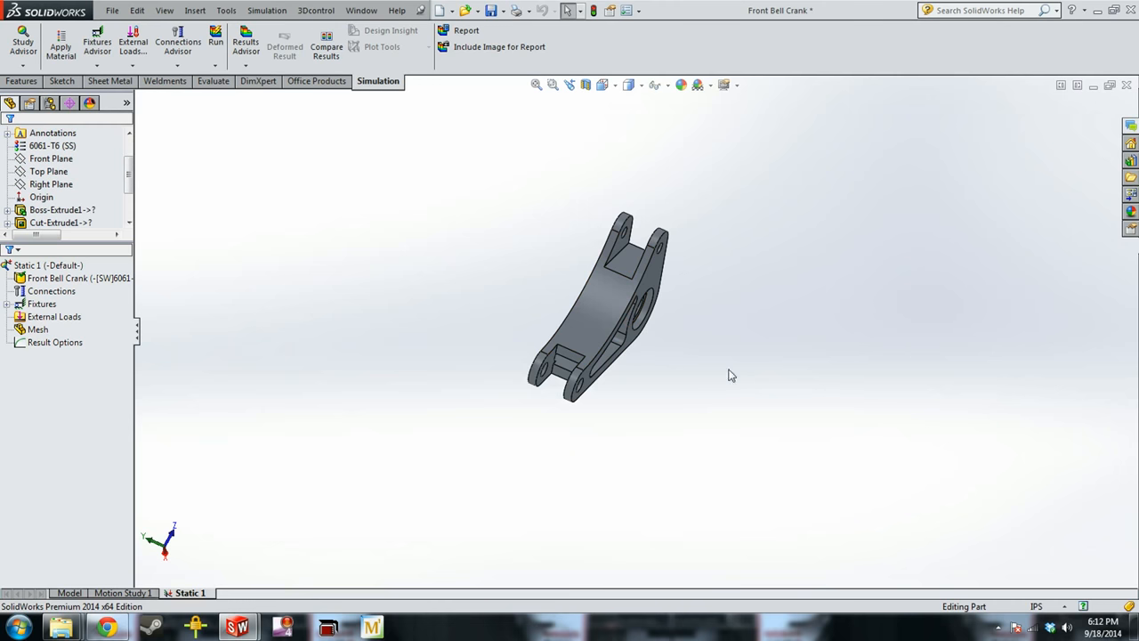
{"action": "right_click", "coordinate": [53, 317]}
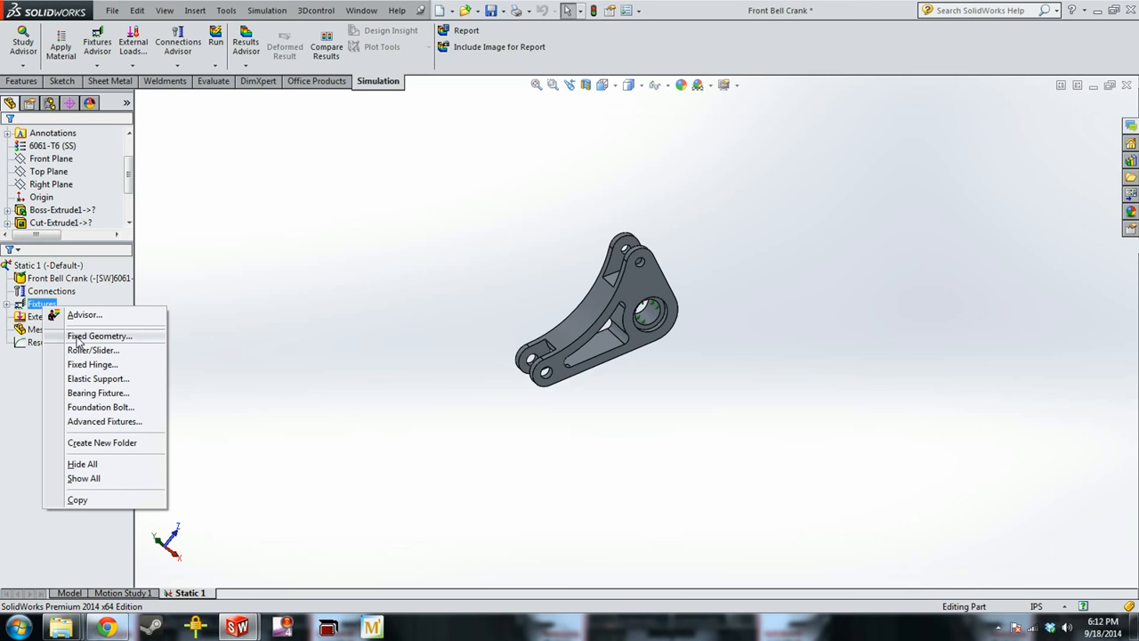
{"action": "mouse_move", "coordinate": [105, 336]}
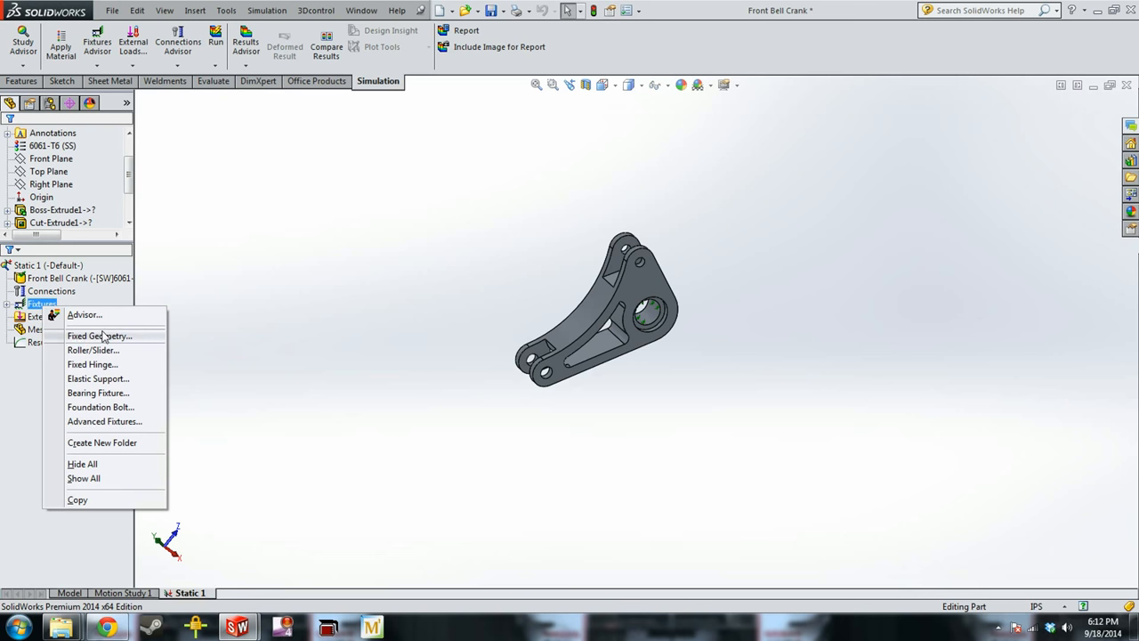
{"action": "mouse_move", "coordinate": [134, 358]}
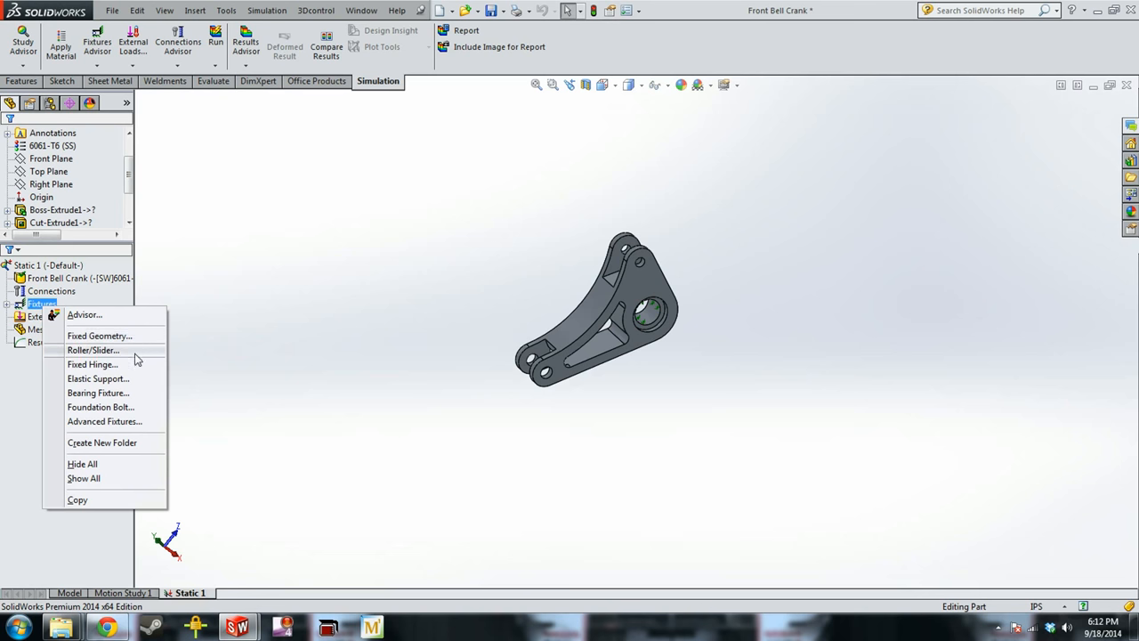
{"action": "left_click", "coordinate": [99, 335]}
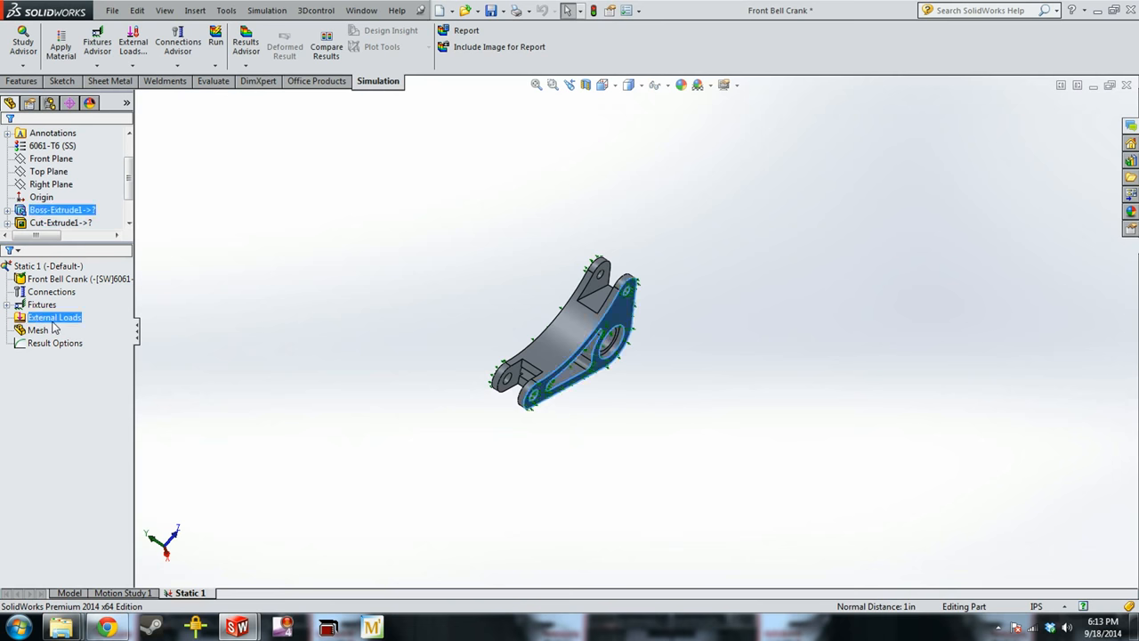
Start a Force/Torque load and select the two upper pin-hole faces.
{"action": "right_click", "coordinate": [53, 317]}
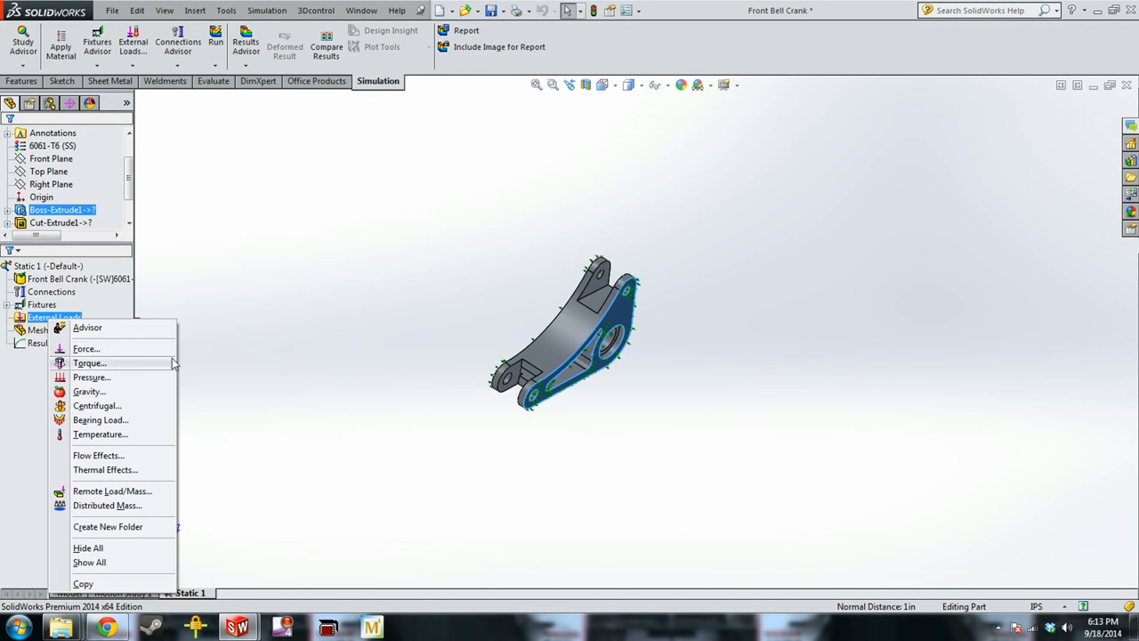
{"action": "mouse_move", "coordinate": [112, 363]}
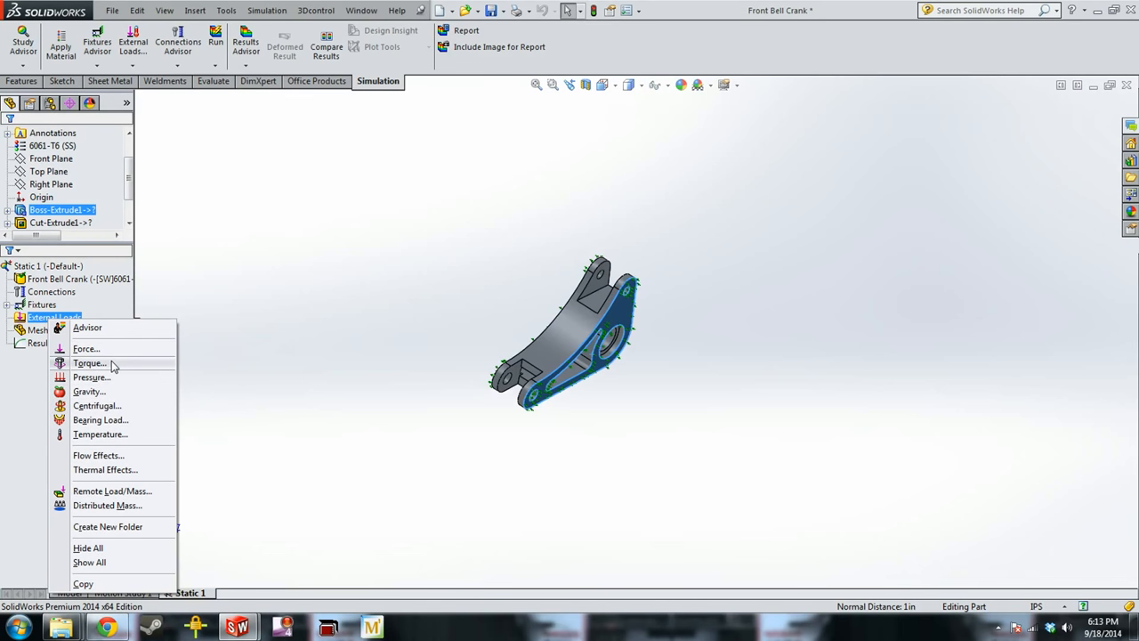
{"action": "left_click", "coordinate": [85, 348]}
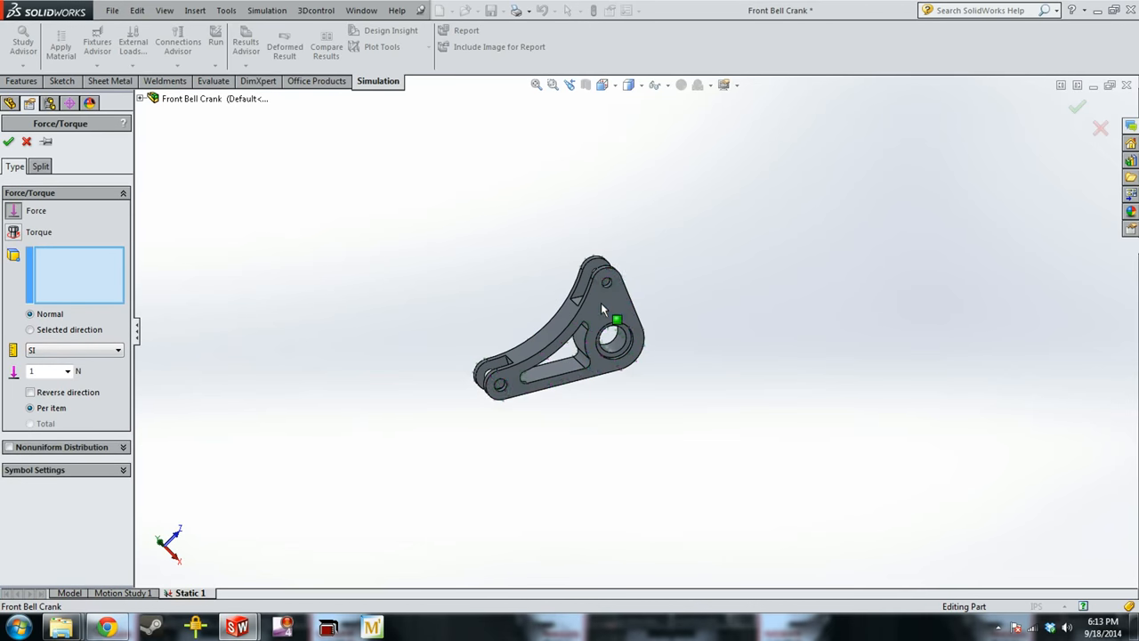
{"action": "scroll", "scroll_direction": "up", "scroll_amount": 3}
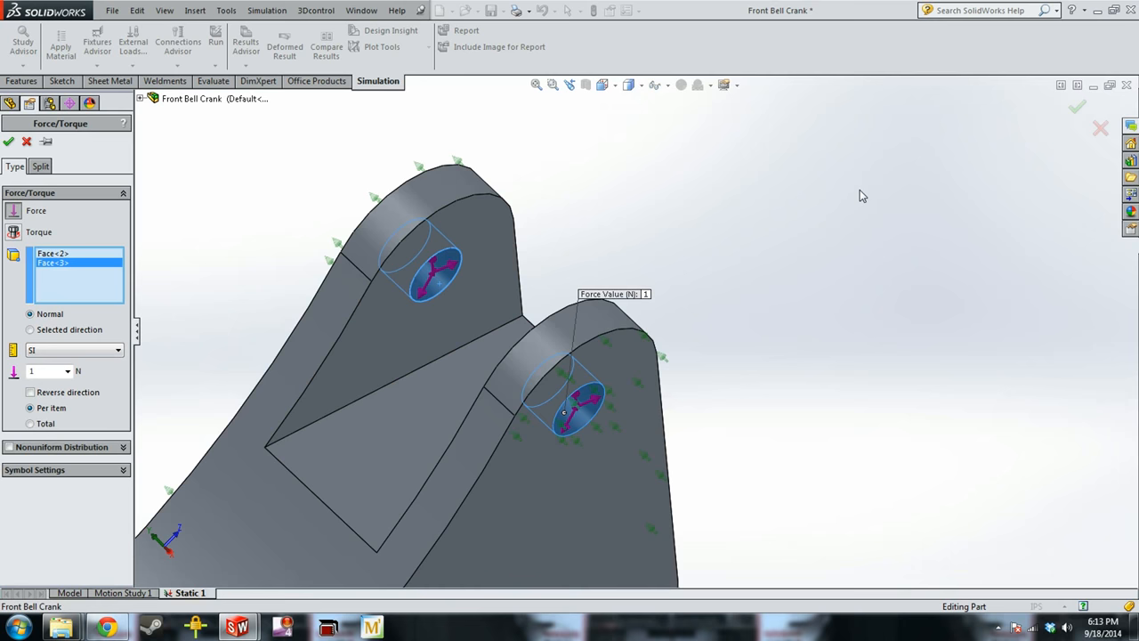
{"action": "left_click", "coordinate": [30, 329]}
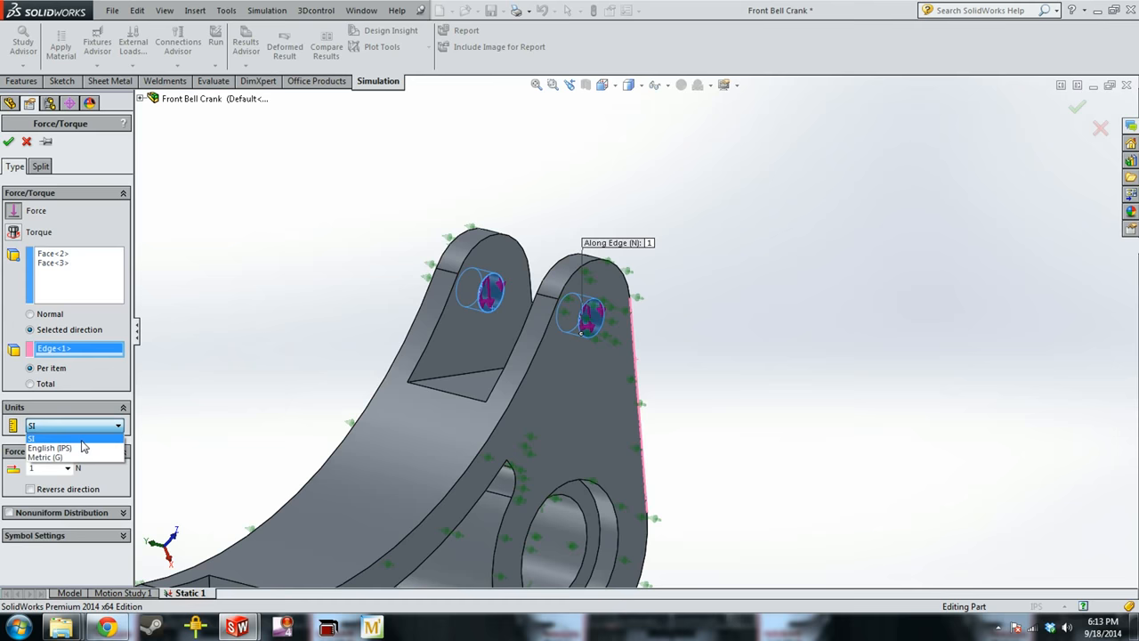
Set the force to 30 lbf in English units, applied per item, and confirm.
{"action": "left_click", "coordinate": [50, 448]}
{"action": "type", "text": "30"}
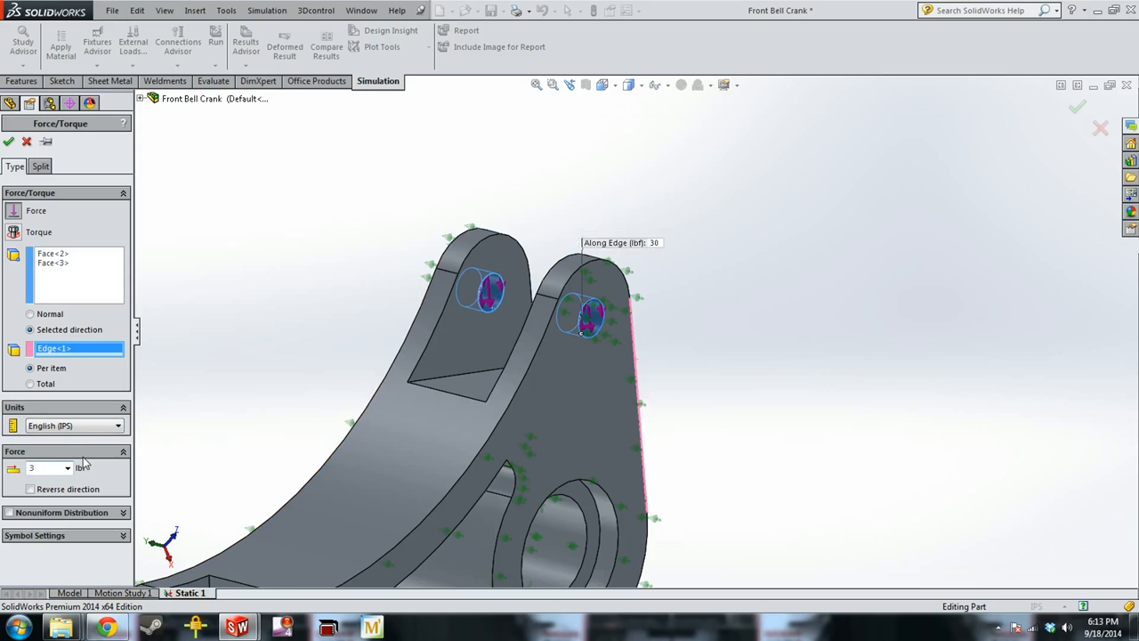
{"action": "triple_click", "coordinate": [44, 467]}
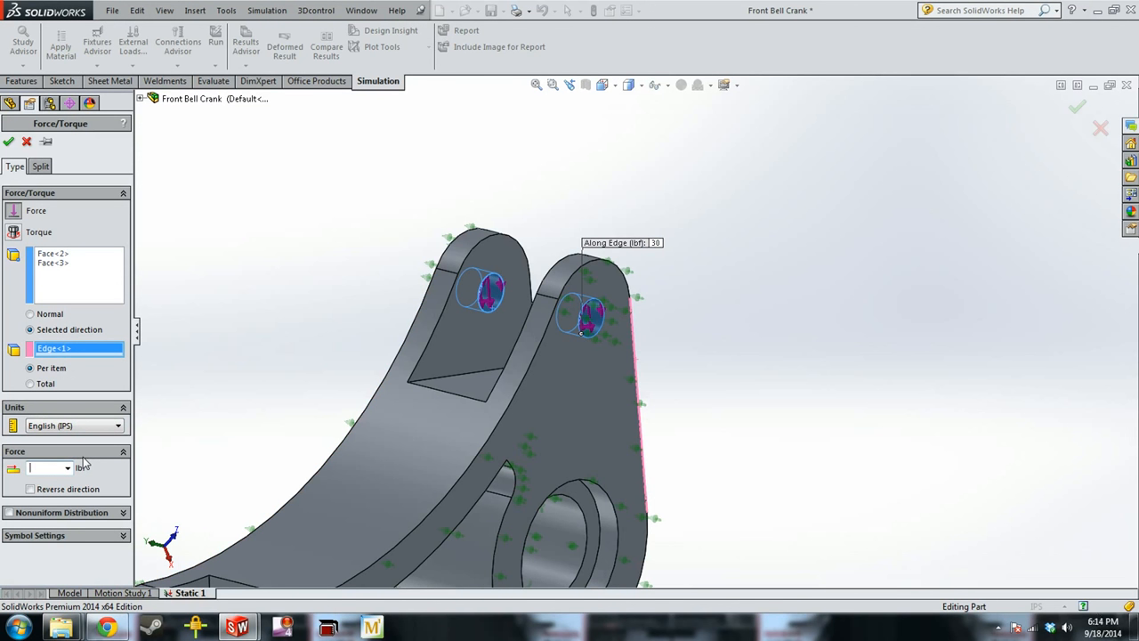
{"action": "type", "text": "30"}
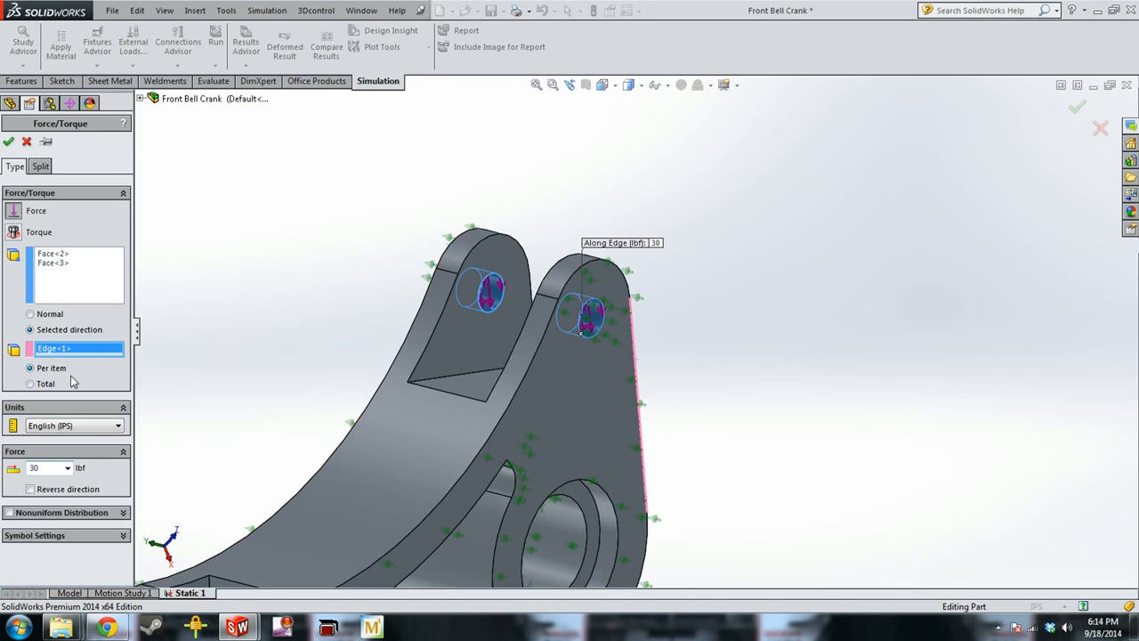
{"action": "left_click", "coordinate": [118, 425]}
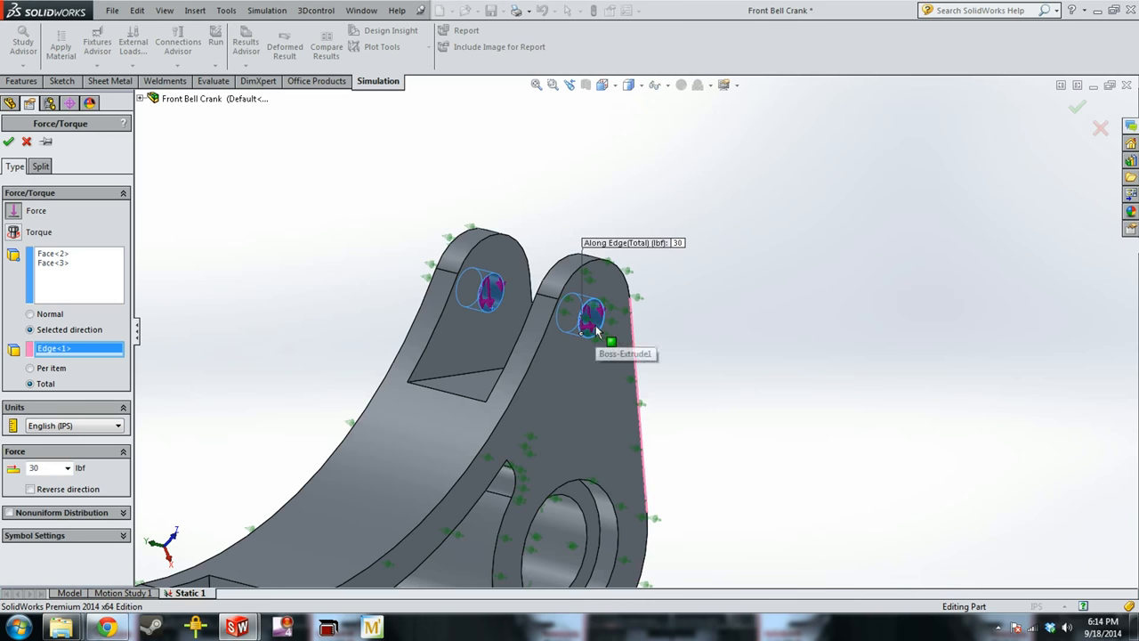
{"action": "mouse_move", "coordinate": [492, 294]}
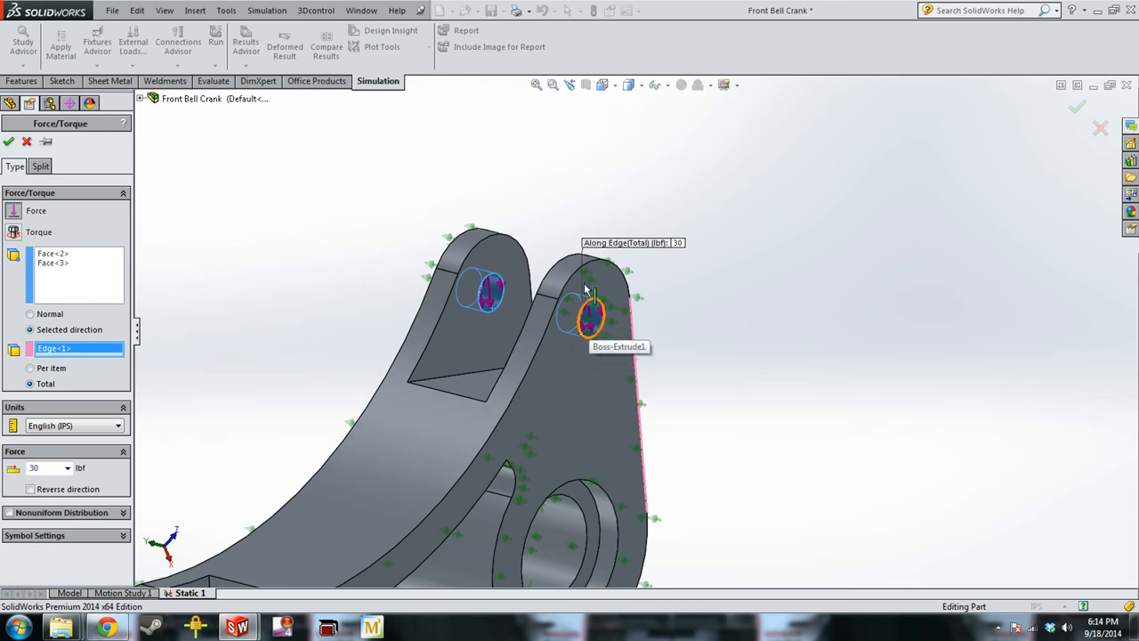
{"action": "left_click", "coordinate": [31, 366]}
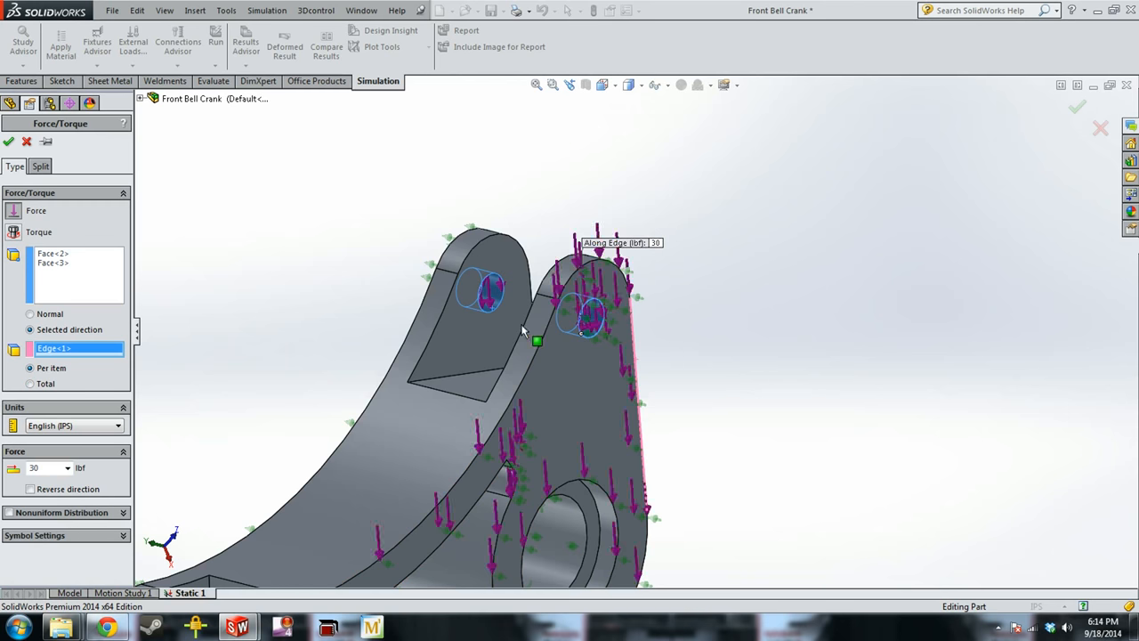
{"action": "left_click", "coordinate": [30, 382]}
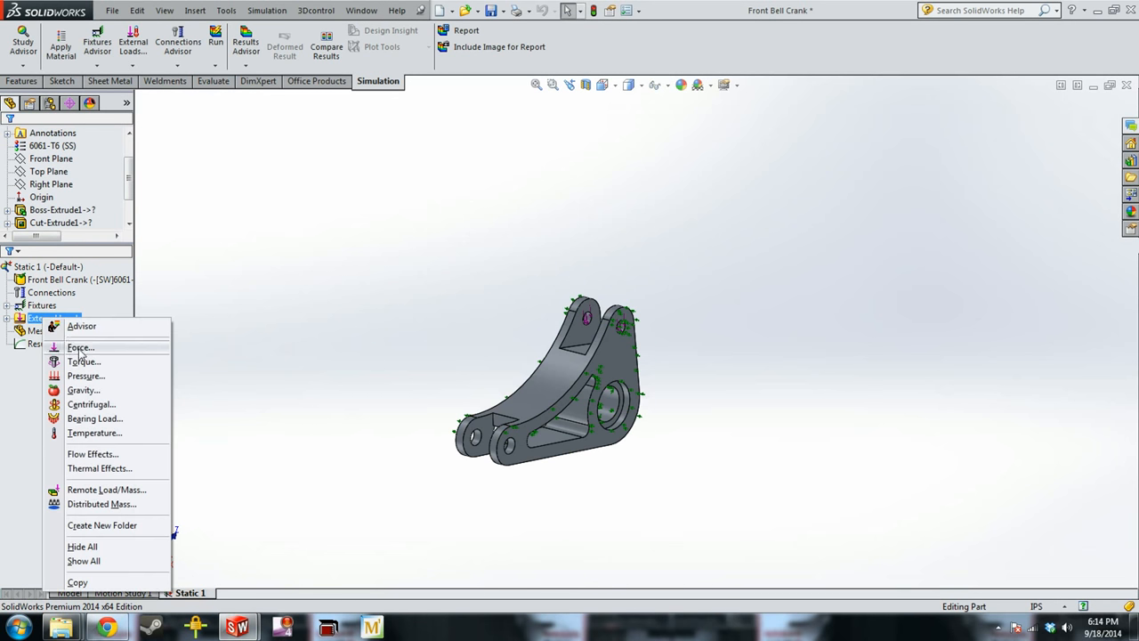
Apply a 30 lbf force on the two lower pin-hole faces directed along the bottom edge.
{"action": "left_click", "coordinate": [80, 347]}
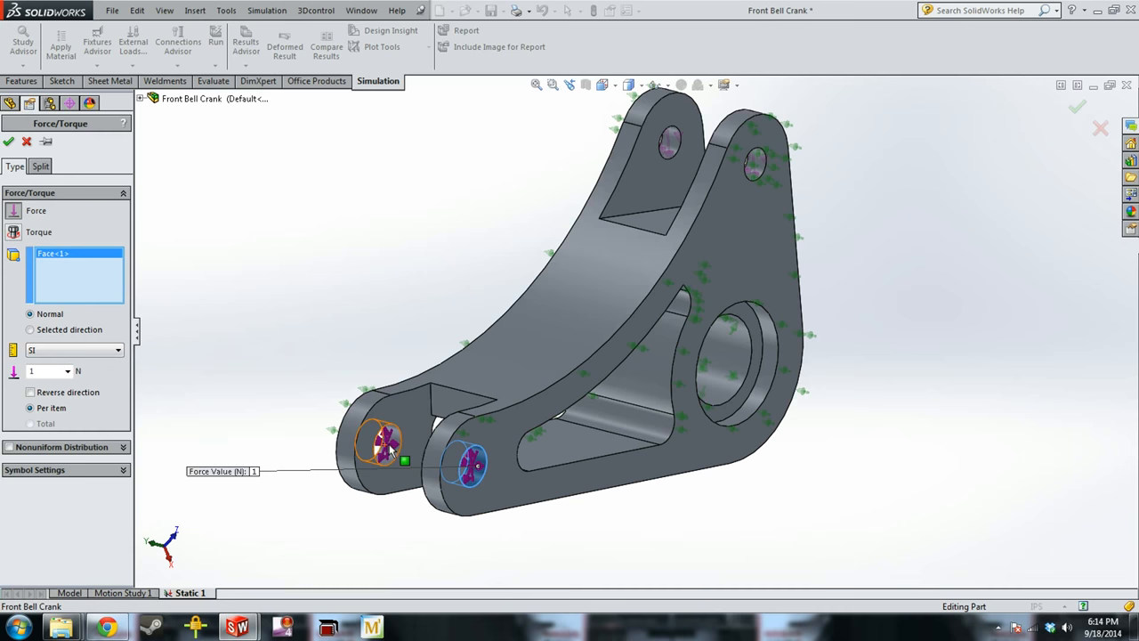
{"action": "left_click", "coordinate": [28, 329]}
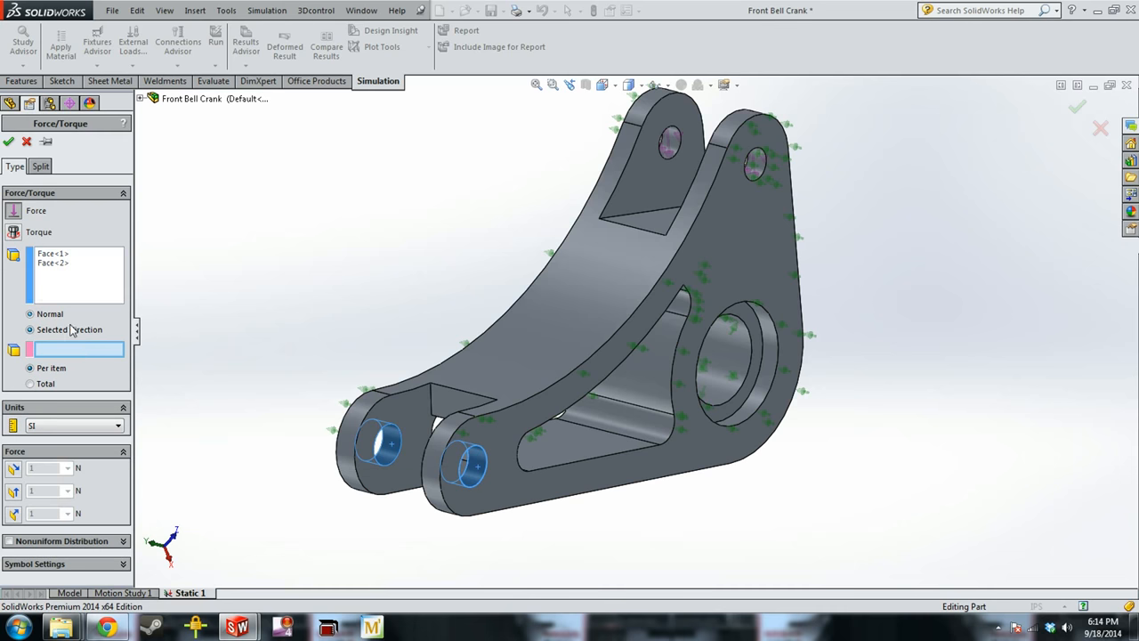
{"action": "left_click", "coordinate": [29, 330]}
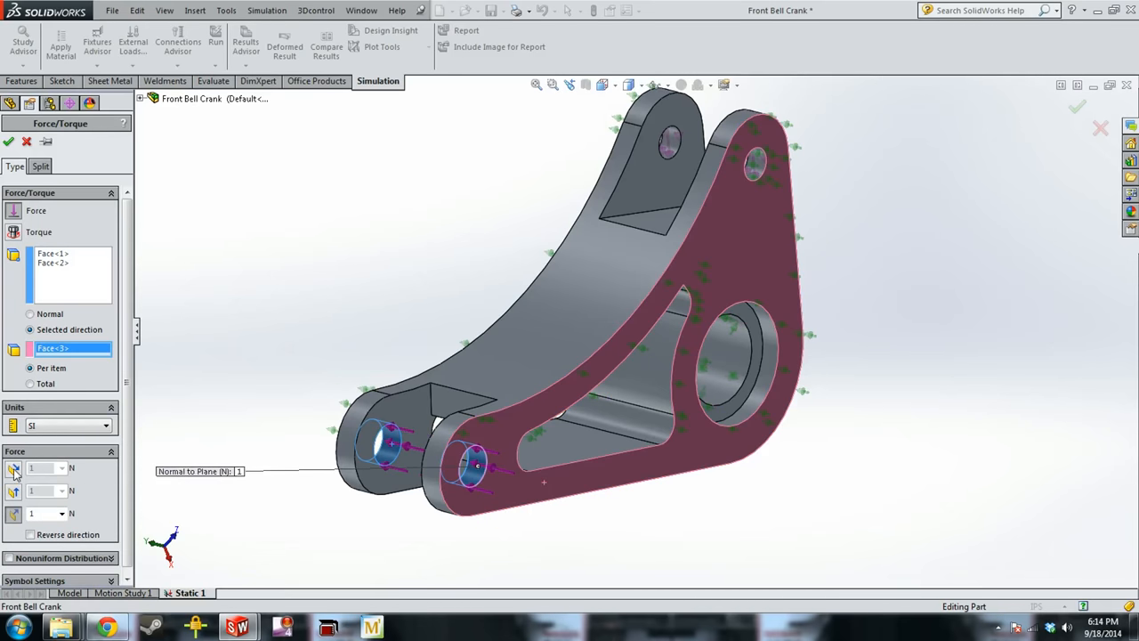
{"action": "left_click", "coordinate": [14, 468]}
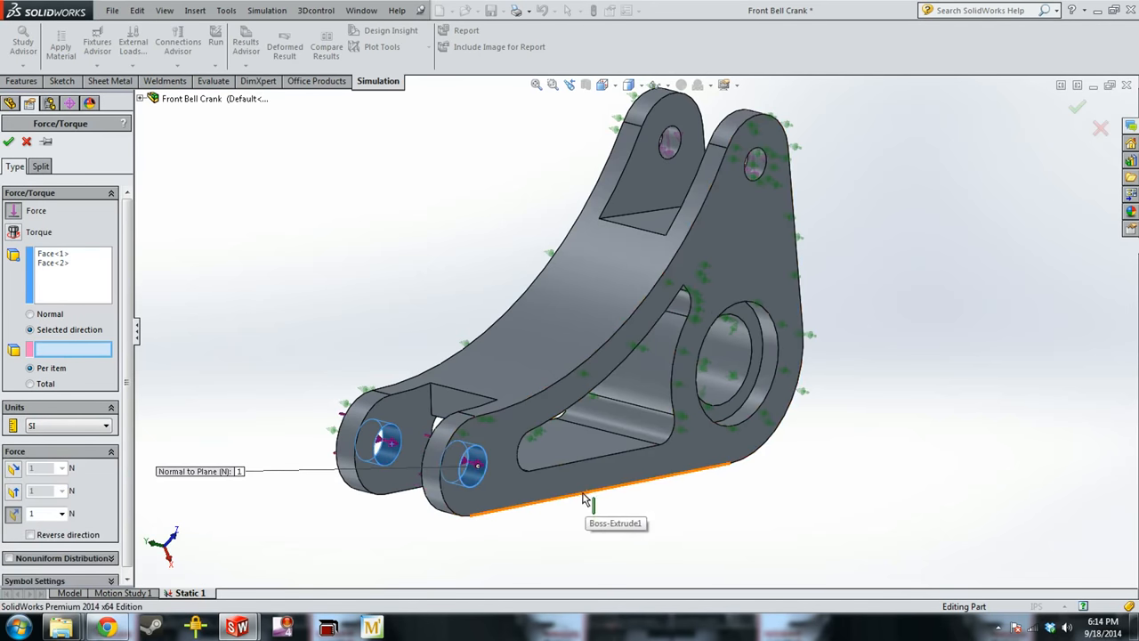
{"action": "left_click", "coordinate": [623, 481]}
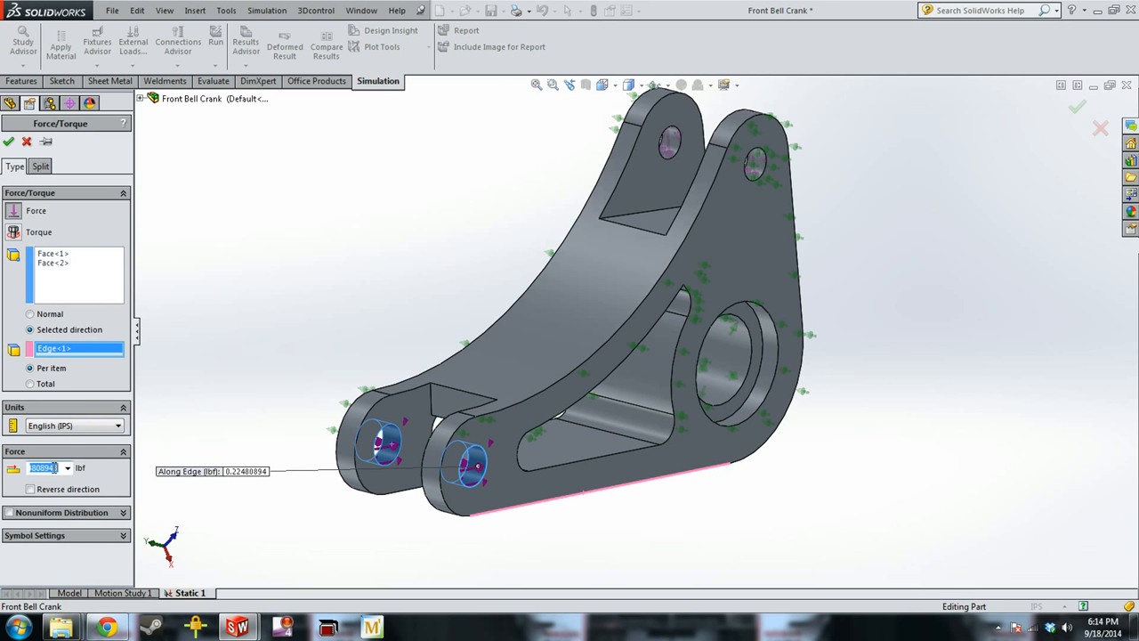
{"action": "type", "text": "30"}
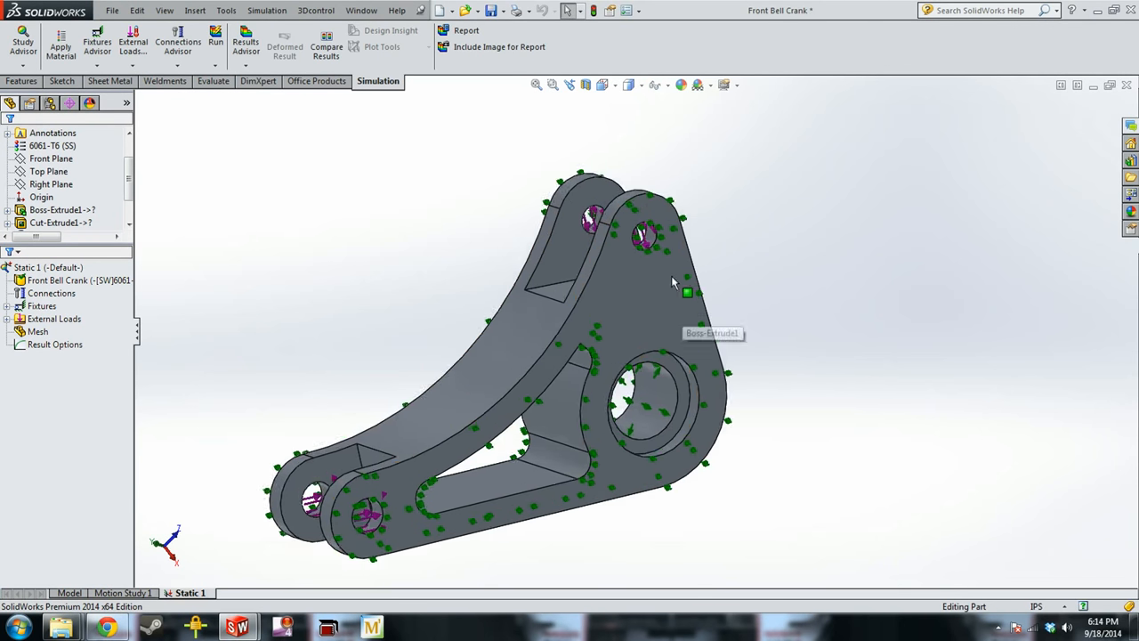
{"action": "left_click", "coordinate": [38, 331]}
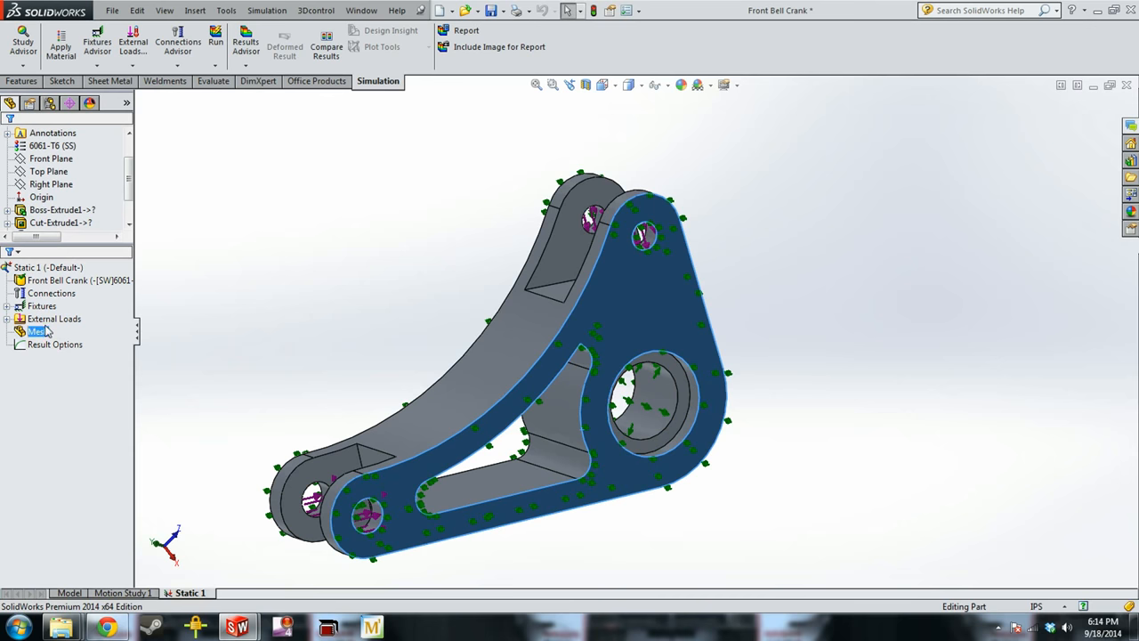
Create a standard solid mesh at default density on the crank.
{"action": "right_click", "coordinate": [36, 331]}
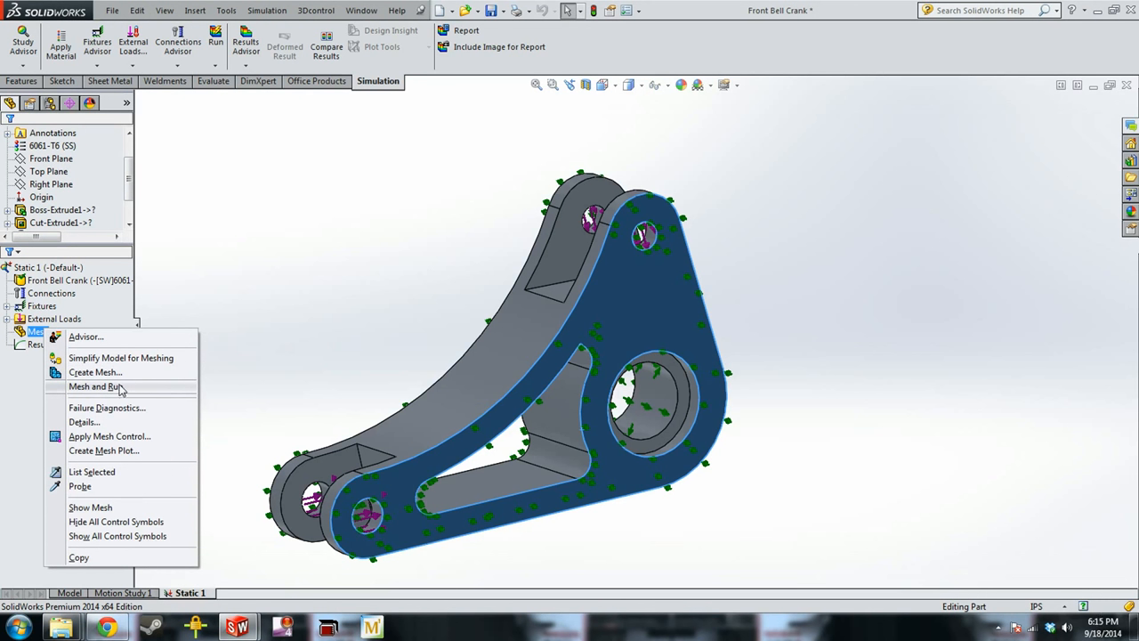
{"action": "mouse_move", "coordinate": [97, 372]}
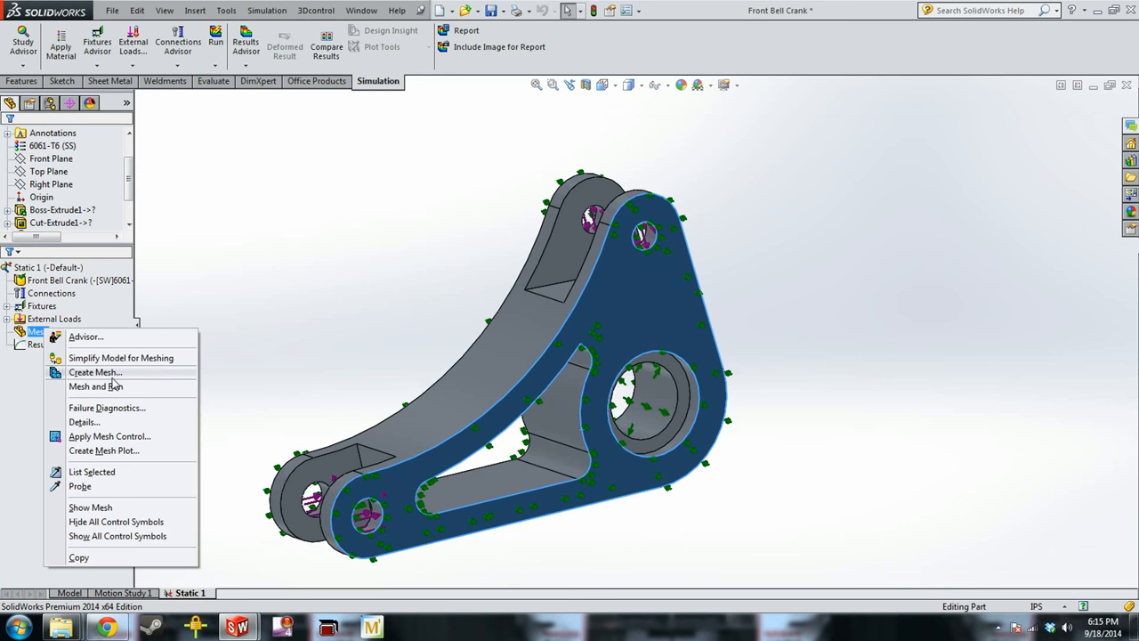
{"action": "left_click", "coordinate": [96, 372]}
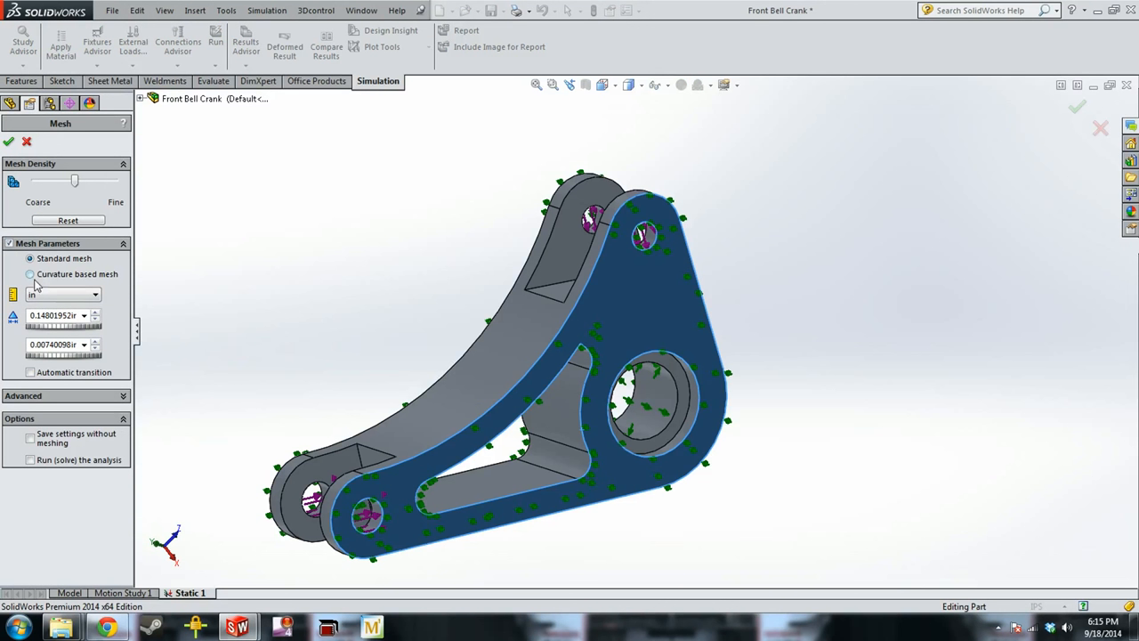
{"action": "mouse_move", "coordinate": [56, 287]}
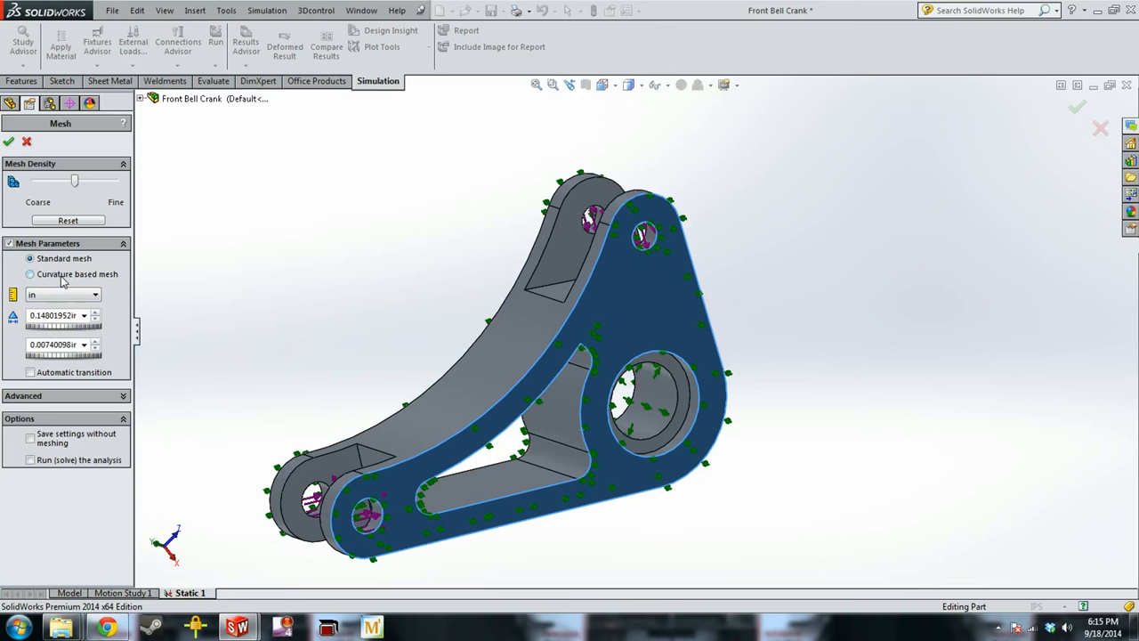
{"action": "mouse_move", "coordinate": [69, 276]}
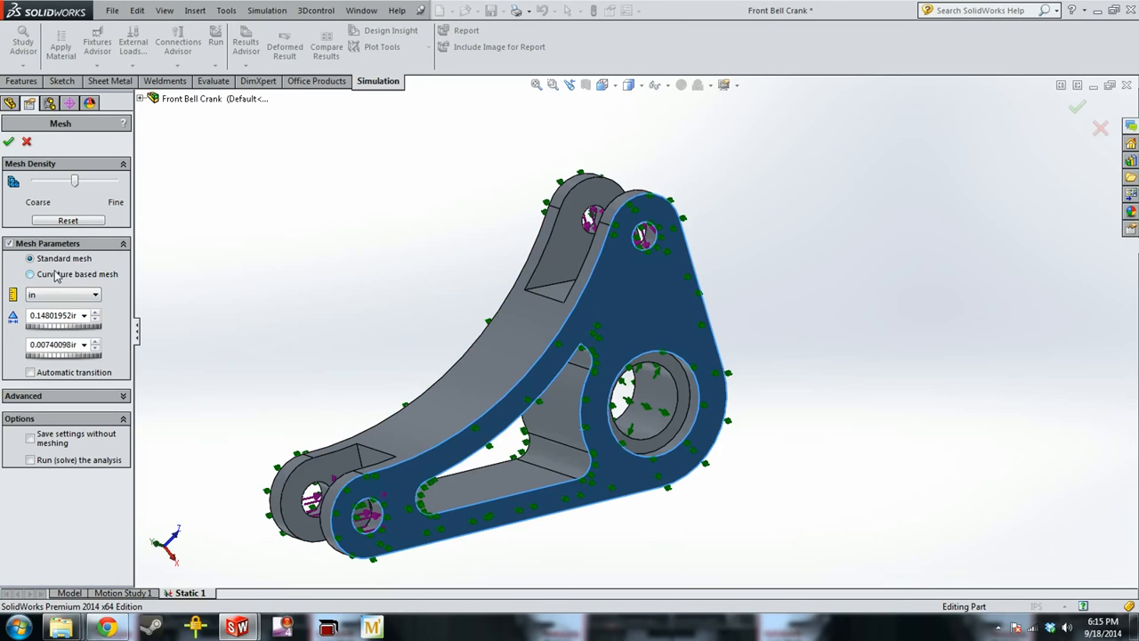
{"action": "left_click_drag", "start_coordinate": [75, 181], "coordinate": [89, 181]}
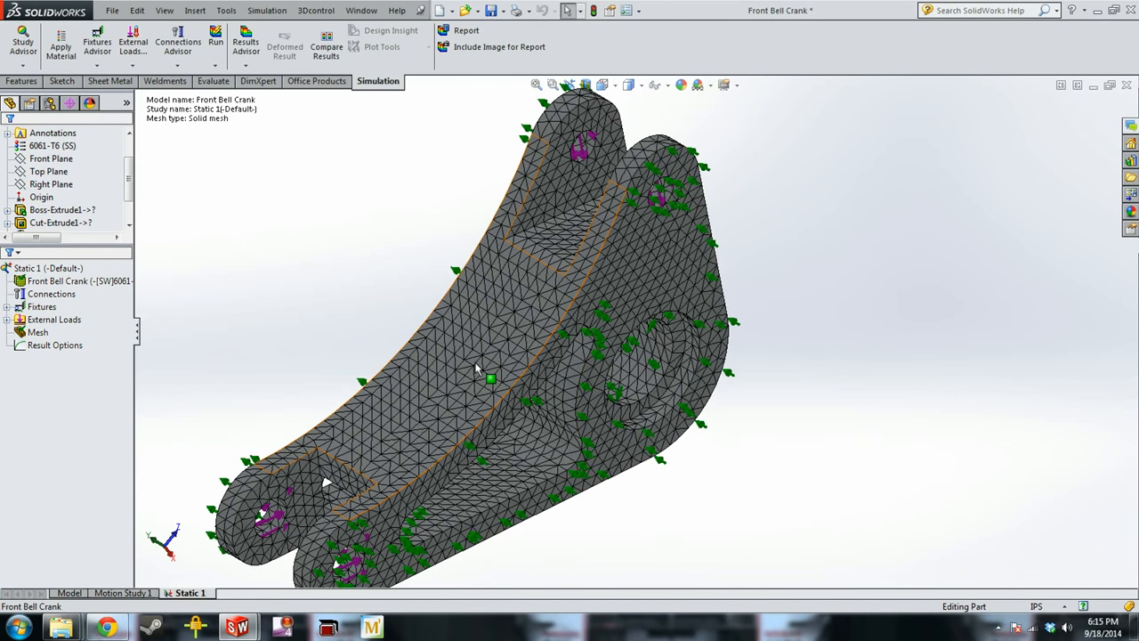
{"action": "scroll", "scroll_direction": "up", "scroll_amount": 3}
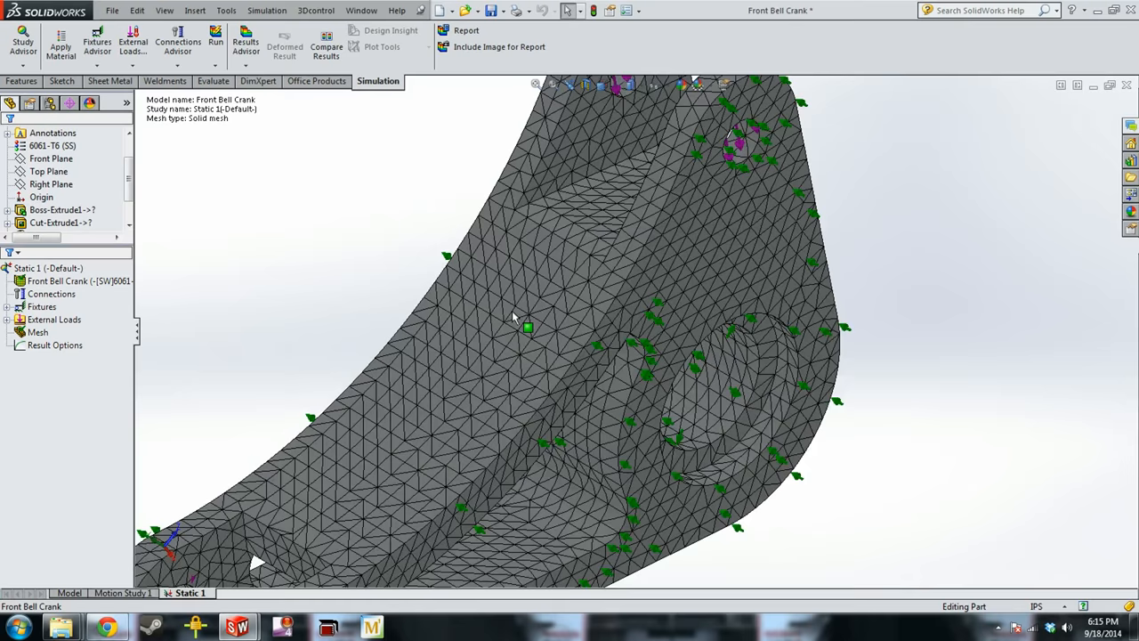
{"action": "left_click_drag", "start_coordinate": [516, 320], "coordinate": [549, 348]}
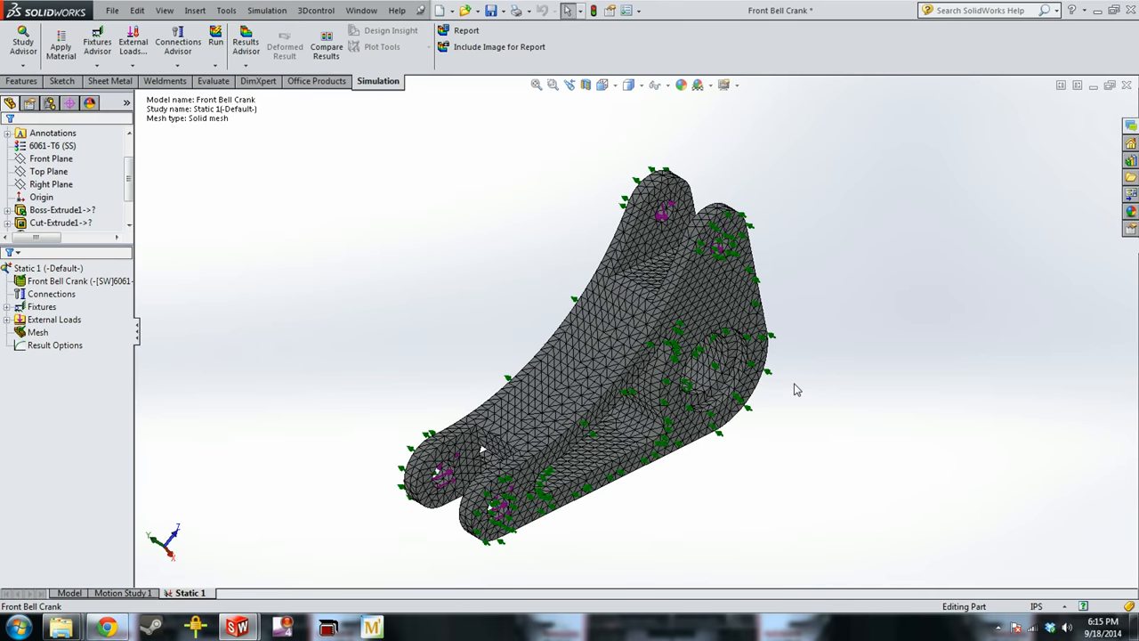
{"action": "scroll", "scroll_direction": "up", "scroll_amount": 3}
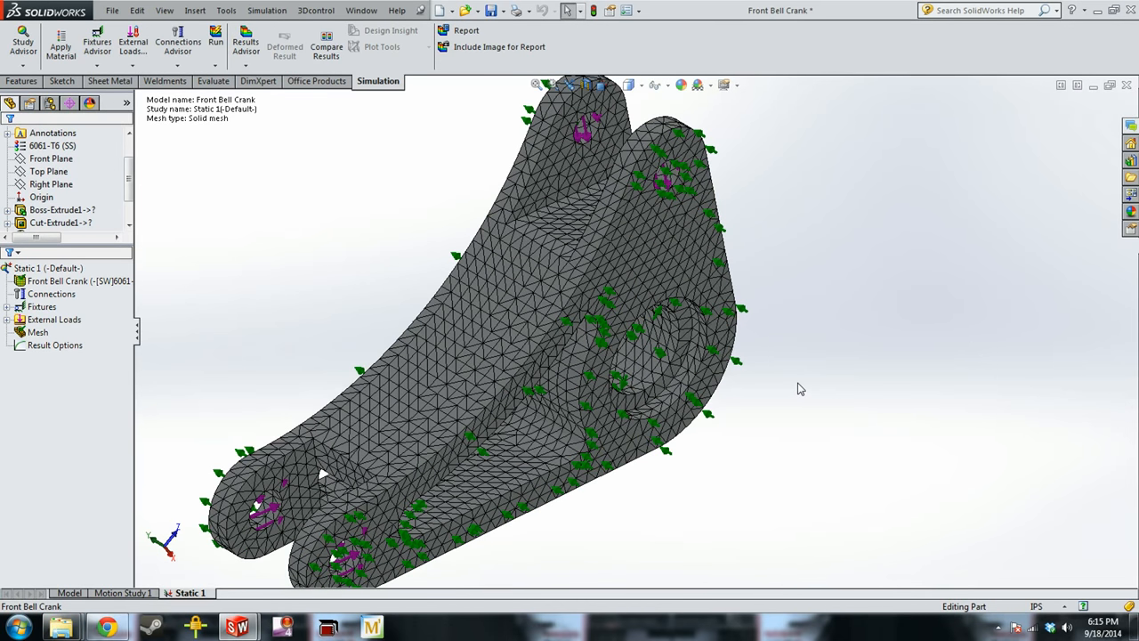
{"action": "mouse_move", "coordinate": [215, 40]}
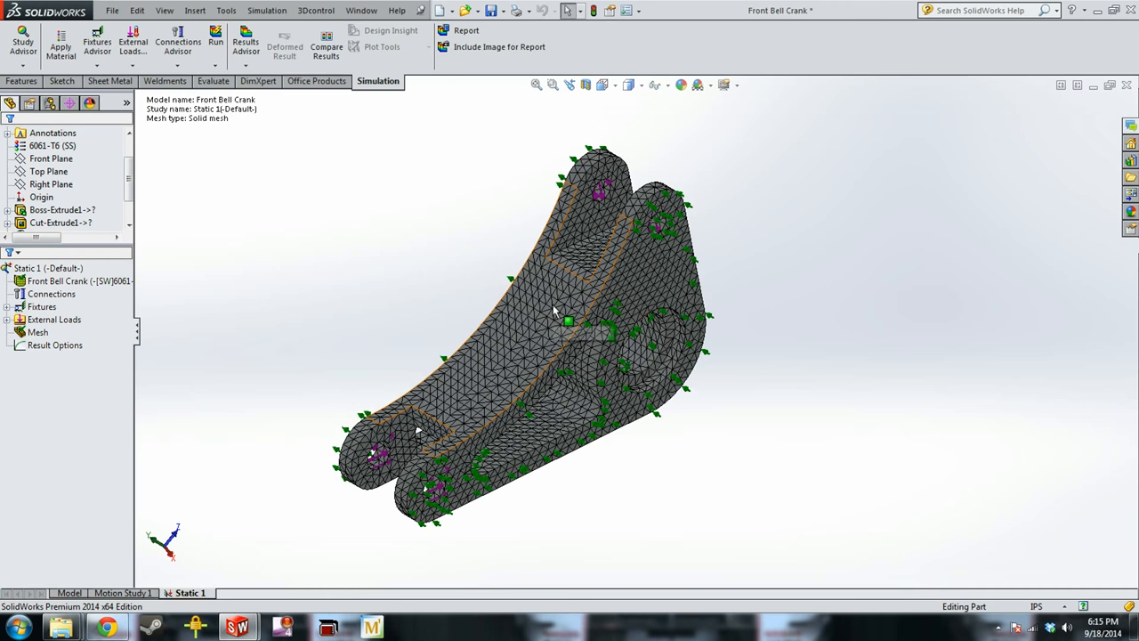
{"action": "mouse_move", "coordinate": [216, 39]}
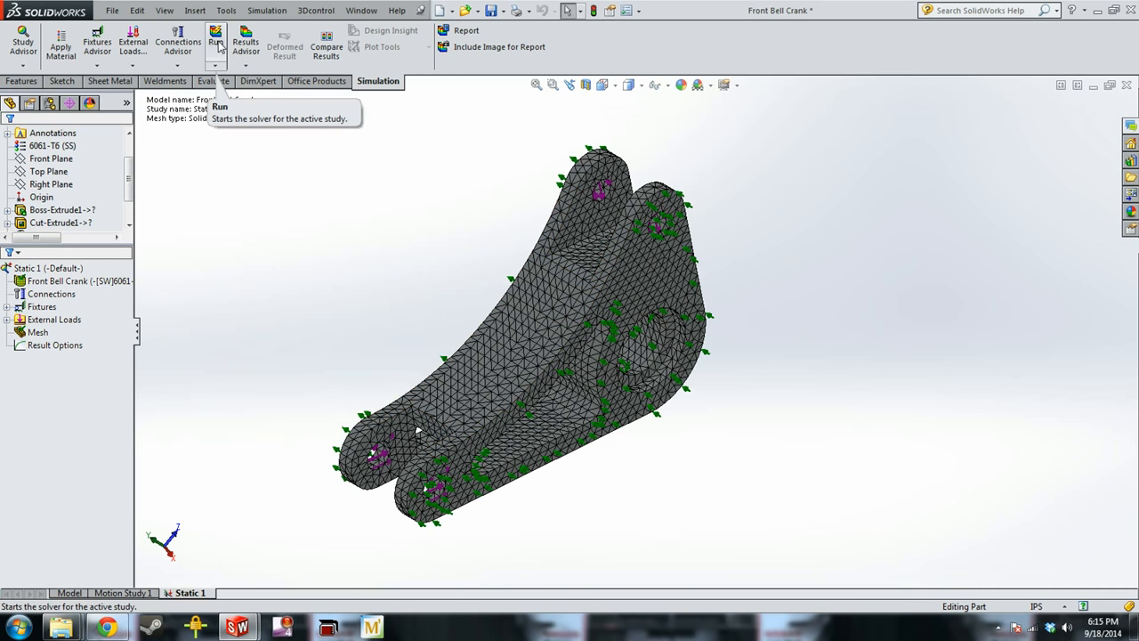
Run the static study and answer No to the large-displacement prompt.
{"action": "left_click", "coordinate": [216, 40]}
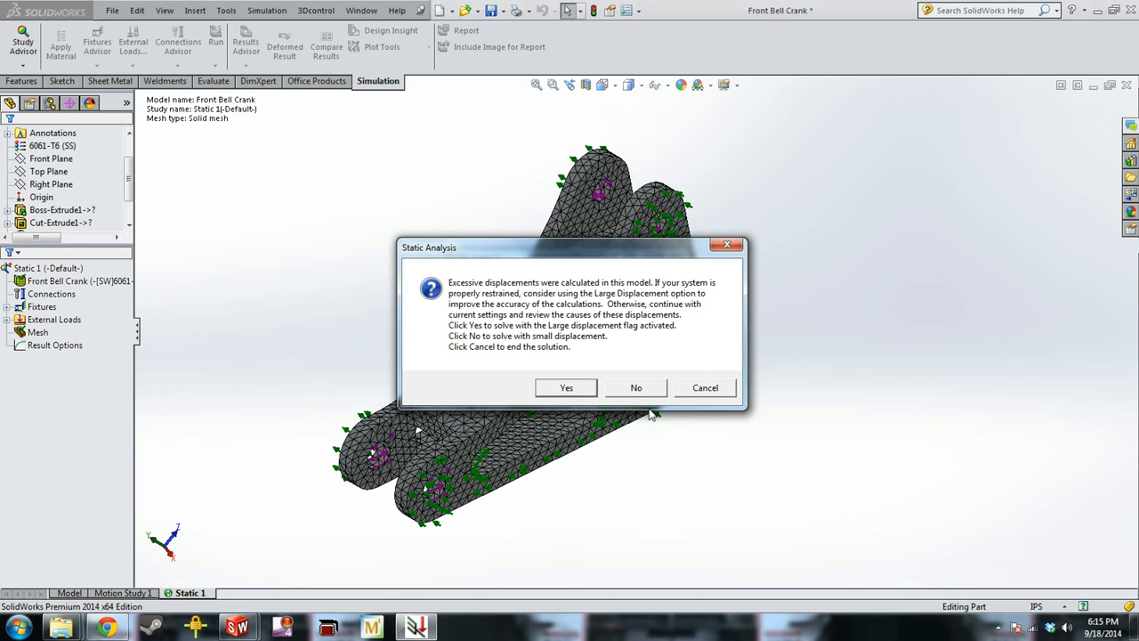
{"action": "mouse_move", "coordinate": [584, 253]}
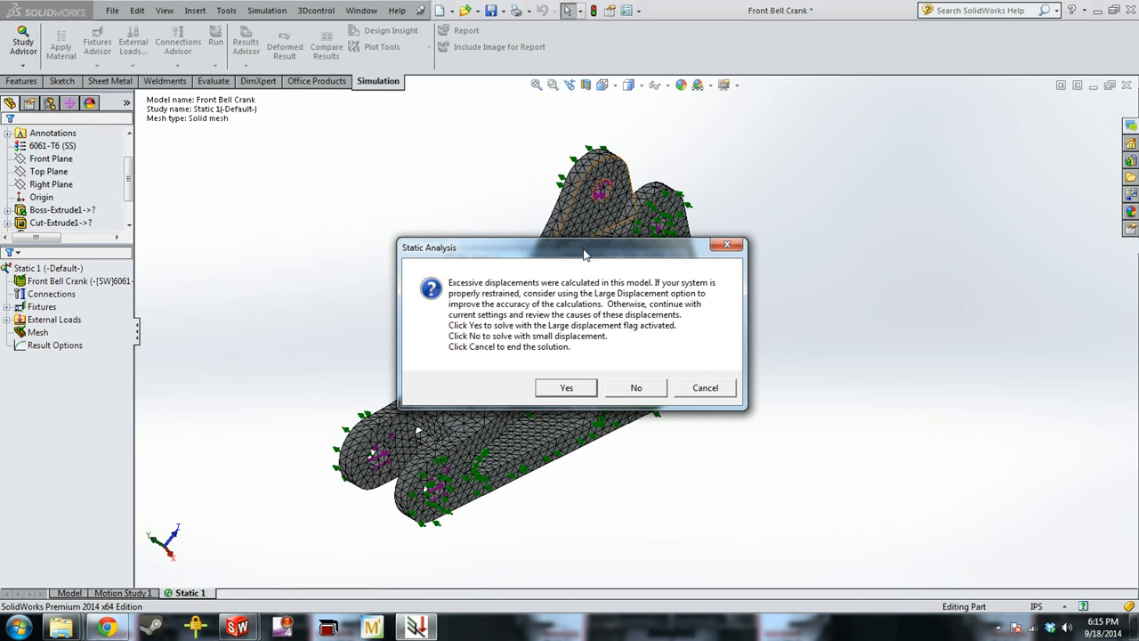
{"action": "left_click_drag", "start_coordinate": [586, 252], "coordinate": [495, 289]}
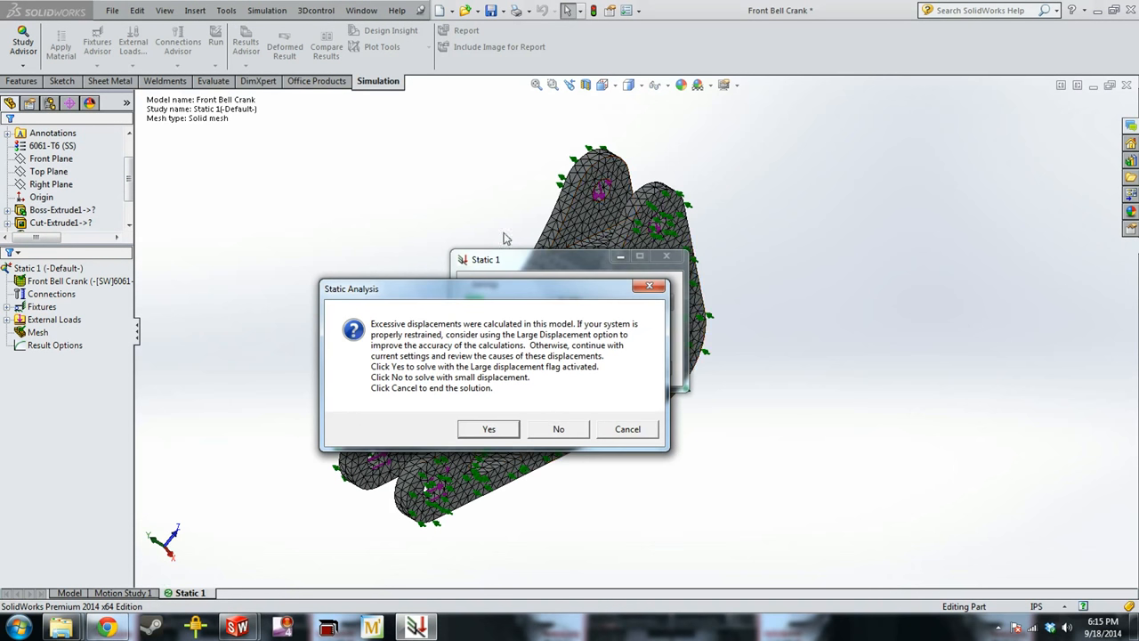
{"action": "mouse_move", "coordinate": [367, 382]}
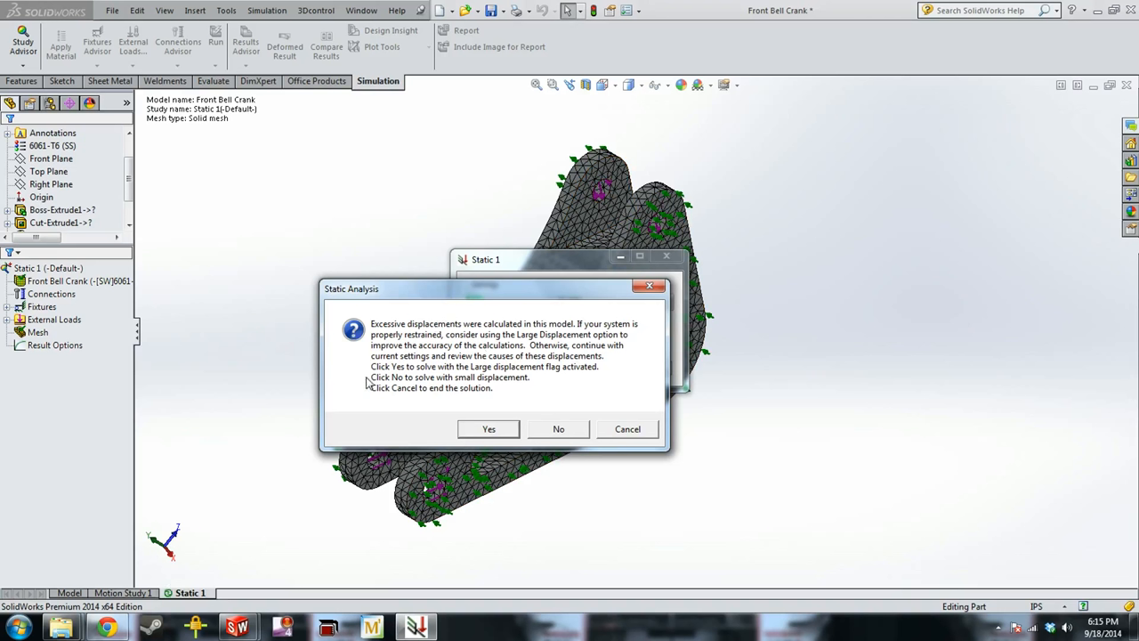
{"action": "mouse_move", "coordinate": [561, 402]}
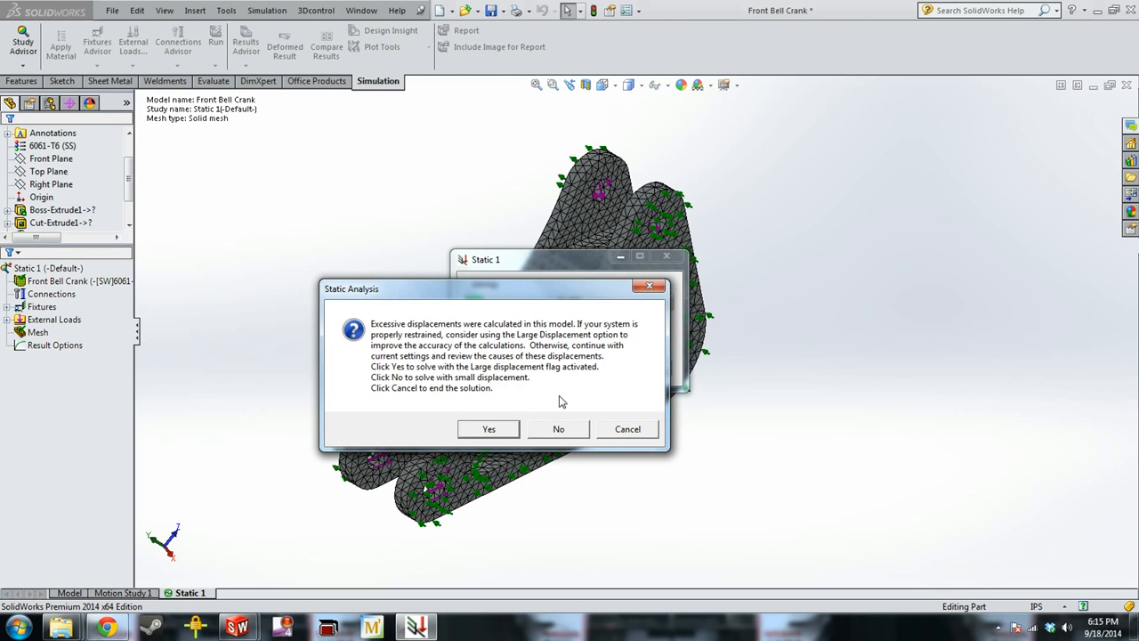
{"action": "mouse_move", "coordinate": [559, 429]}
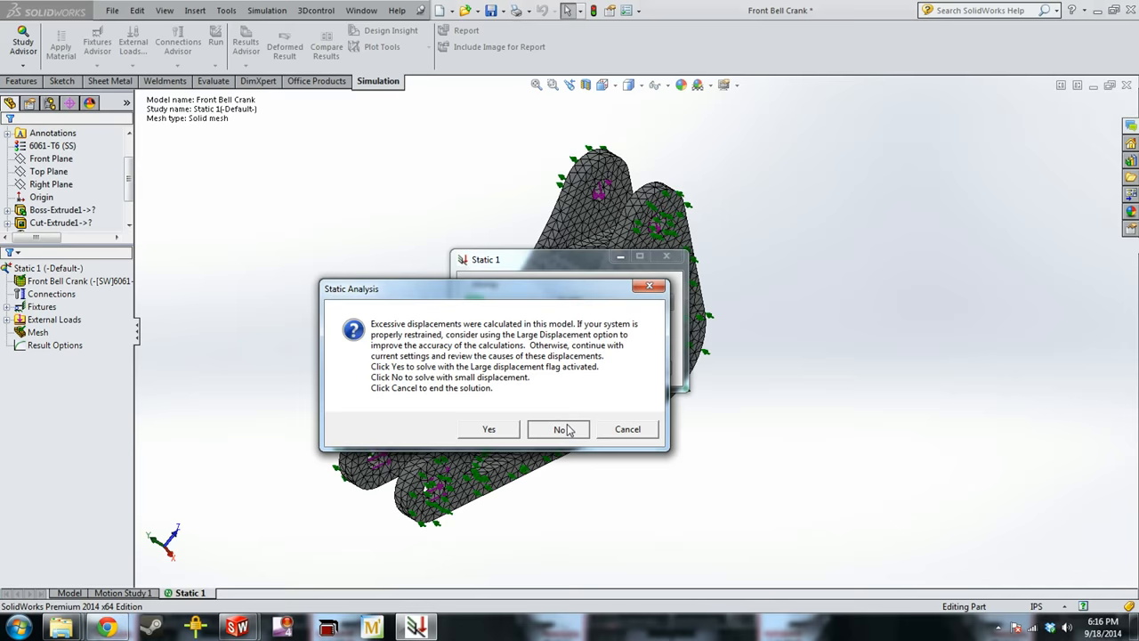
{"action": "left_click", "coordinate": [559, 429]}
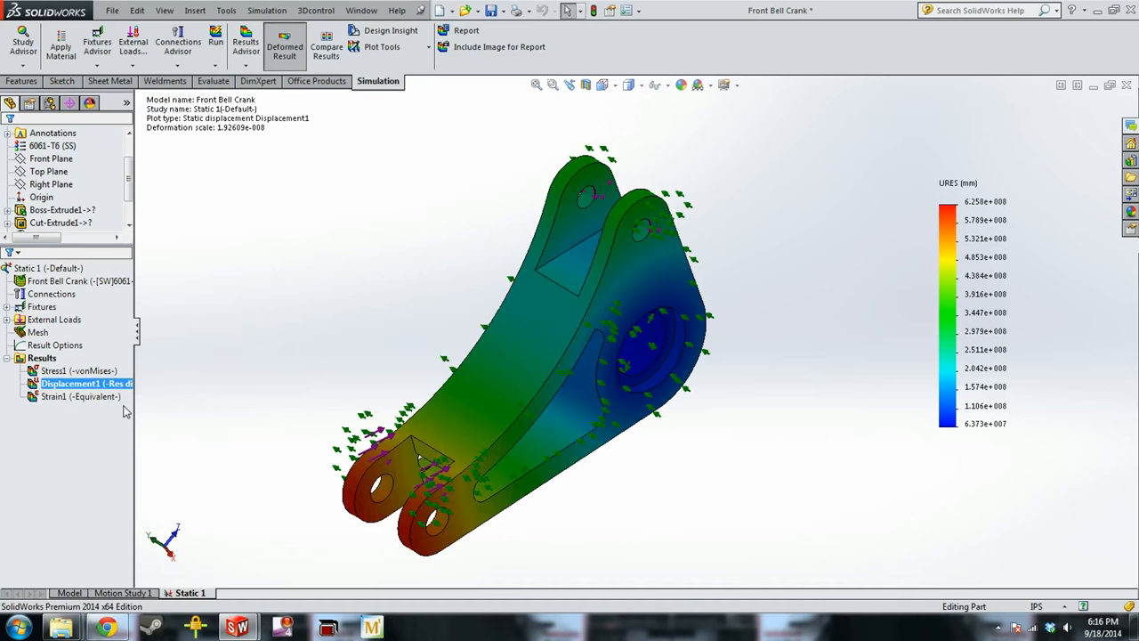
{"action": "mouse_move", "coordinate": [235, 381]}
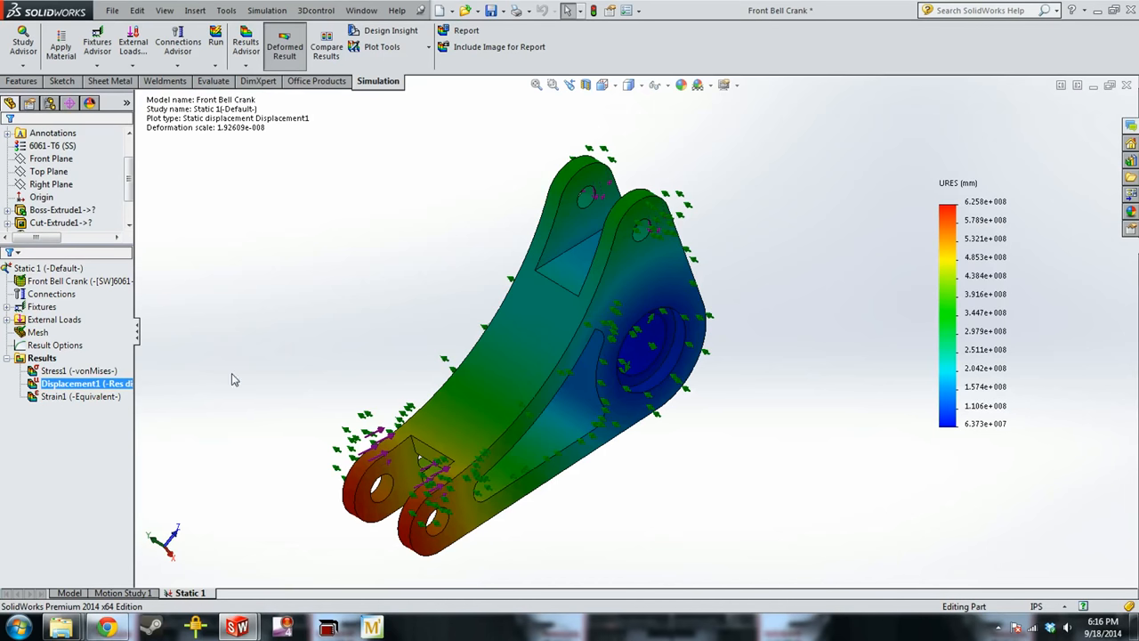
Add a Fixed Geometry restraint (Fixed-1) on the inner face of the central bore.
{"action": "right_click", "coordinate": [85, 383]}
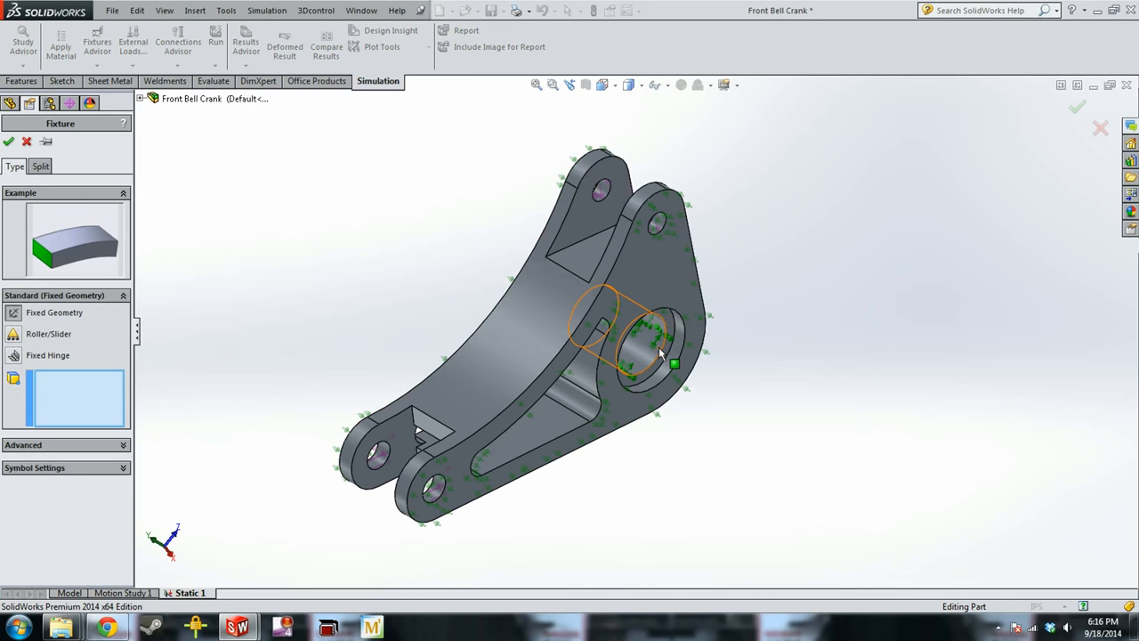
{"action": "left_click", "coordinate": [651, 342]}
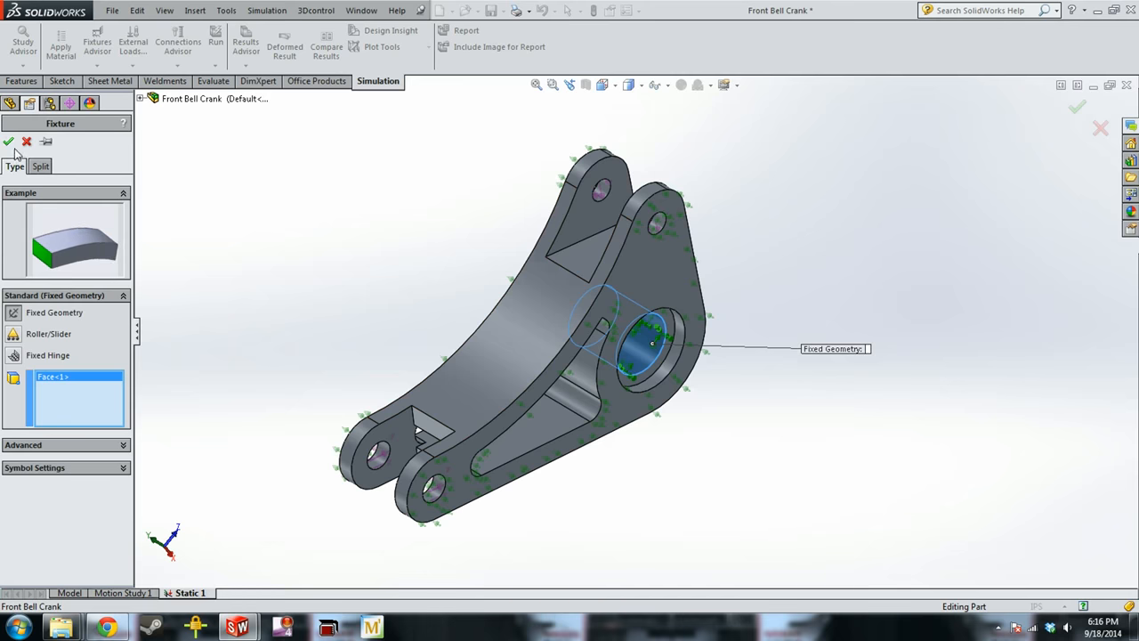
{"action": "left_click", "coordinate": [7, 143]}
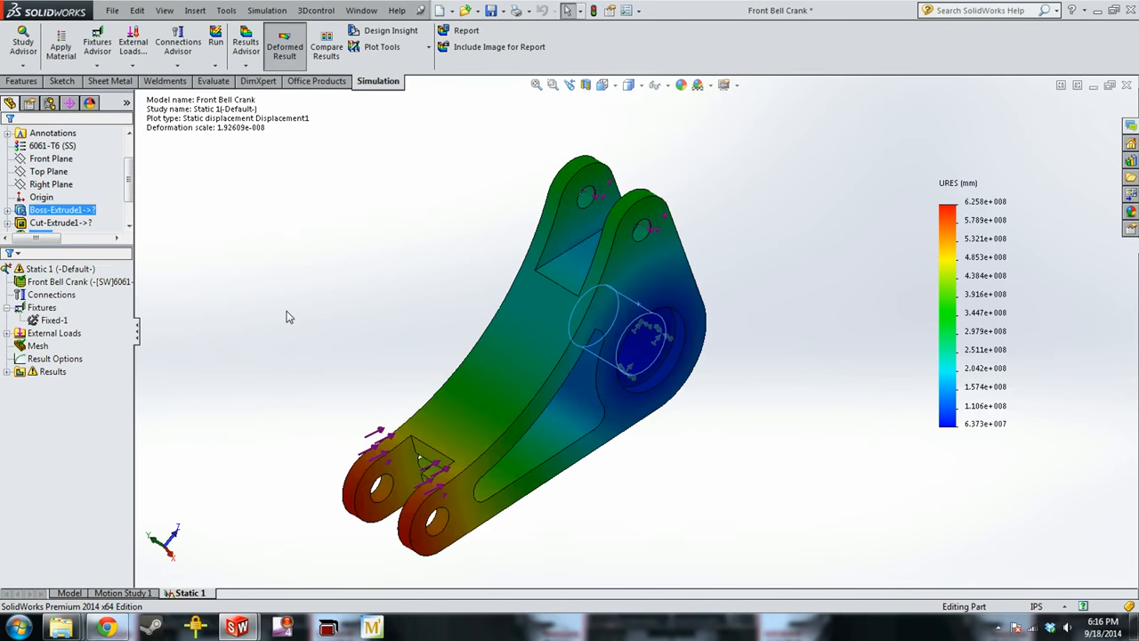
{"action": "left_click", "coordinate": [650, 347]}
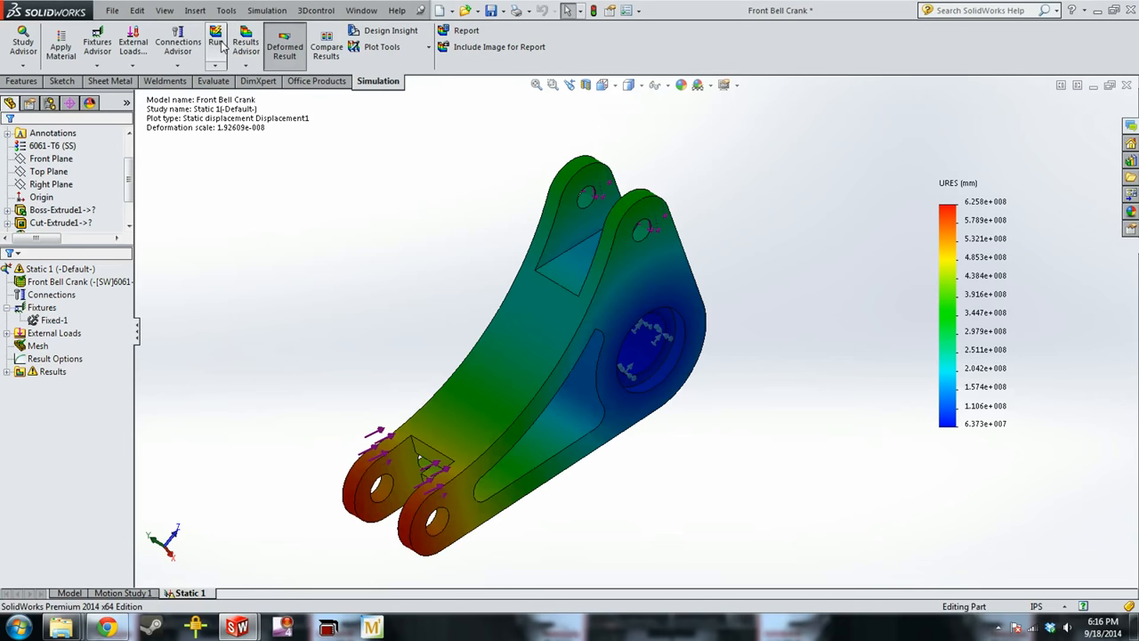
{"action": "mouse_move", "coordinate": [217, 44]}
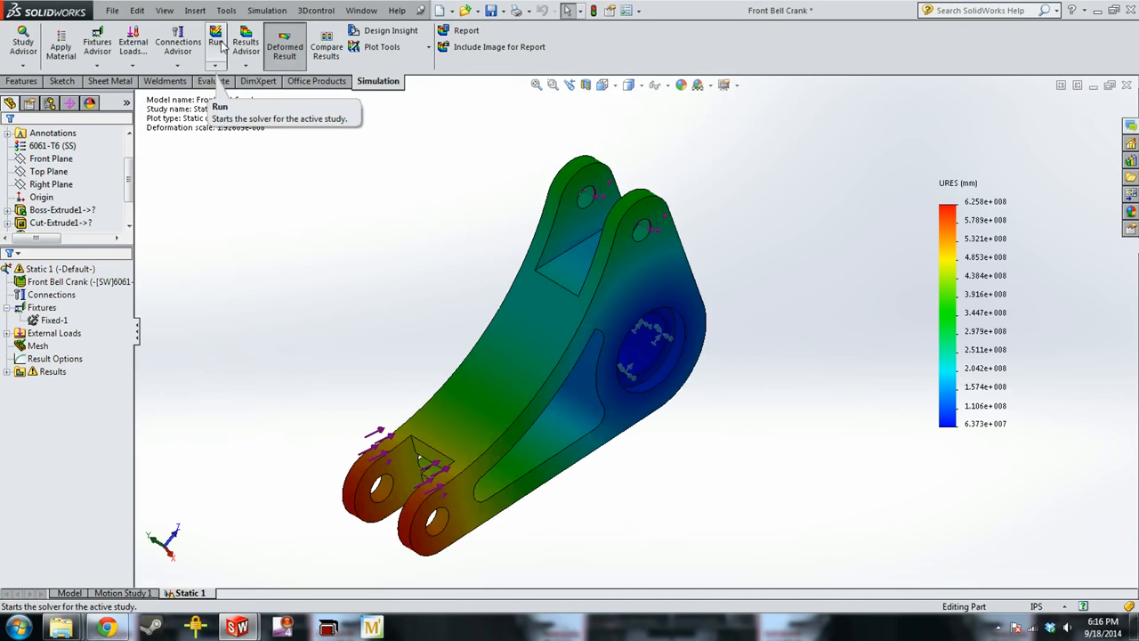
Re-run the solver and display the Displacement1 plot.
{"action": "left_click", "coordinate": [215, 42]}
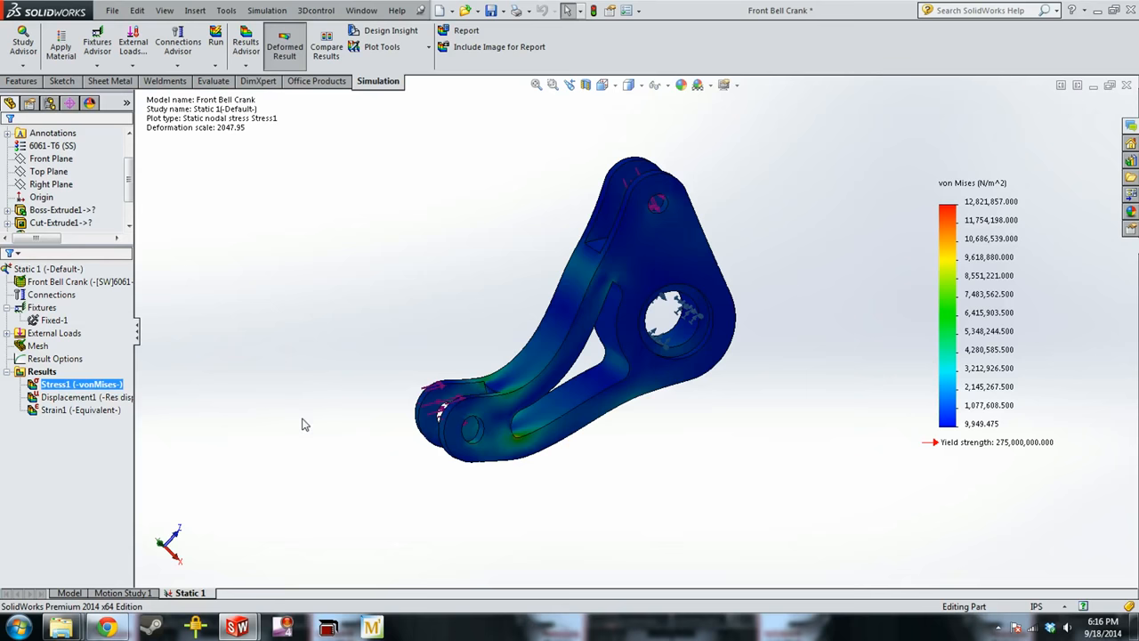
{"action": "double_click", "coordinate": [70, 395]}
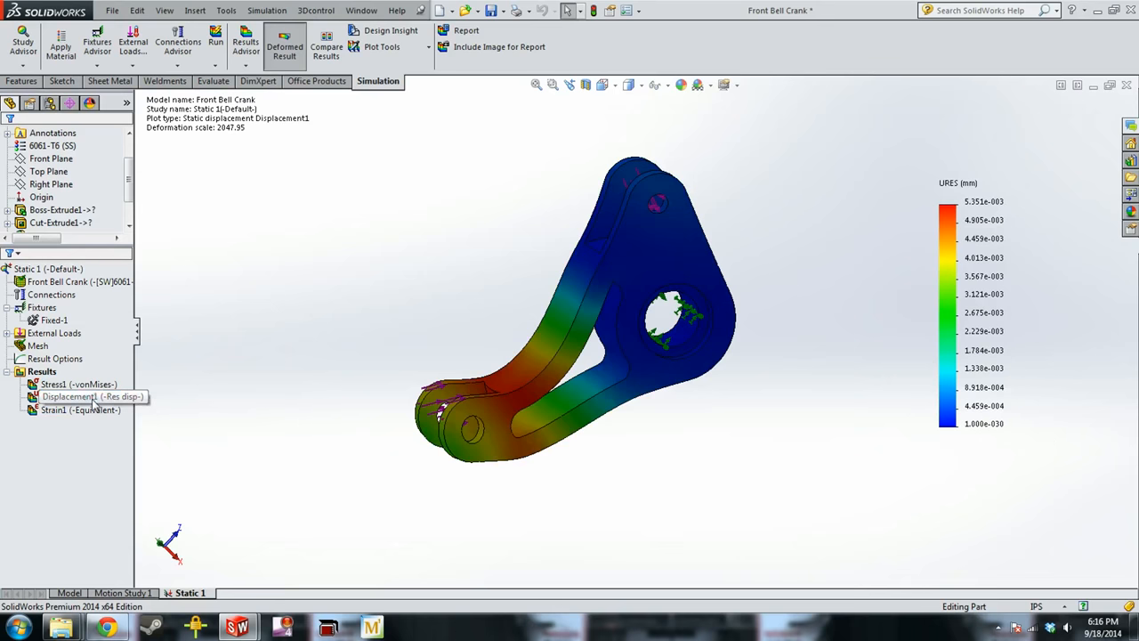
{"action": "left_click", "coordinate": [86, 397]}
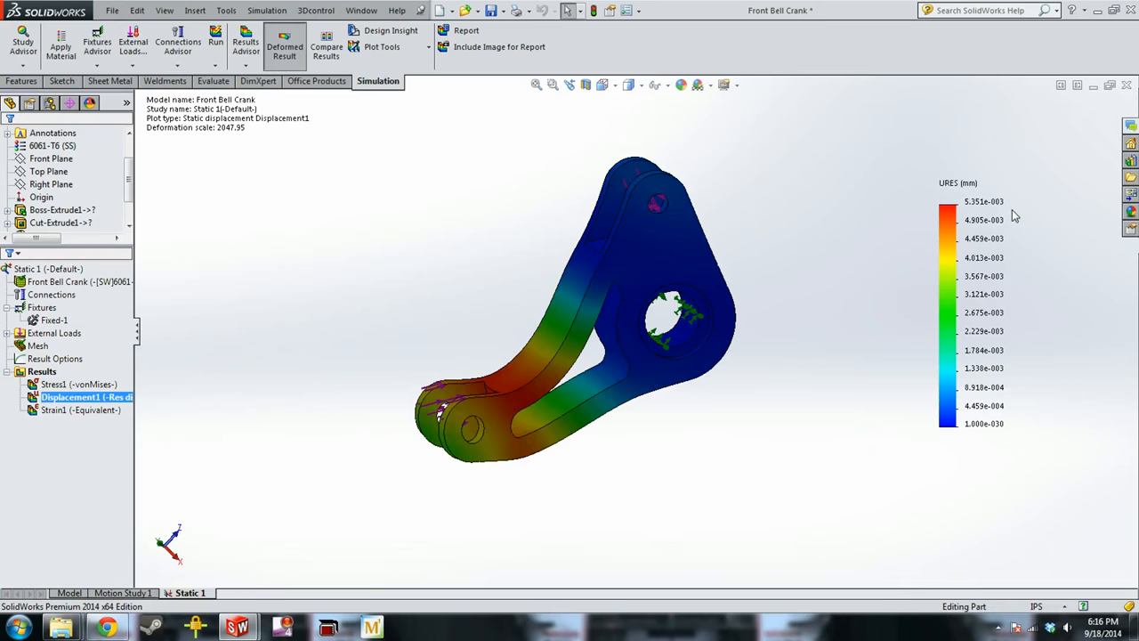
{"action": "mouse_move", "coordinate": [1056, 214]}
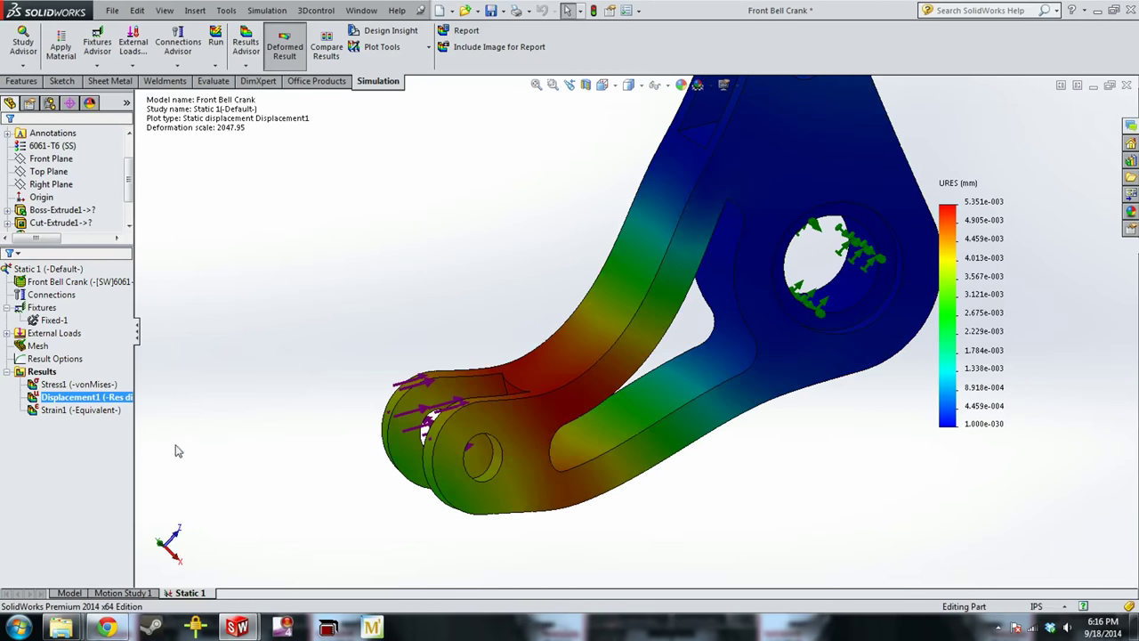
Adjust the displacement plot options, inspect the arm ends, then select the strain result.
{"action": "right_click", "coordinate": [86, 397]}
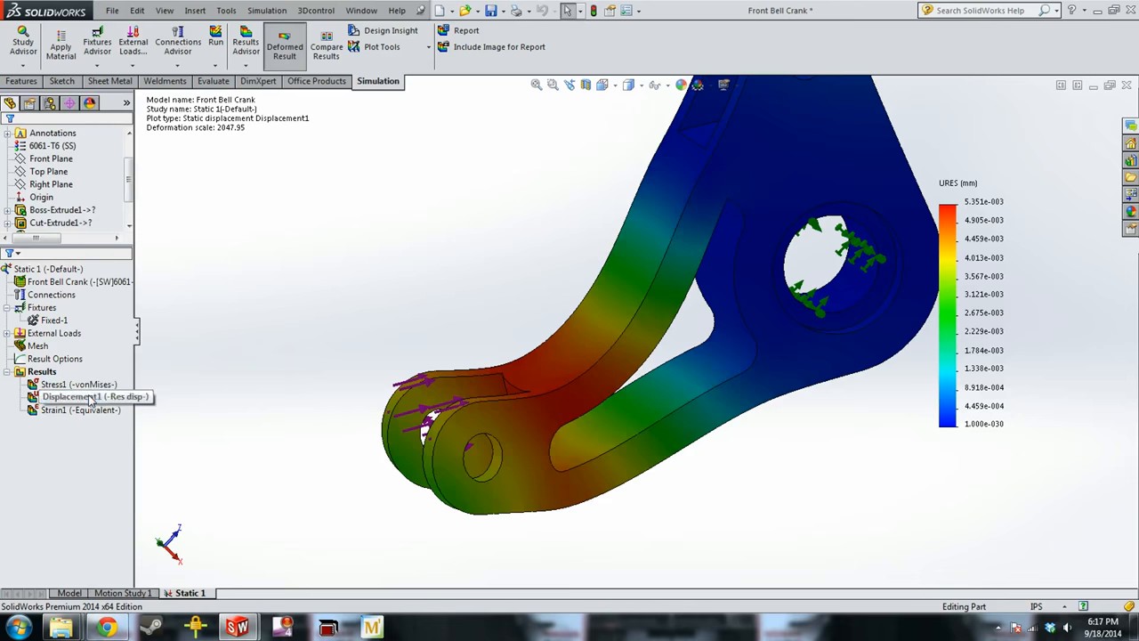
{"action": "right_click", "coordinate": [85, 395]}
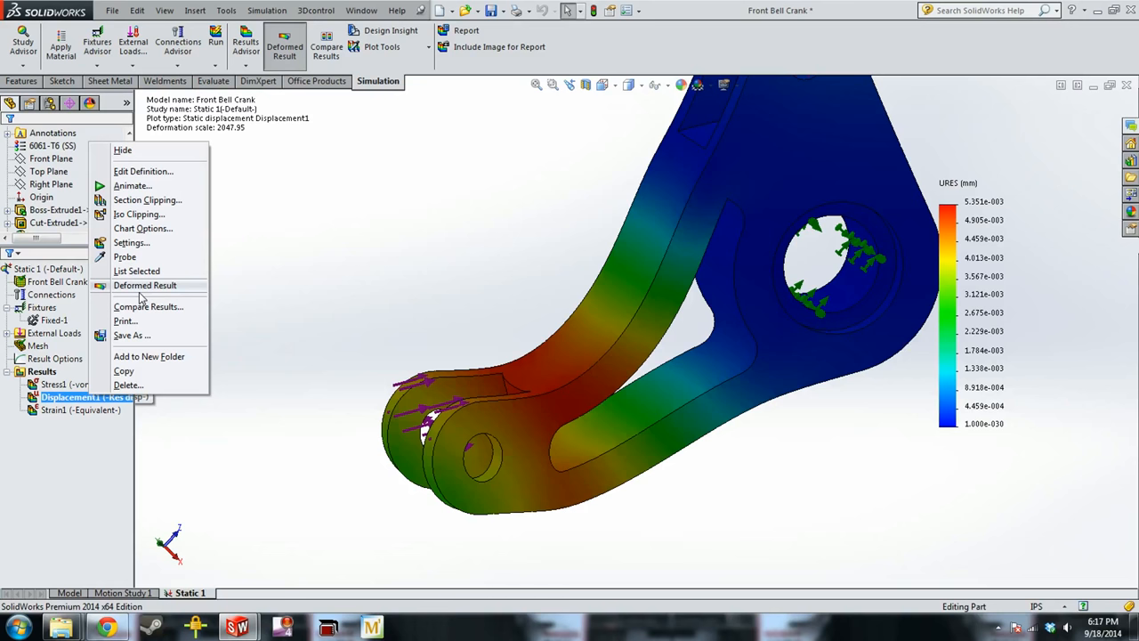
{"action": "left_click", "coordinate": [146, 285]}
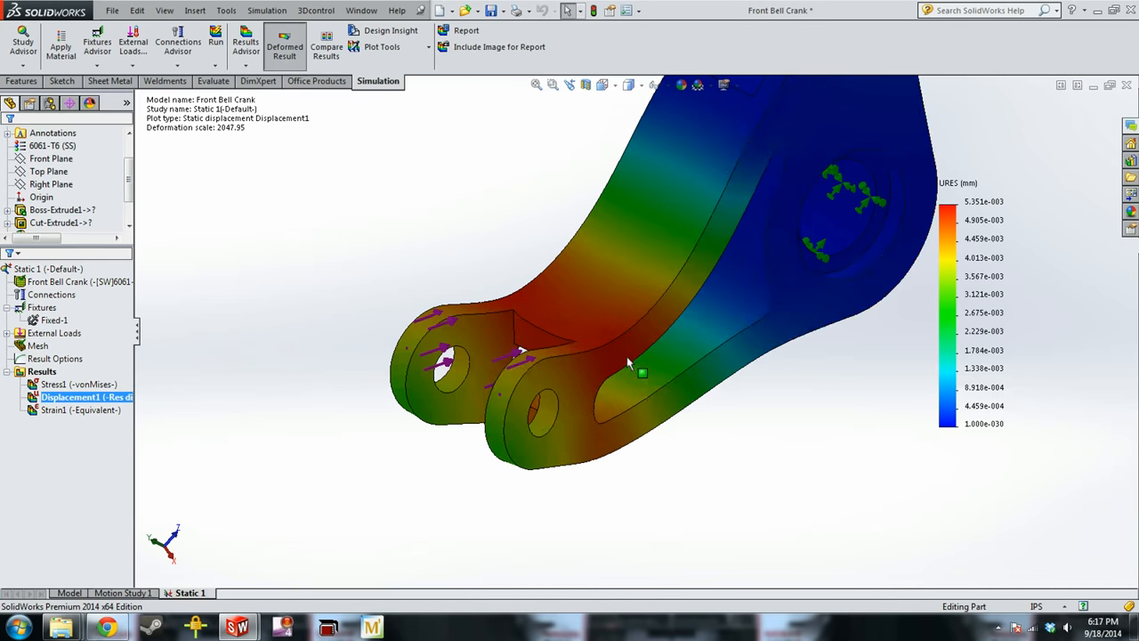
{"action": "left_click_drag", "start_coordinate": [627, 365], "coordinate": [614, 378]}
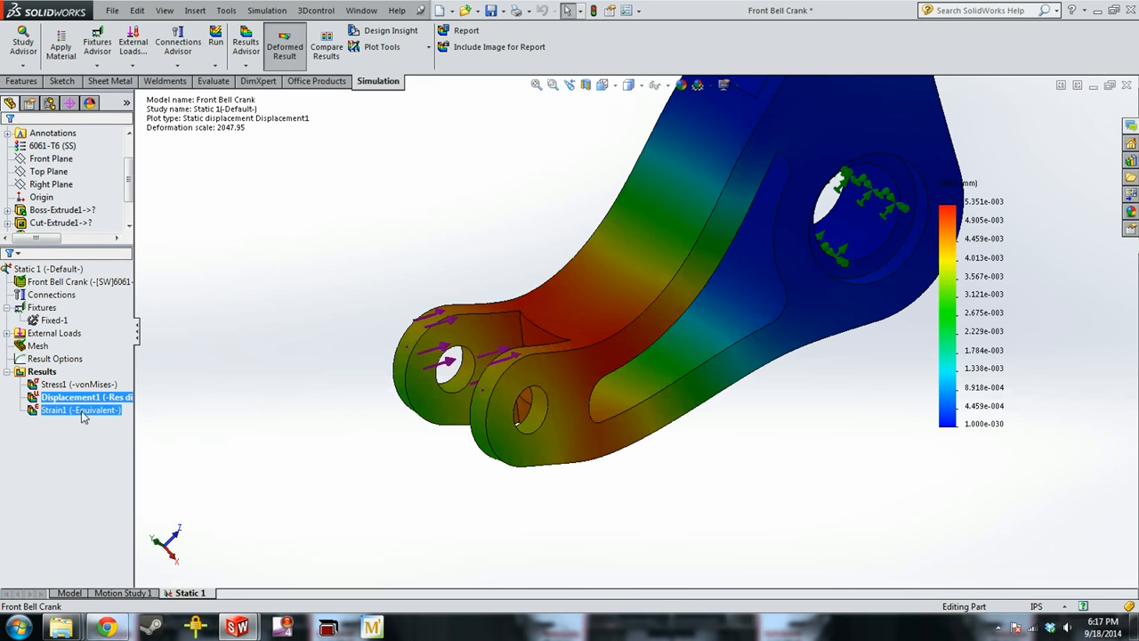
{"action": "left_click", "coordinate": [43, 372]}
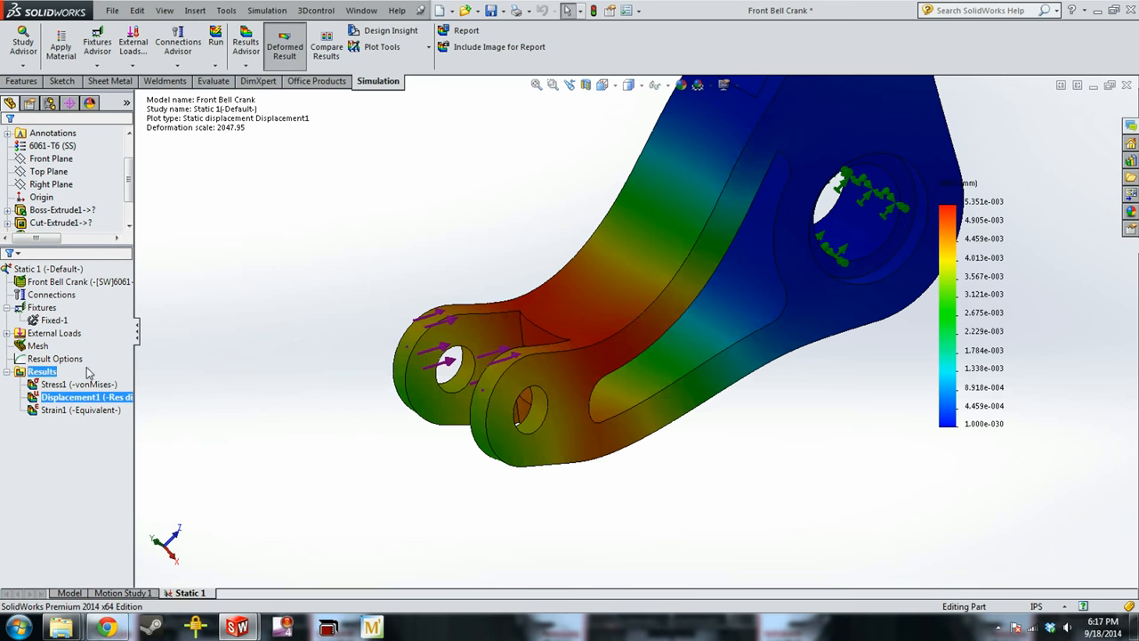
Display the crank's Stress1 von Mises plot and change its units to psi via Edit Definition.
{"action": "double_click", "coordinate": [55, 385]}
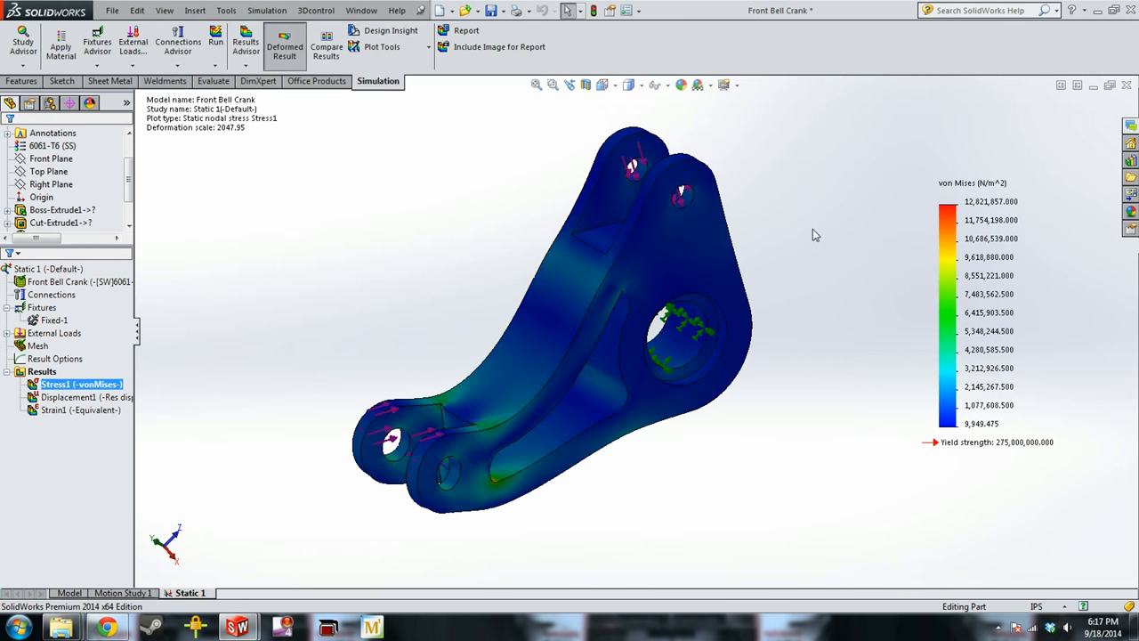
{"action": "right_click", "coordinate": [82, 385]}
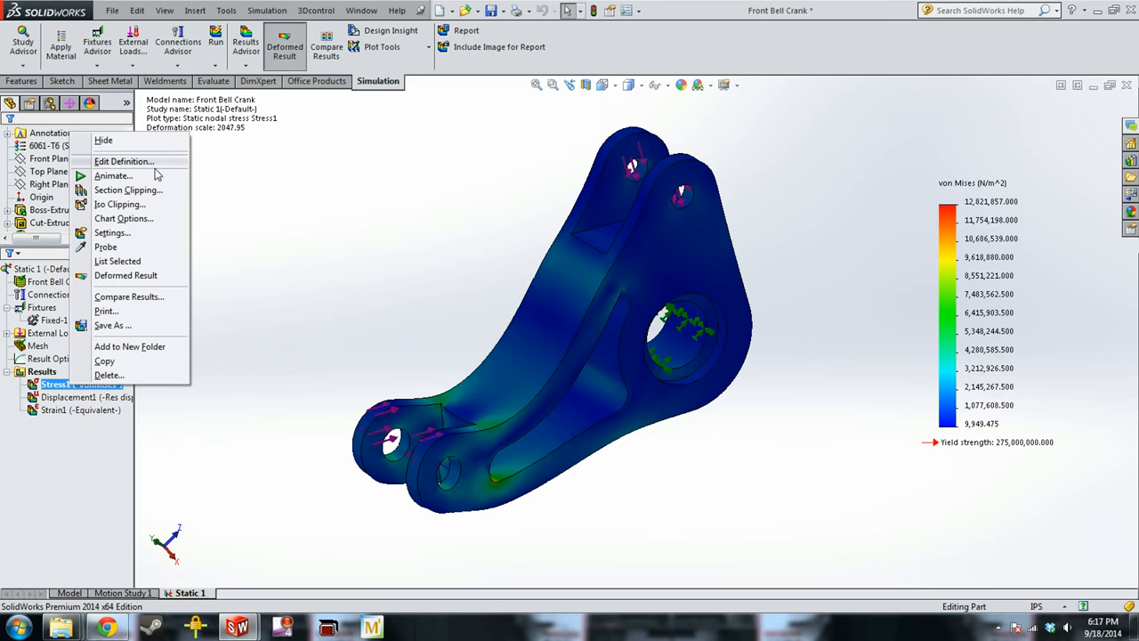
{"action": "left_click", "coordinate": [125, 161]}
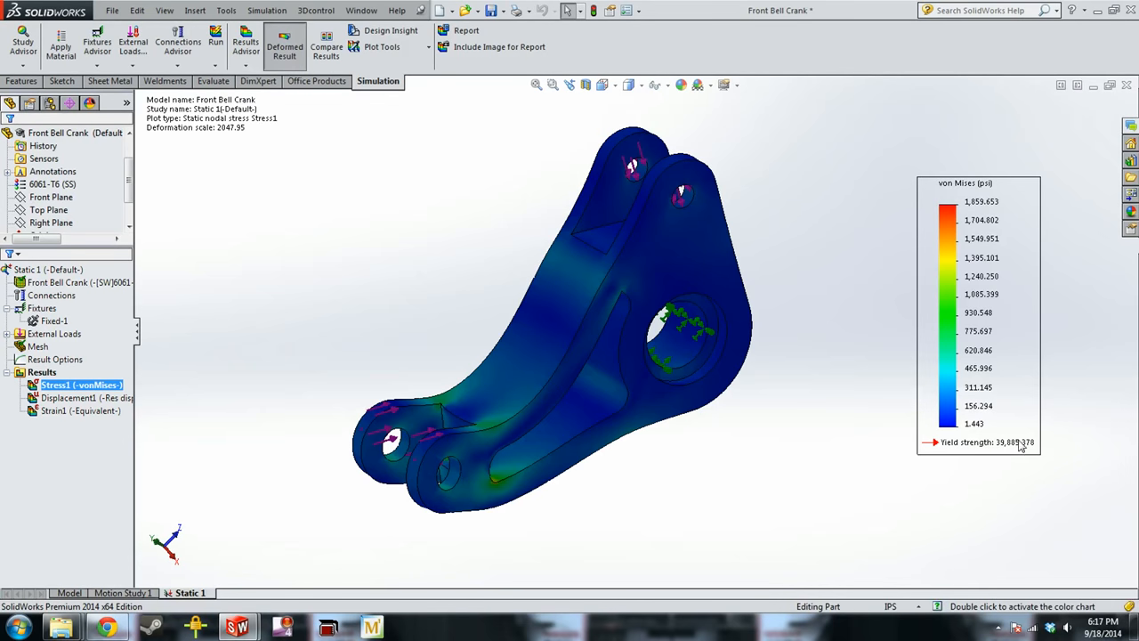
{"action": "mouse_move", "coordinate": [982, 218]}
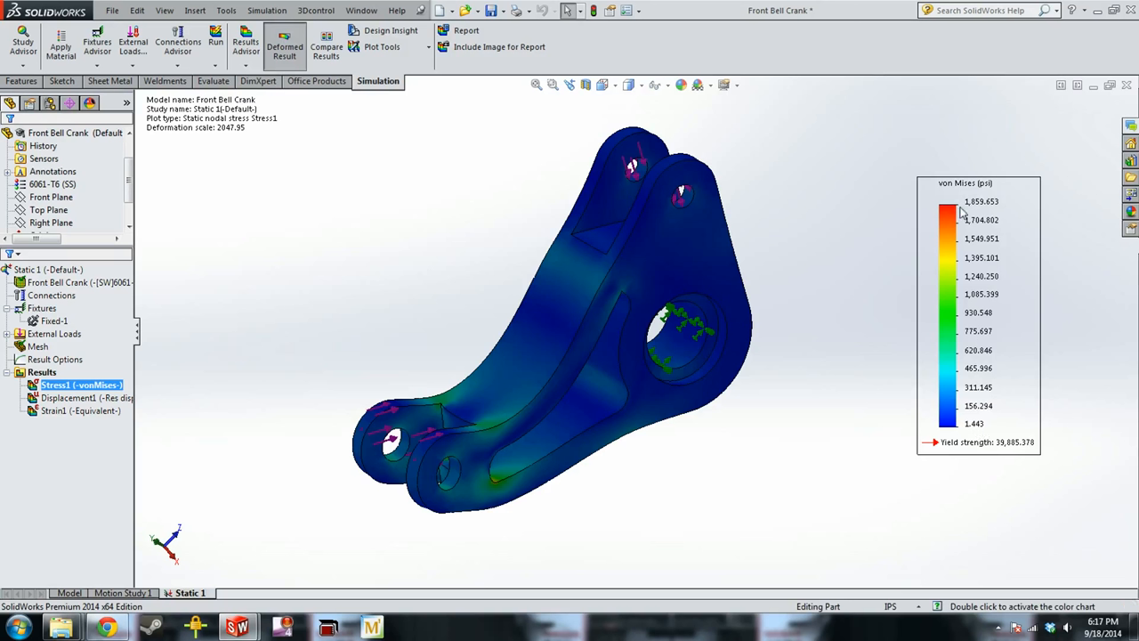
{"action": "mouse_move", "coordinate": [992, 211]}
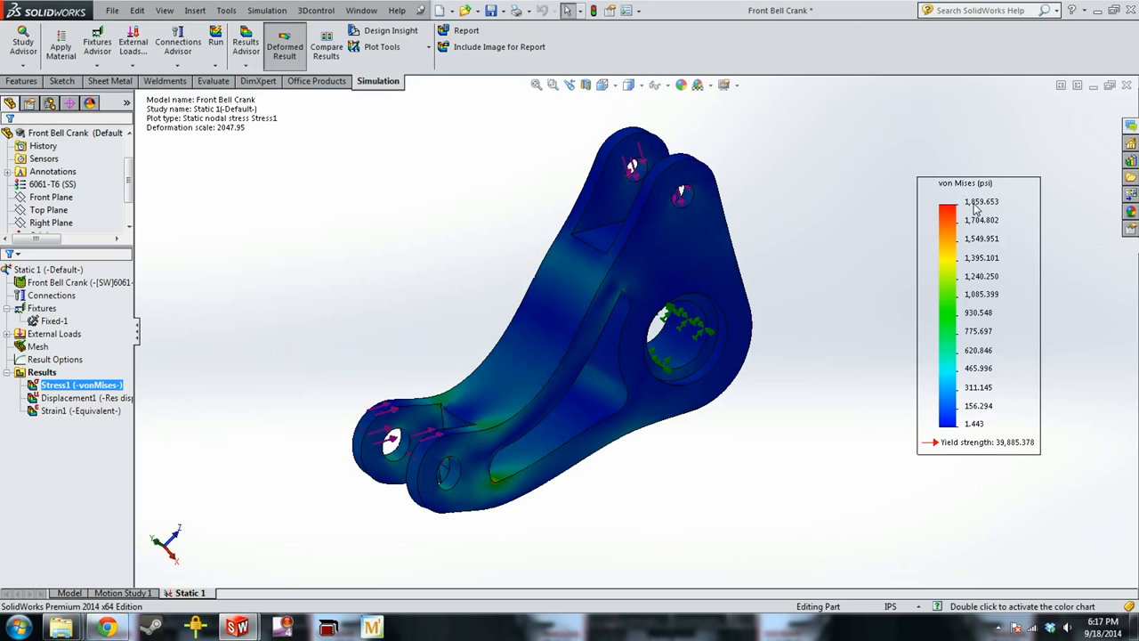
{"action": "mouse_move", "coordinate": [1024, 459]}
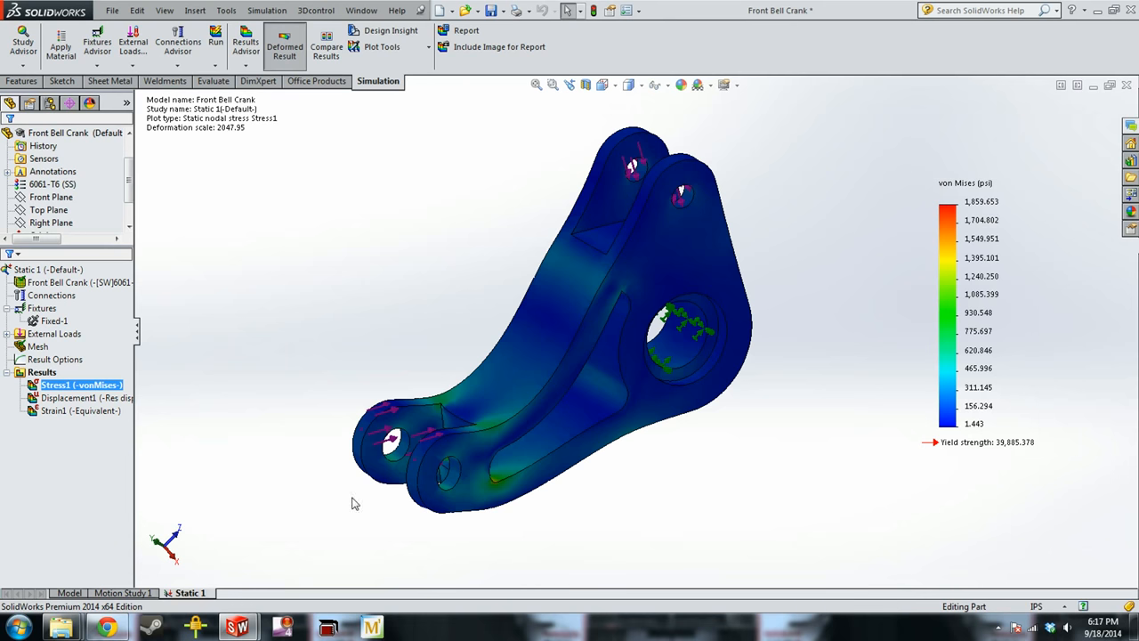
{"action": "mouse_move", "coordinate": [313, 356]}
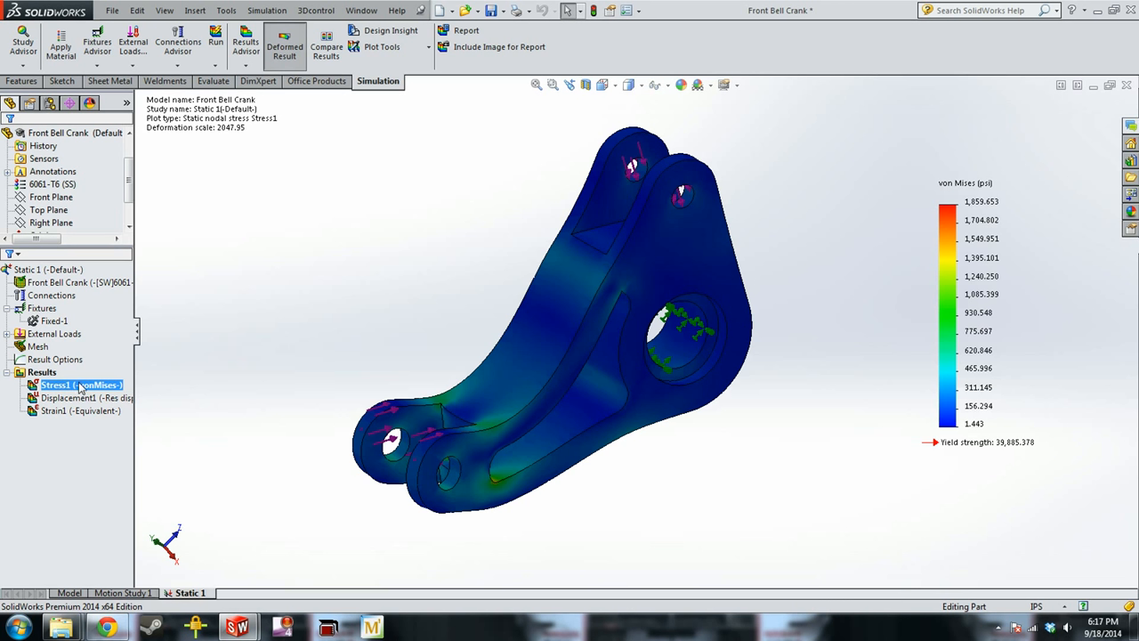
{"action": "left_click", "coordinate": [43, 372]}
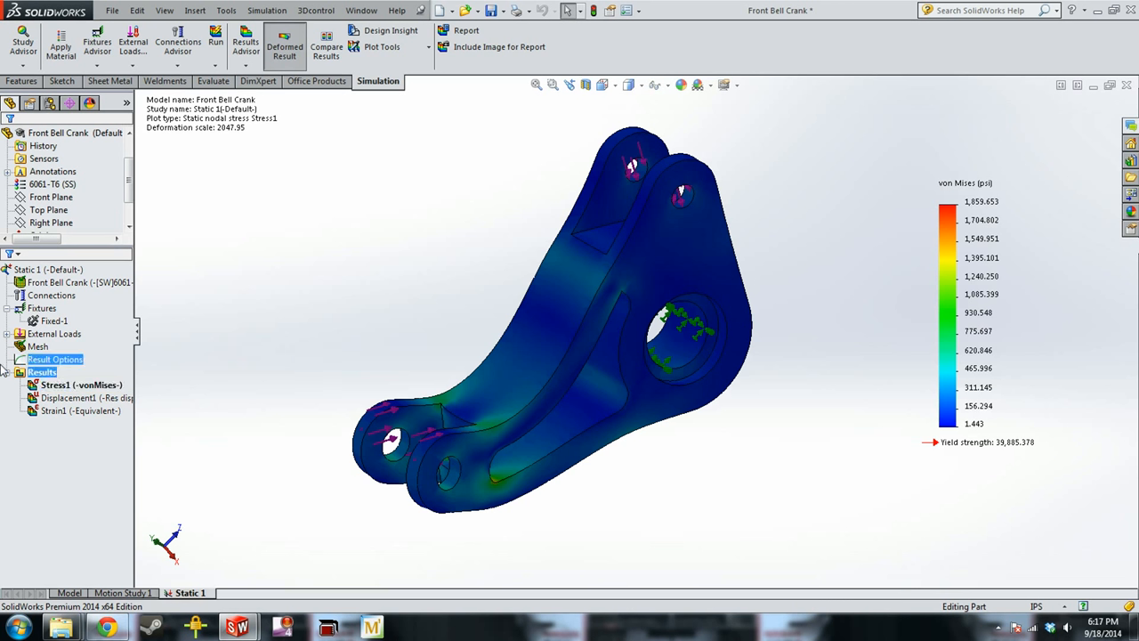
{"action": "left_click", "coordinate": [42, 372]}
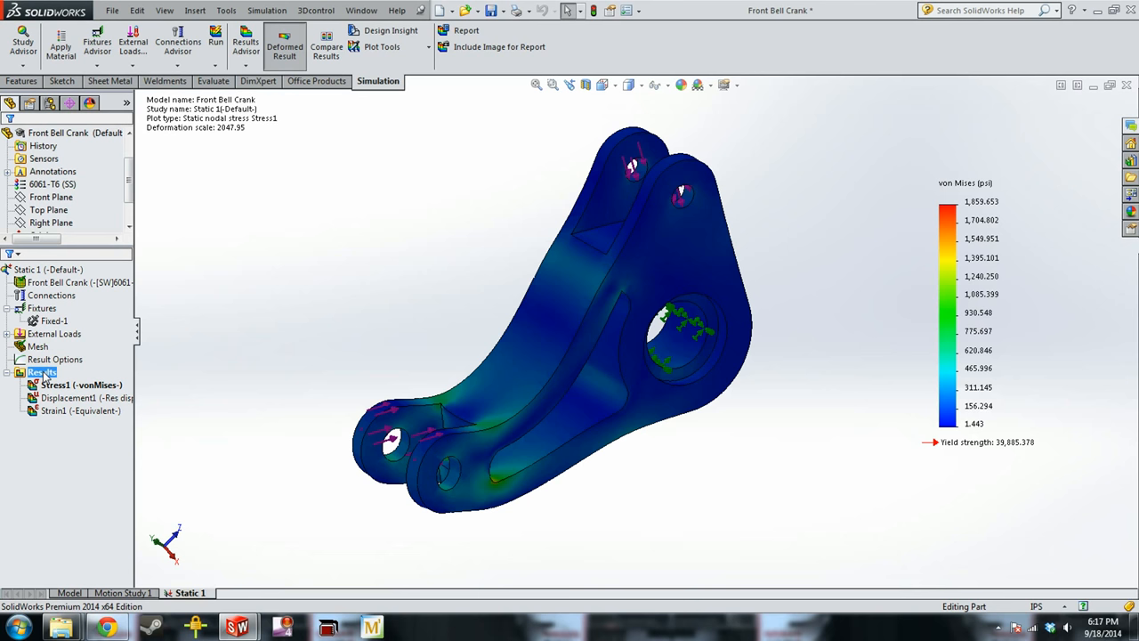
{"action": "mouse_move", "coordinate": [459, 119]}
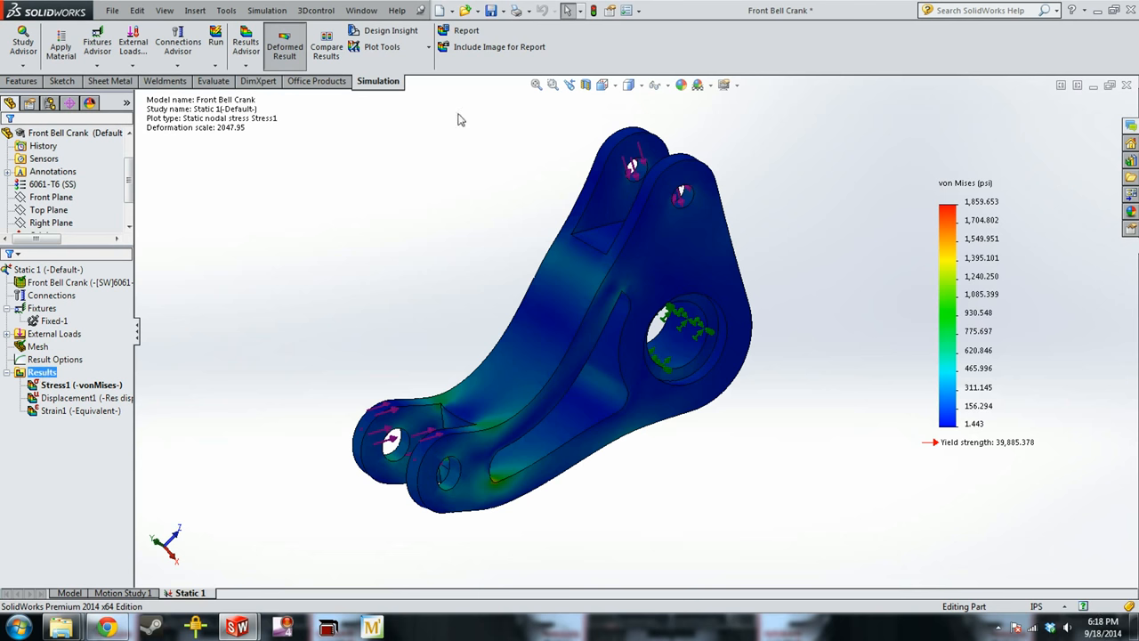
{"action": "left_click", "coordinate": [979, 441]}
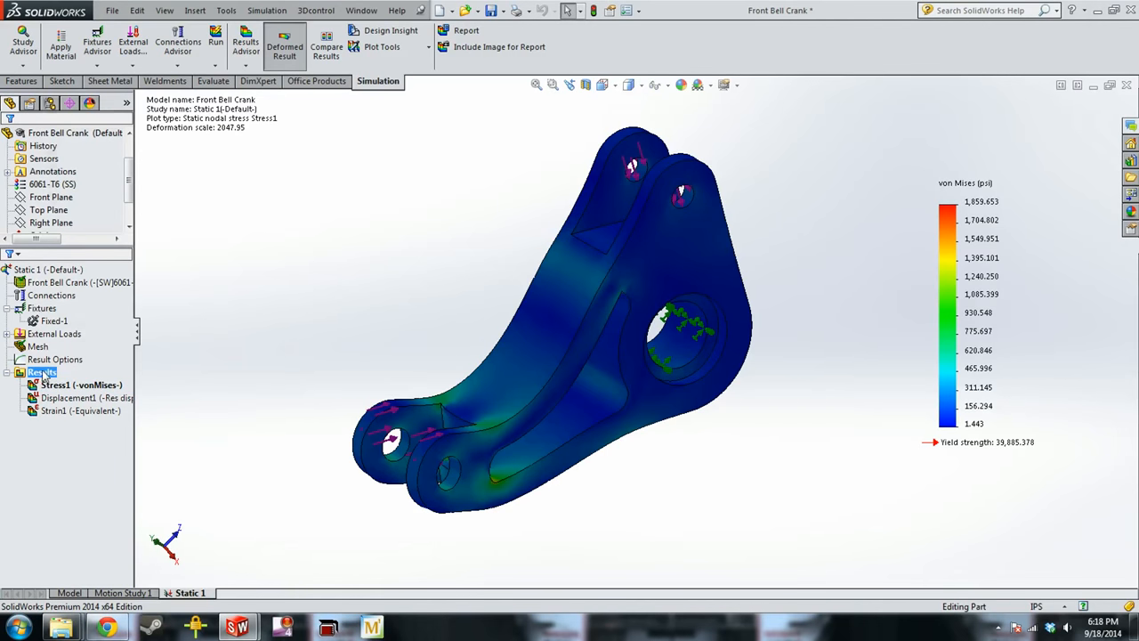
Create a Factor of Safety plot from the Results folder using the max von Mises stress criterion.
{"action": "right_click", "coordinate": [42, 372]}
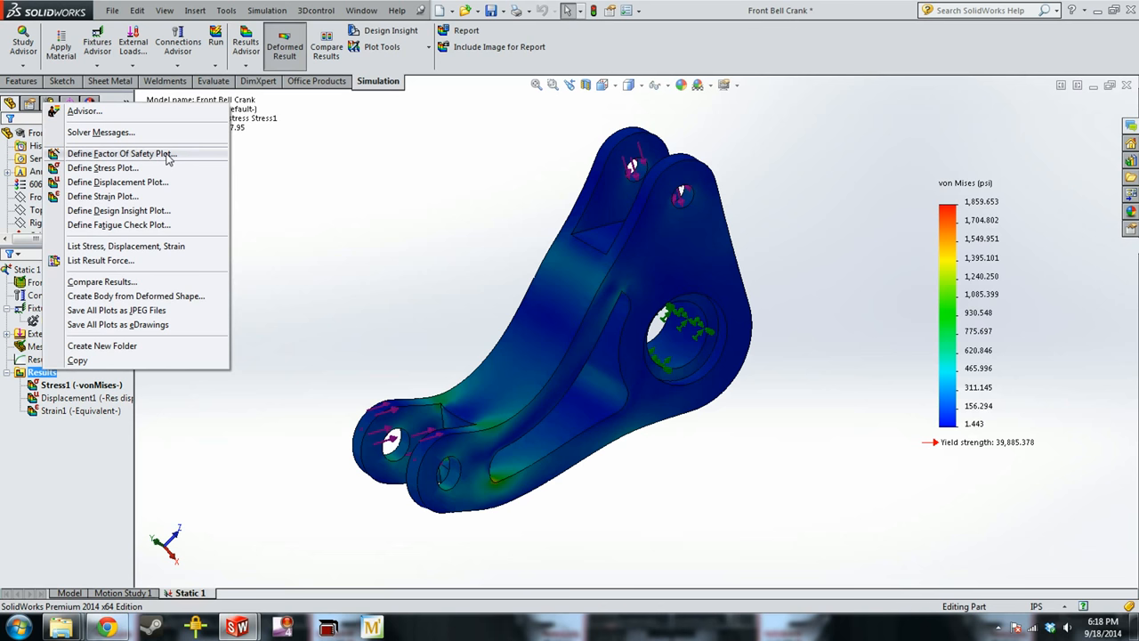
{"action": "mouse_move", "coordinate": [167, 195]}
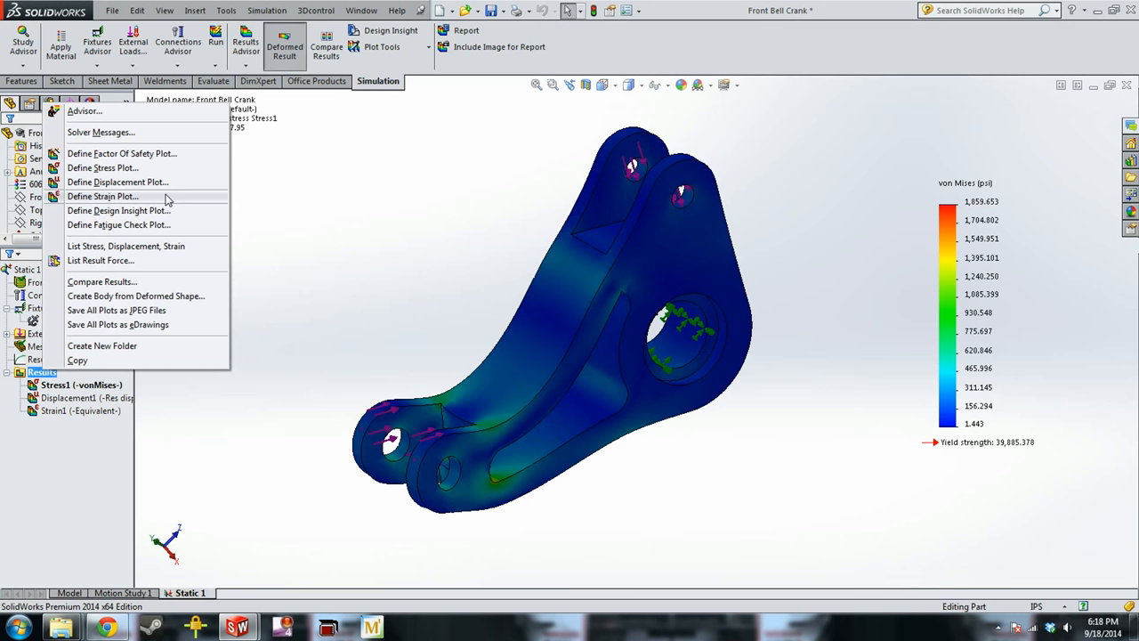
{"action": "left_click", "coordinate": [121, 153]}
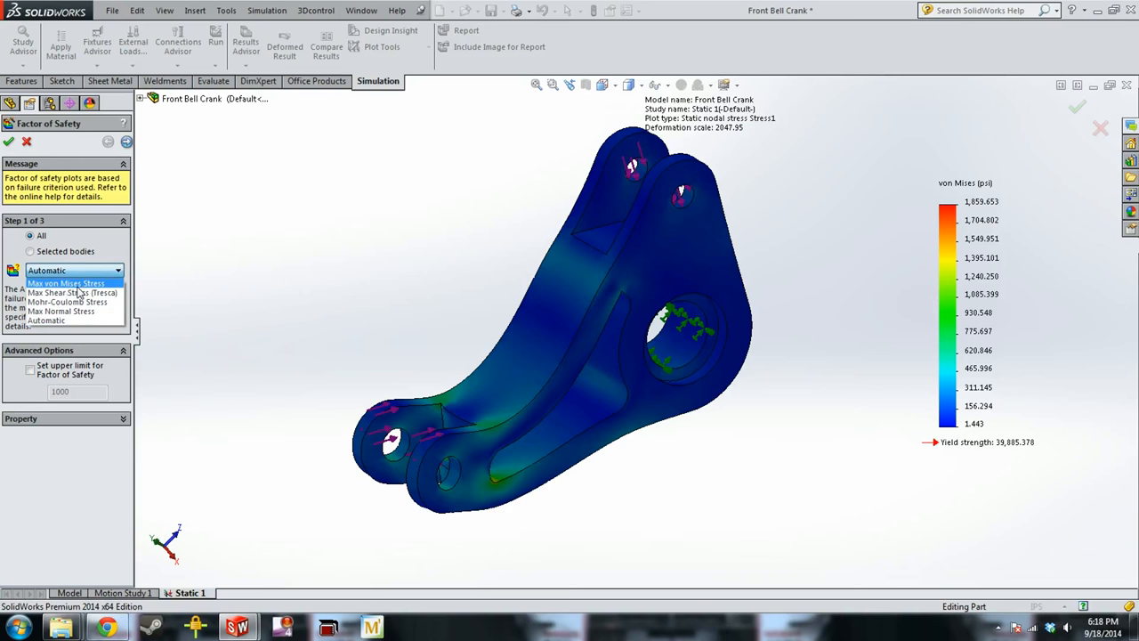
{"action": "mouse_move", "coordinate": [89, 292]}
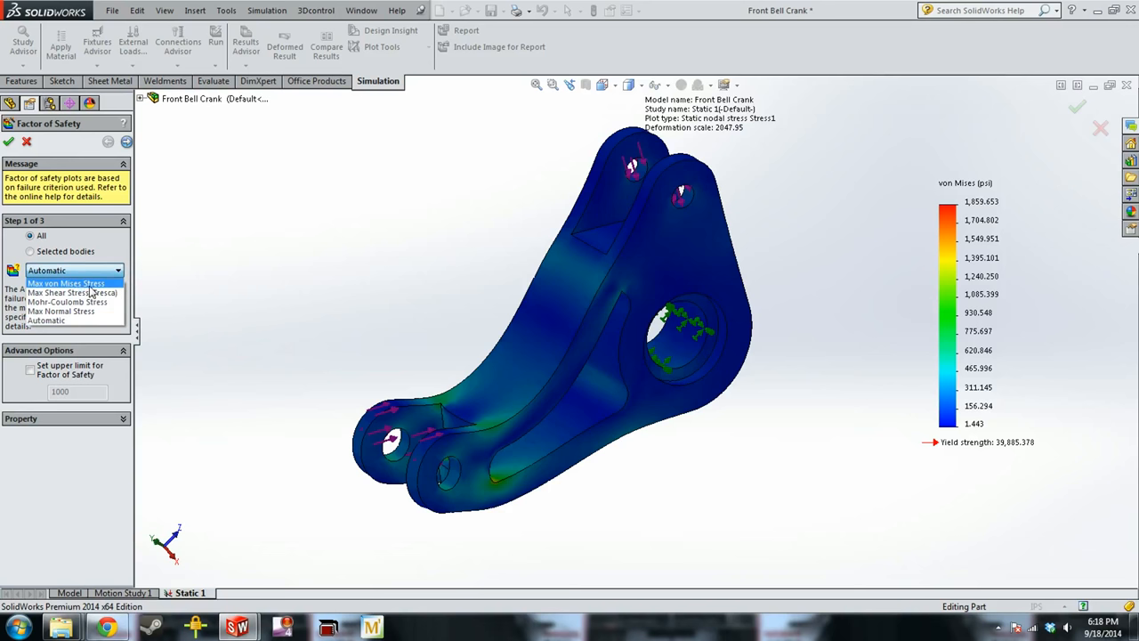
{"action": "left_click", "coordinate": [64, 283]}
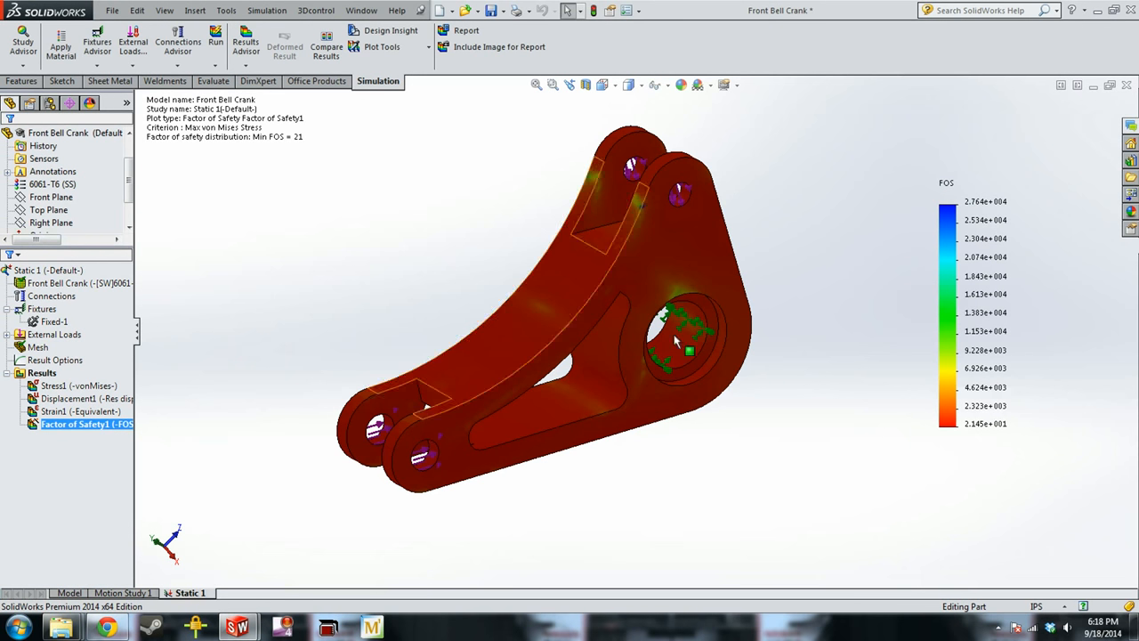
In Chart Options, show min/max annotations, set a defined 0–10 range in floating format, and apply.
{"action": "right_click", "coordinate": [75, 424]}
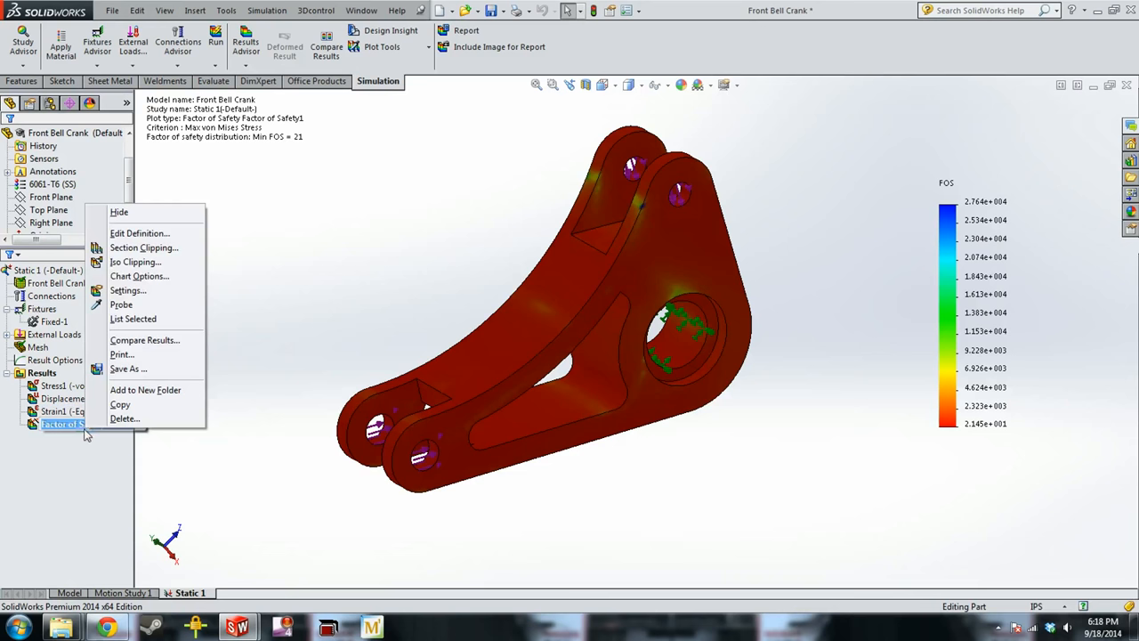
{"action": "mouse_move", "coordinate": [164, 281]}
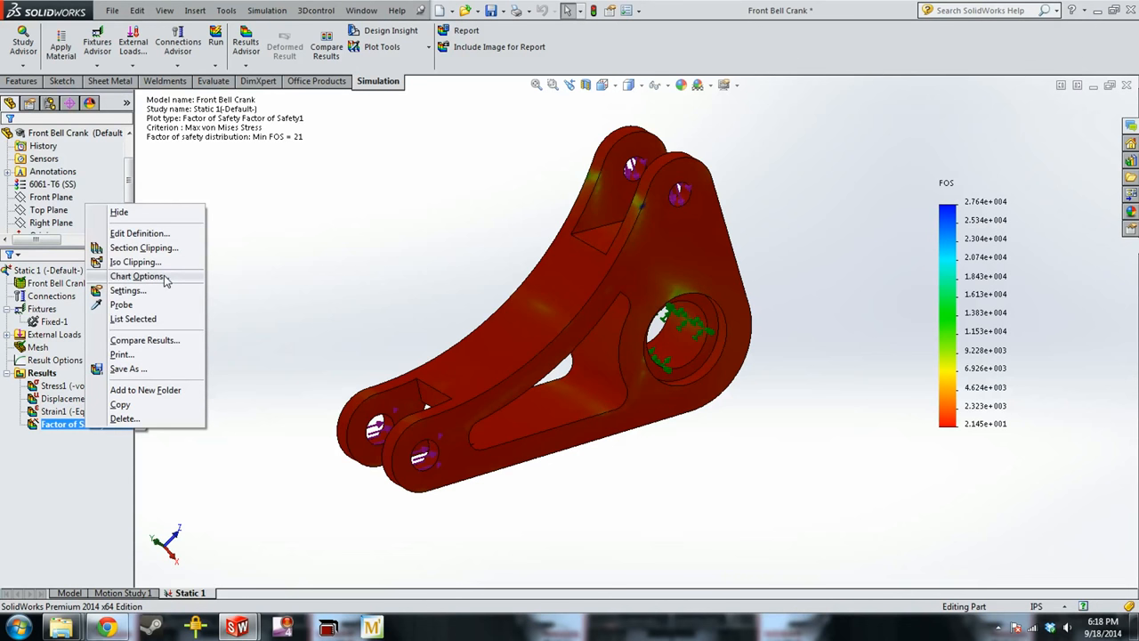
{"action": "left_click", "coordinate": [136, 276]}
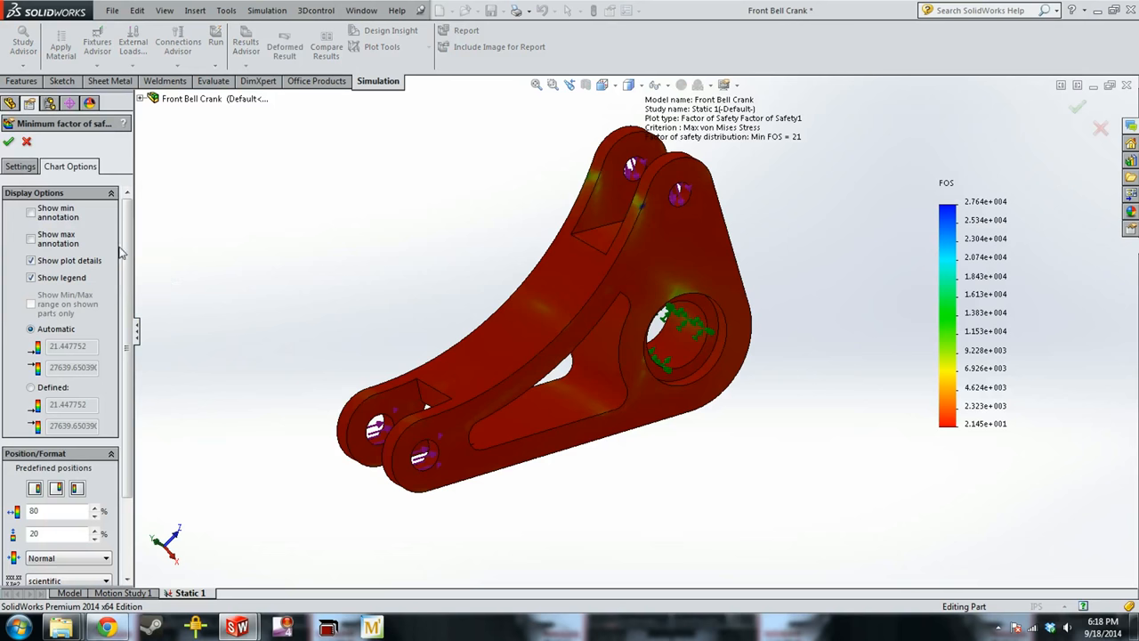
{"action": "left_click", "coordinate": [32, 212]}
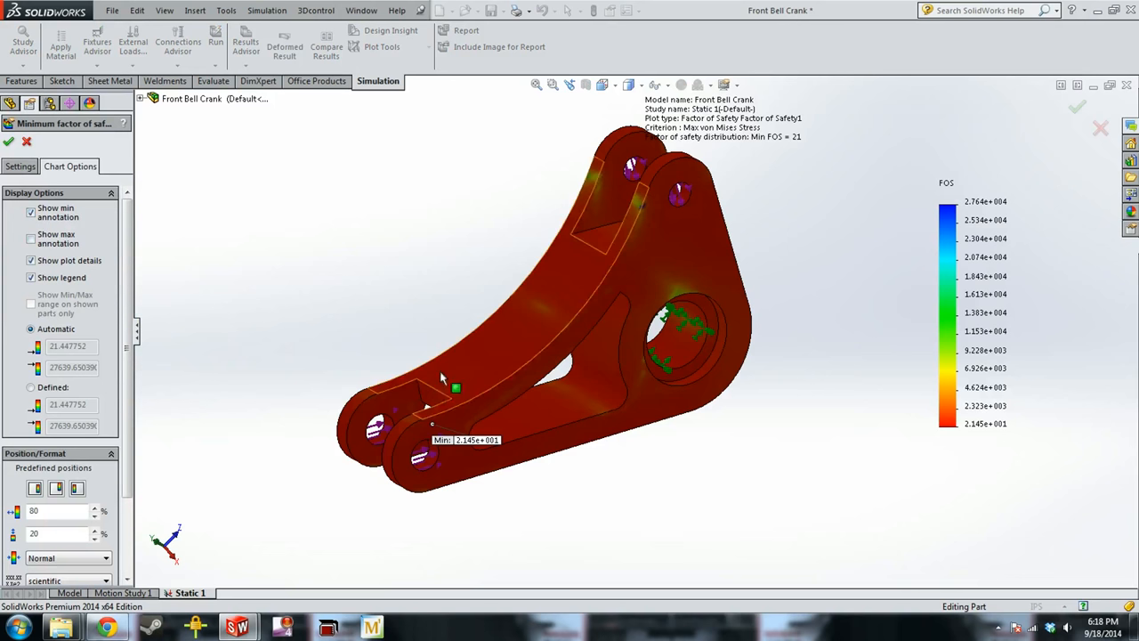
{"action": "left_click", "coordinate": [32, 238]}
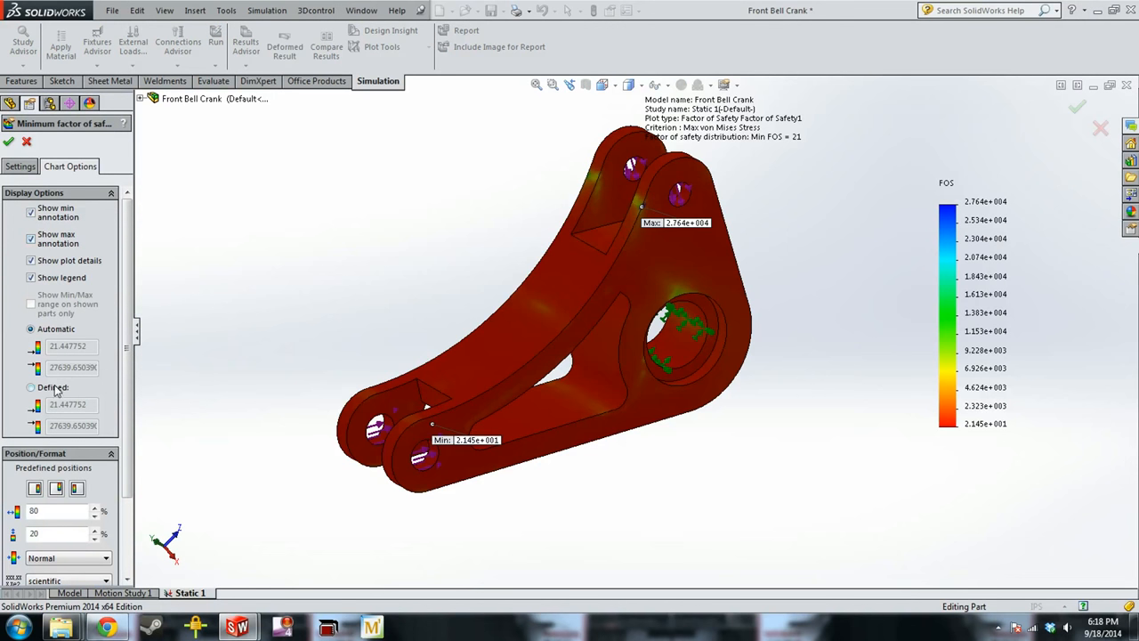
{"action": "left_click", "coordinate": [31, 386]}
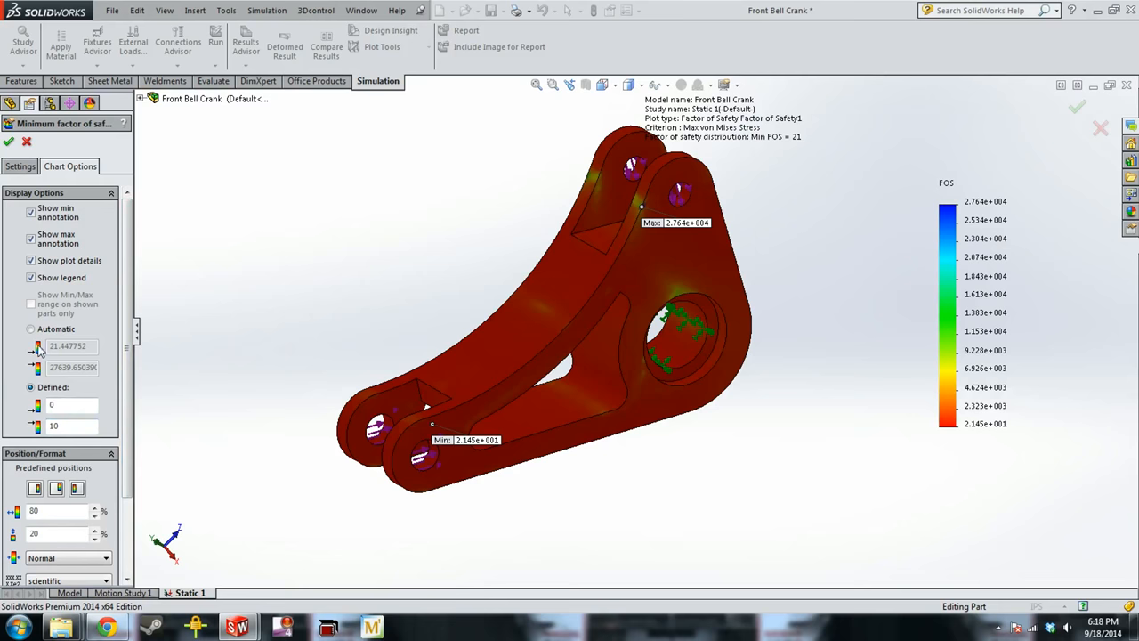
{"action": "scroll", "scroll_direction": "down", "scroll_amount": 3}
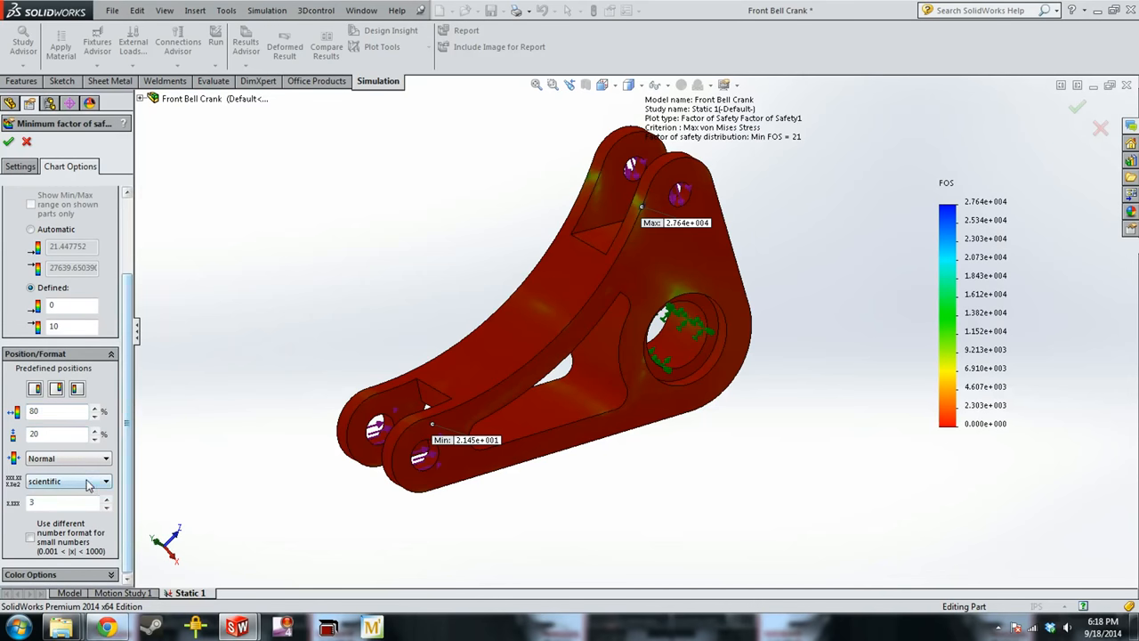
{"action": "left_click", "coordinate": [68, 481]}
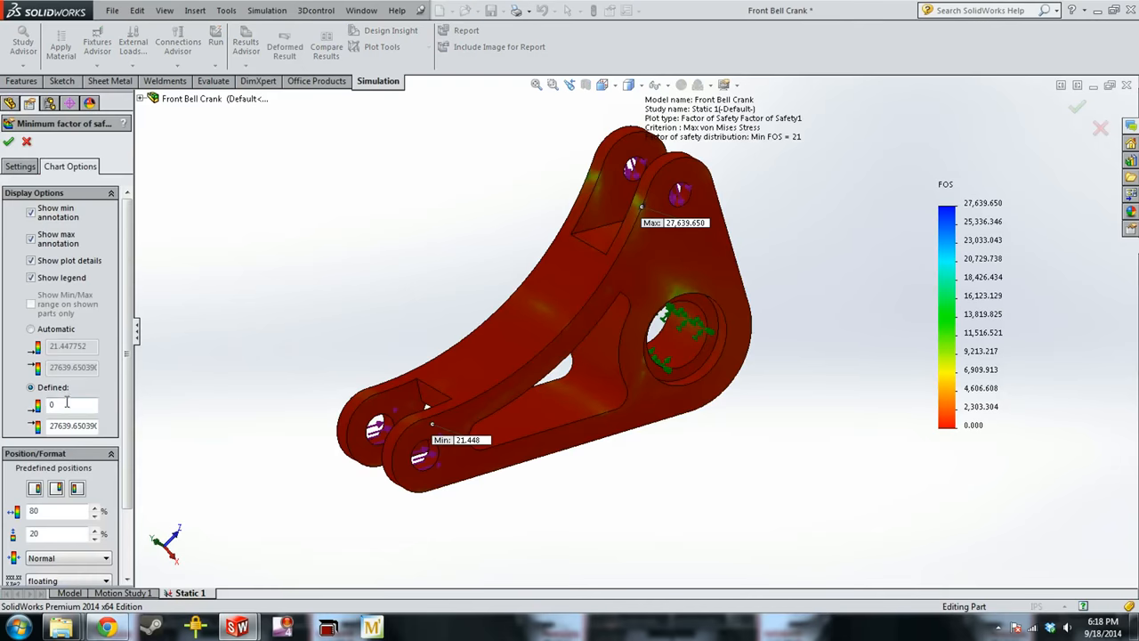
{"action": "triple_click", "coordinate": [71, 425]}
{"action": "type", "text": "10"}
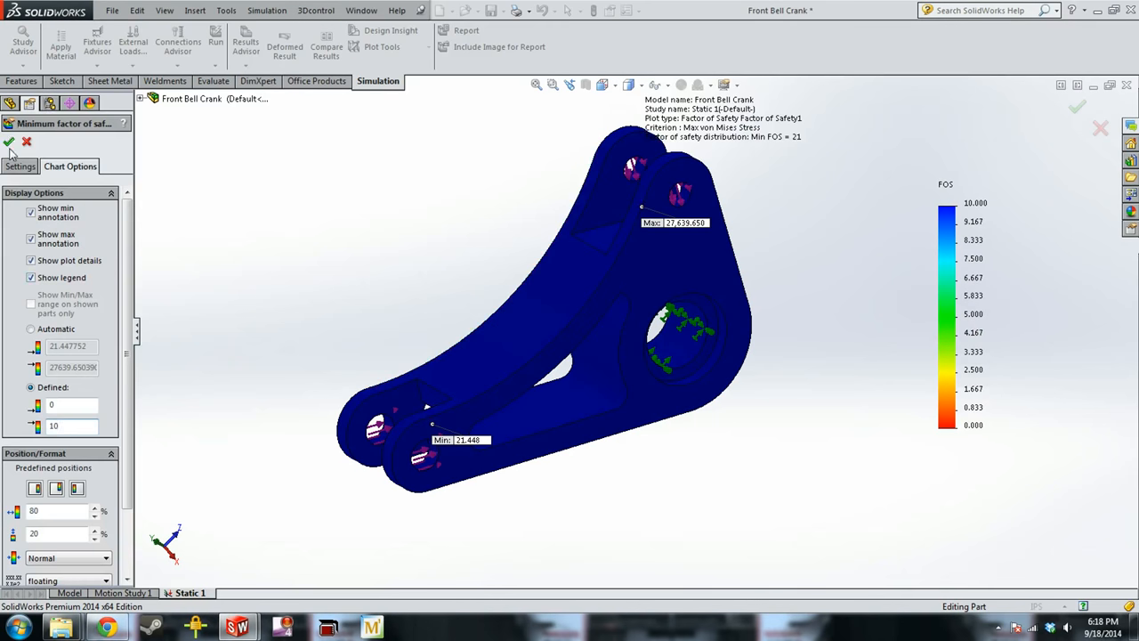
{"action": "left_click", "coordinate": [9, 142]}
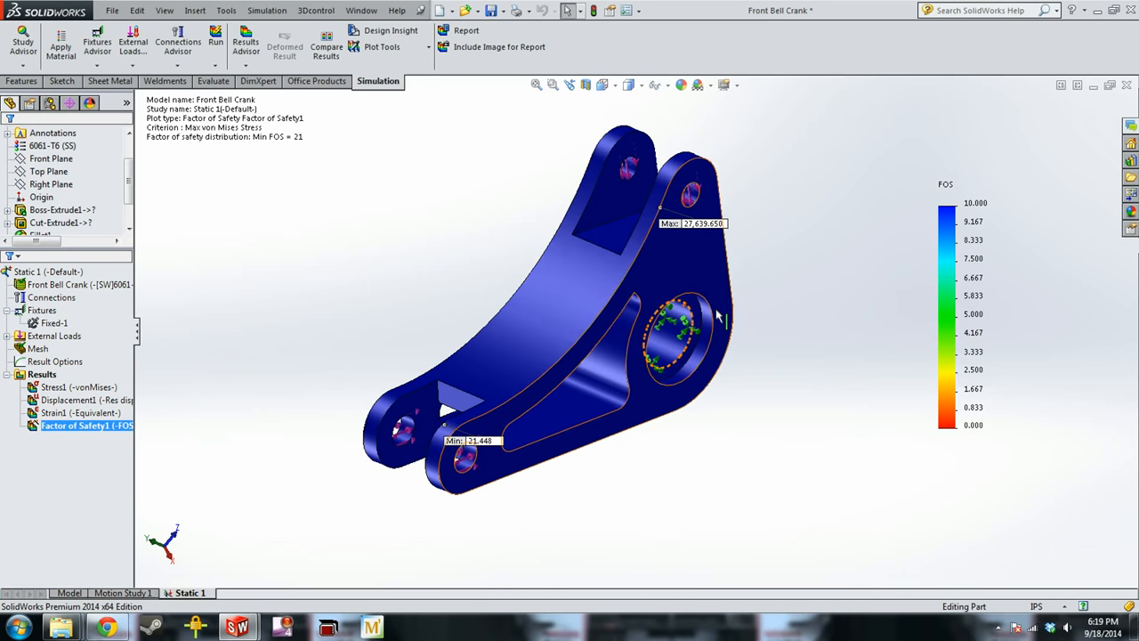
Scroll the view over the Factor of Safety plot.
{"action": "scroll", "scroll_direction": "up", "scroll_amount": 3}
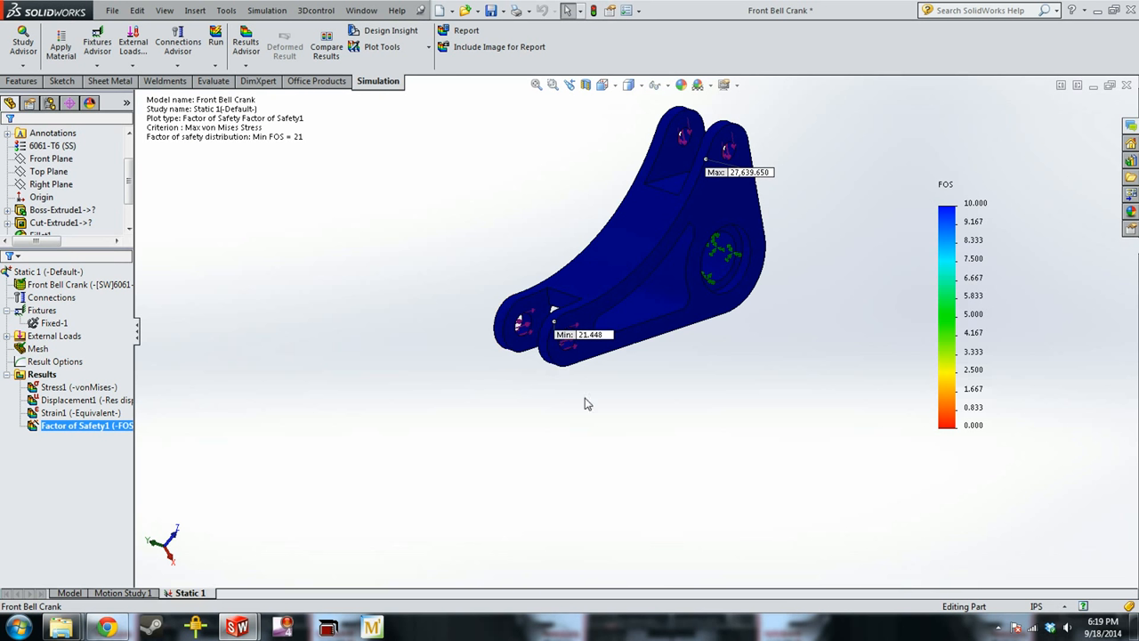
{"action": "mouse_move", "coordinate": [797, 488]}
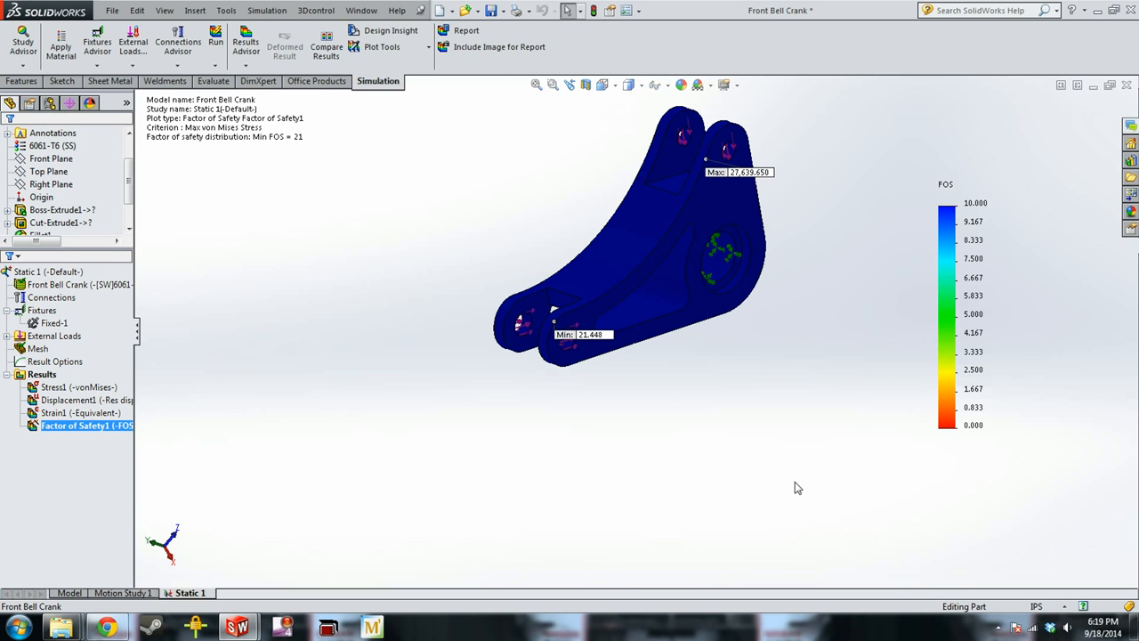
{"action": "mouse_move", "coordinate": [1128, 389]}
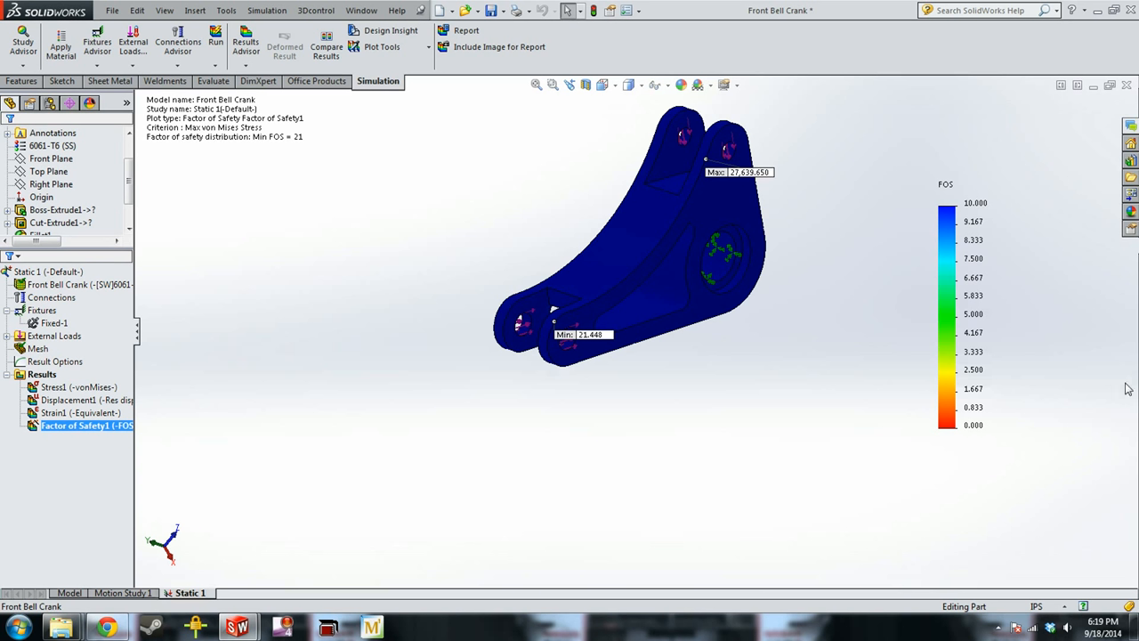
{"action": "mouse_move", "coordinate": [1043, 401]}
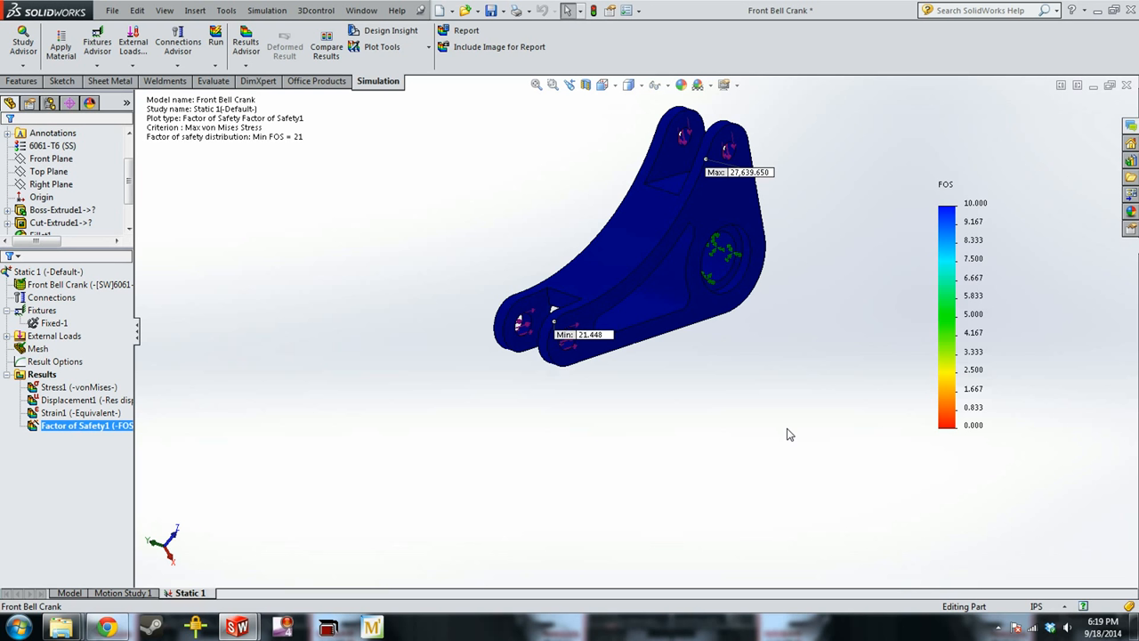
{"action": "mouse_move", "coordinate": [150, 484]}
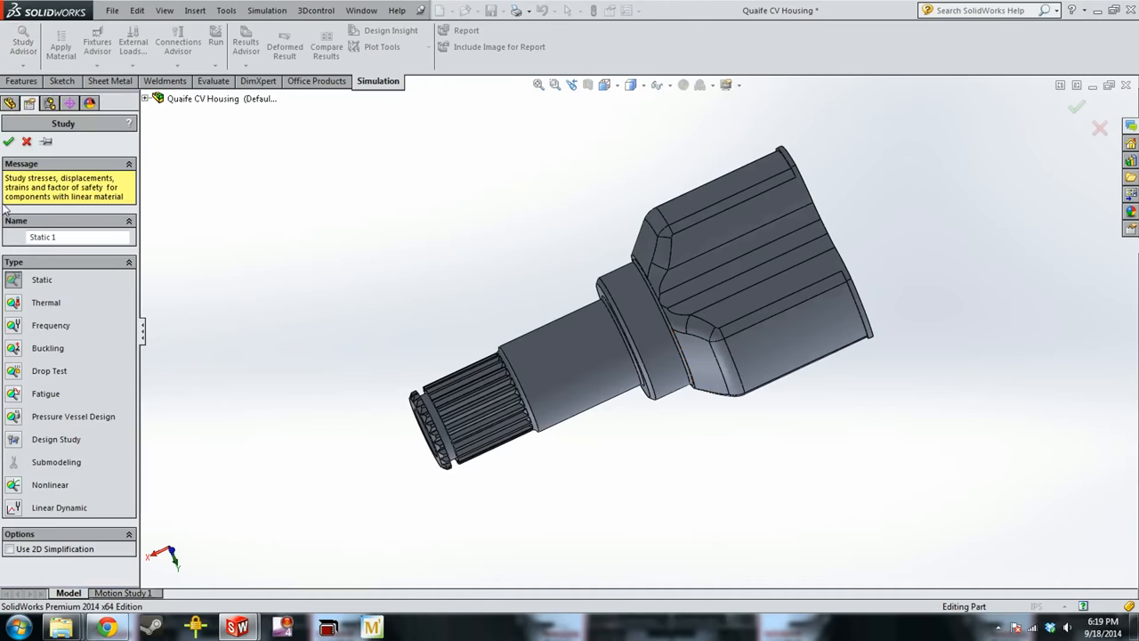
Confirm the static study and add a Fixed Geometry restraint on the housing's large end faces.
{"action": "left_click", "coordinate": [9, 141]}
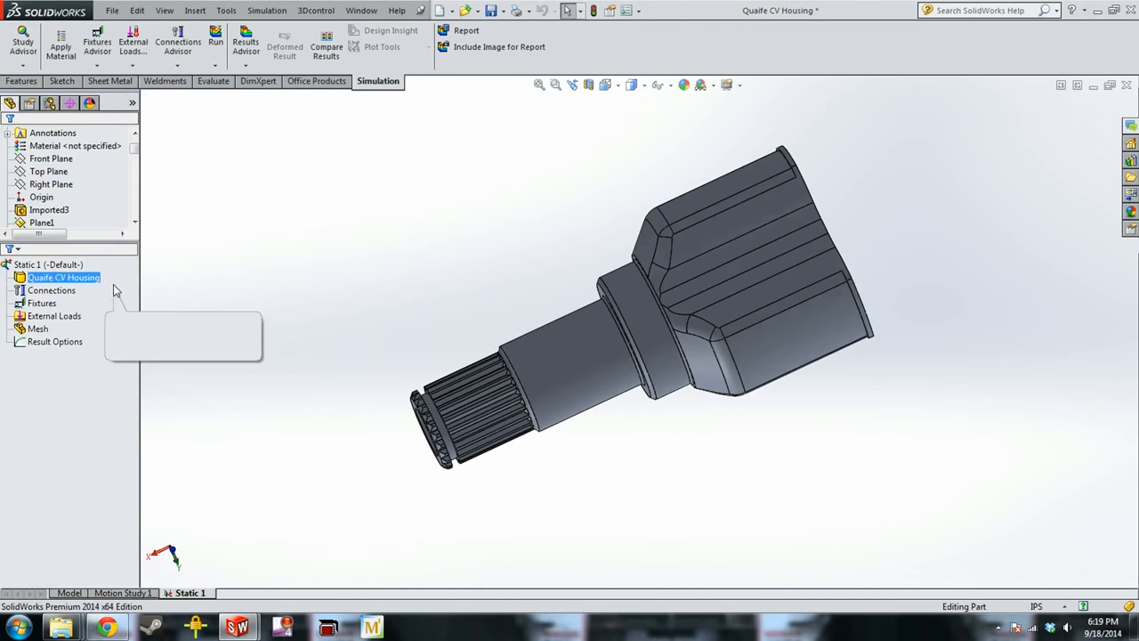
{"action": "right_click", "coordinate": [41, 303]}
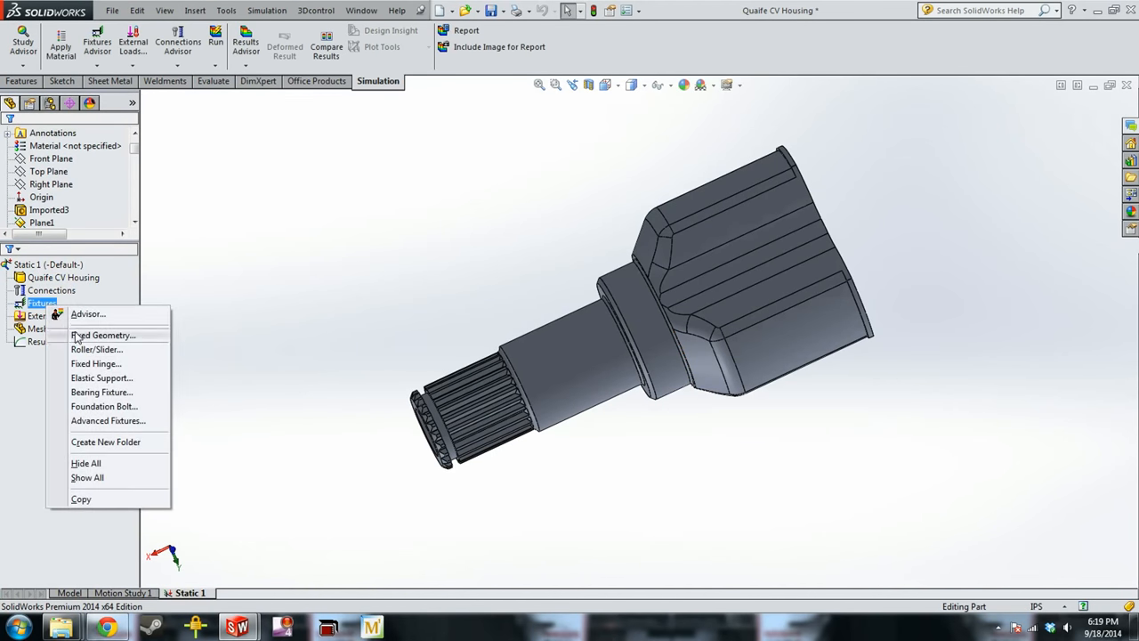
{"action": "left_click", "coordinate": [104, 335]}
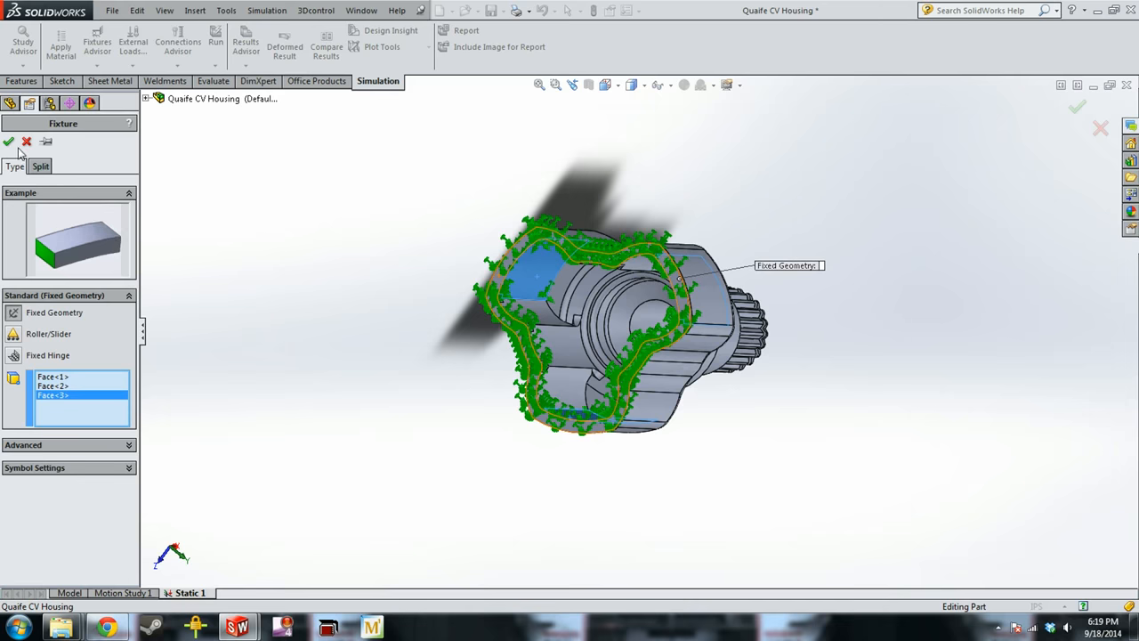
{"action": "left_click", "coordinate": [7, 143]}
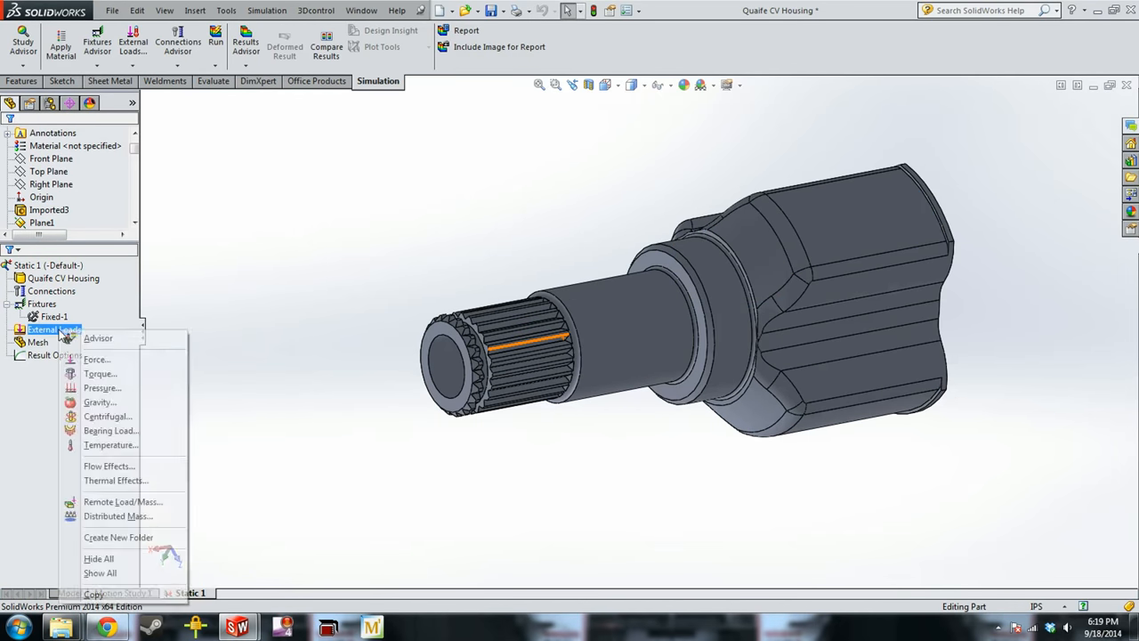
{"action": "mouse_move", "coordinate": [99, 374]}
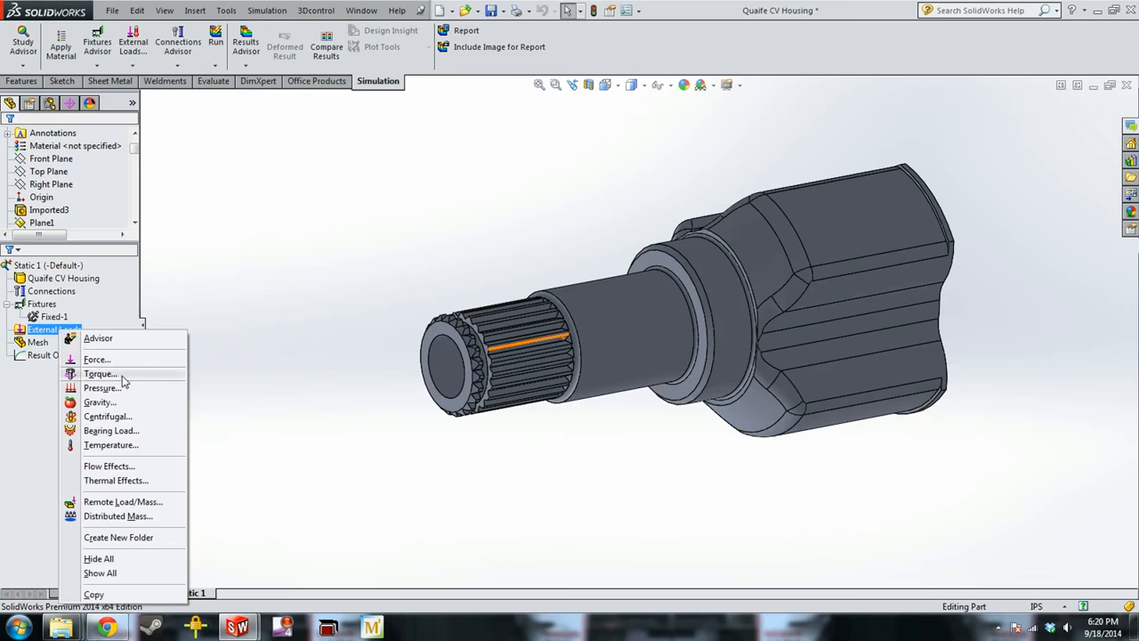
Apply a 1000 lbf·in torque on the splined shaft end about its cylindrical face axis.
{"action": "left_click", "coordinate": [100, 374]}
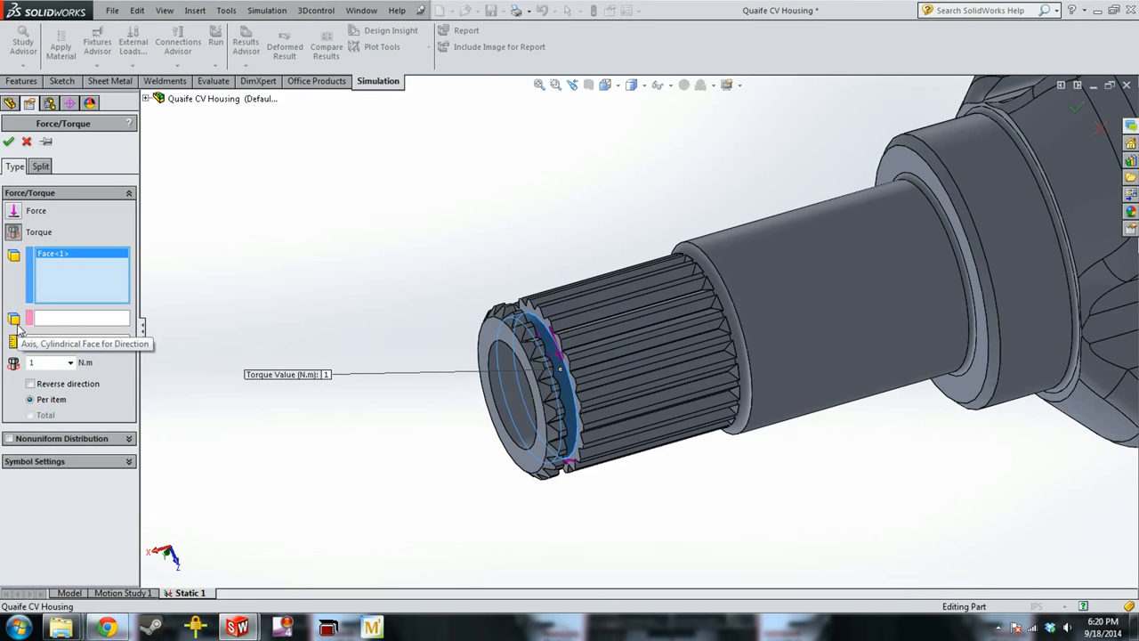
{"action": "left_click", "coordinate": [520, 401]}
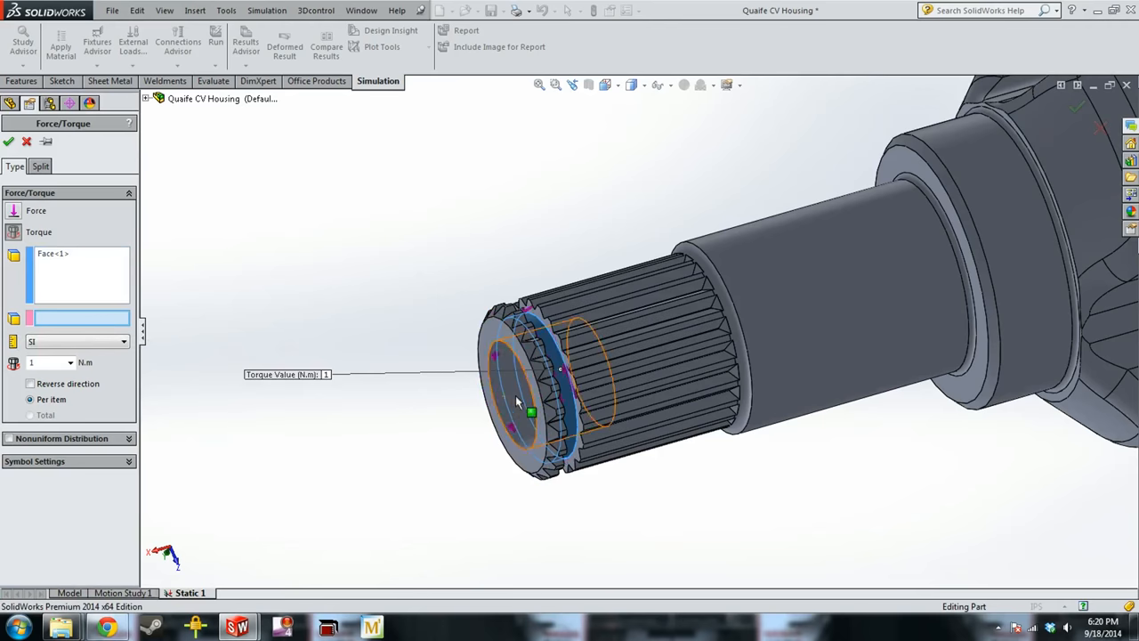
{"action": "left_click", "coordinate": [514, 395]}
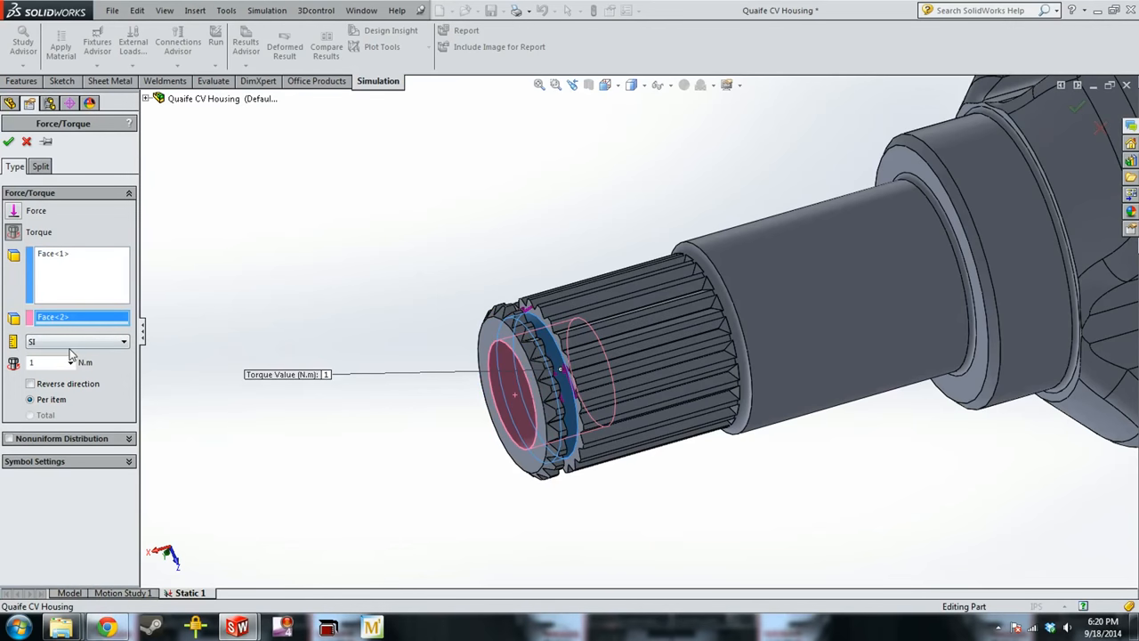
{"action": "left_click", "coordinate": [75, 342]}
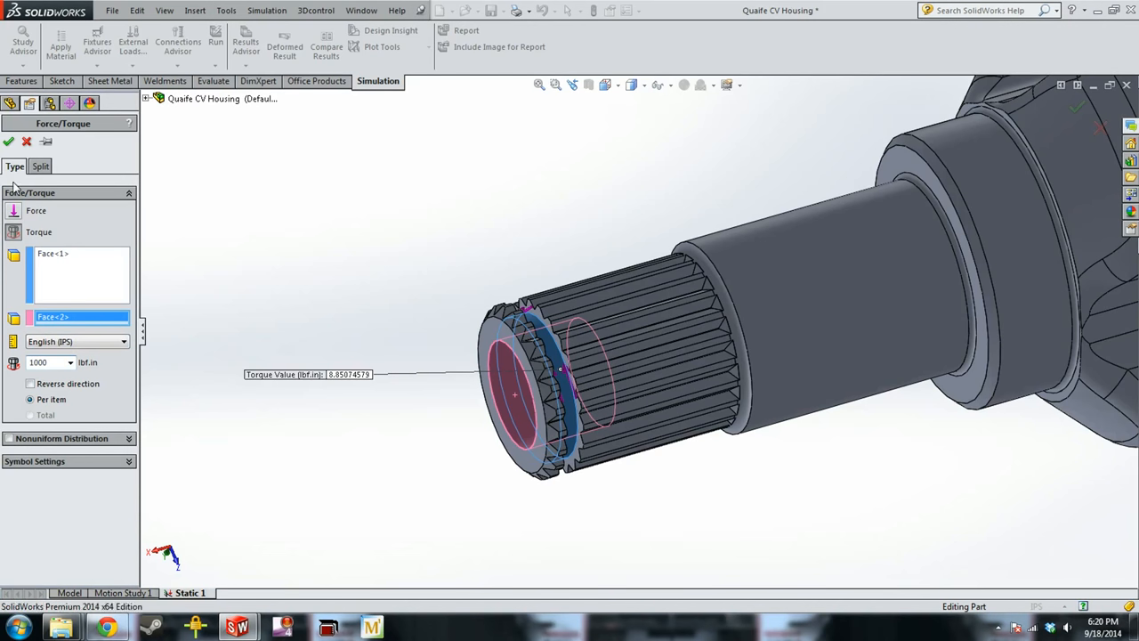
{"action": "left_click", "coordinate": [9, 142]}
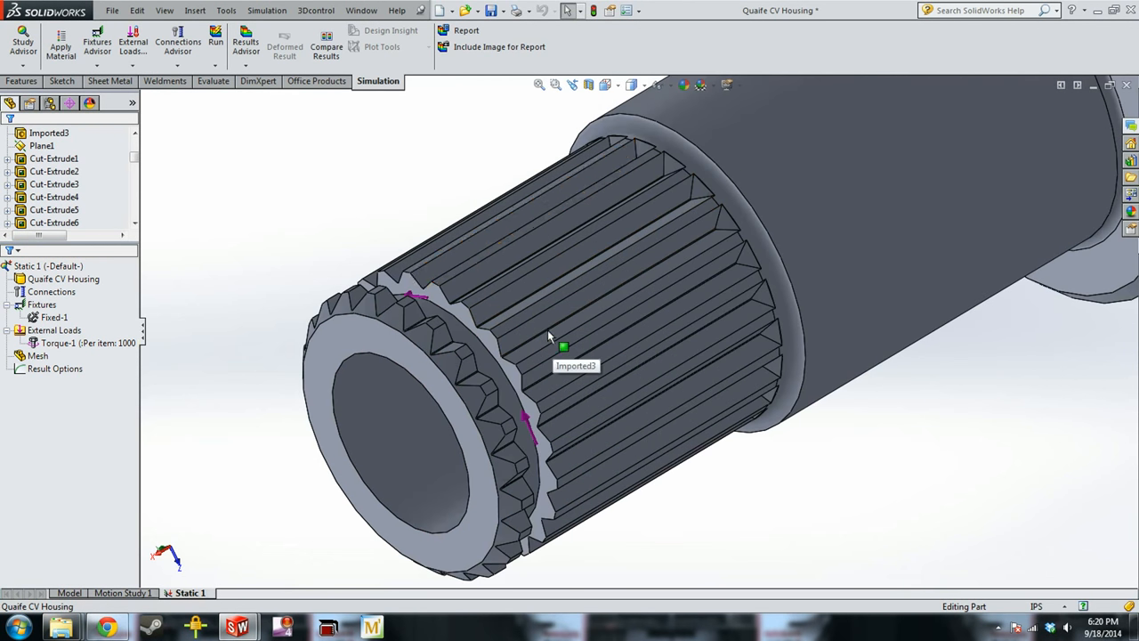
Create a standard solid mesh on the Quaife CV Housing from the Mesh node.
{"action": "left_click", "coordinate": [587, 417]}
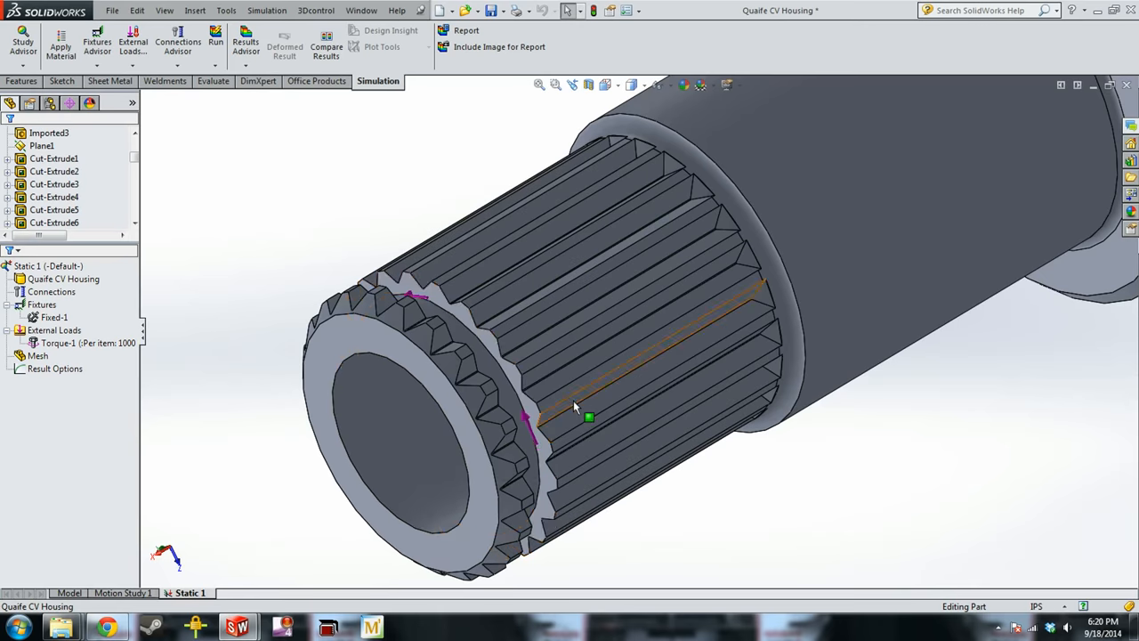
{"action": "left_click", "coordinate": [52, 292]}
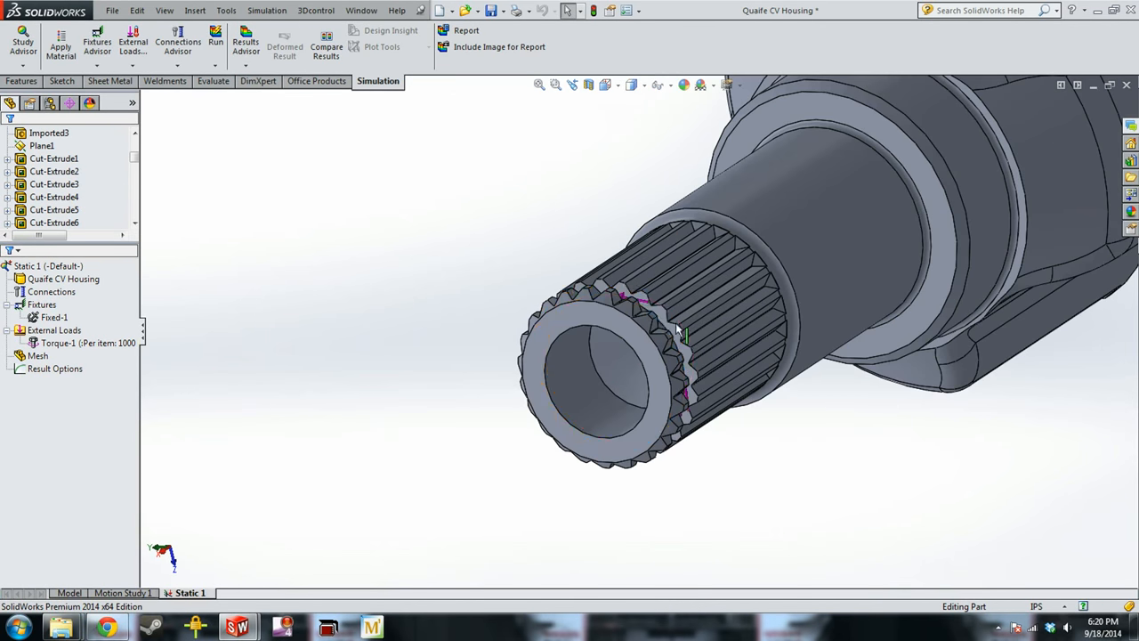
{"action": "right_click", "coordinate": [38, 356]}
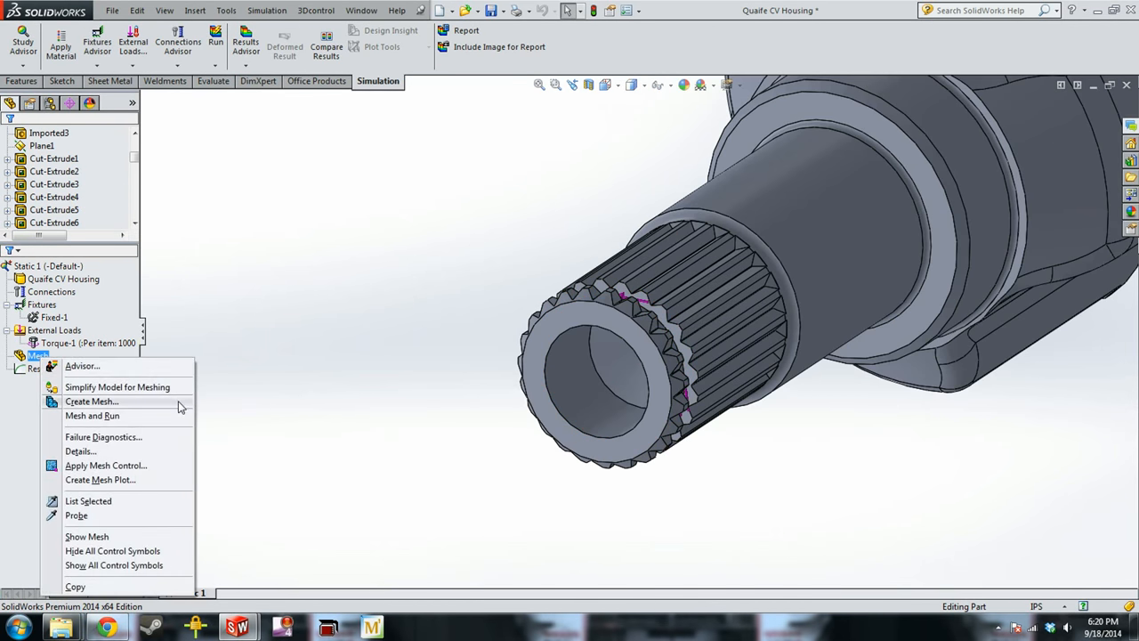
{"action": "left_click", "coordinate": [93, 402]}
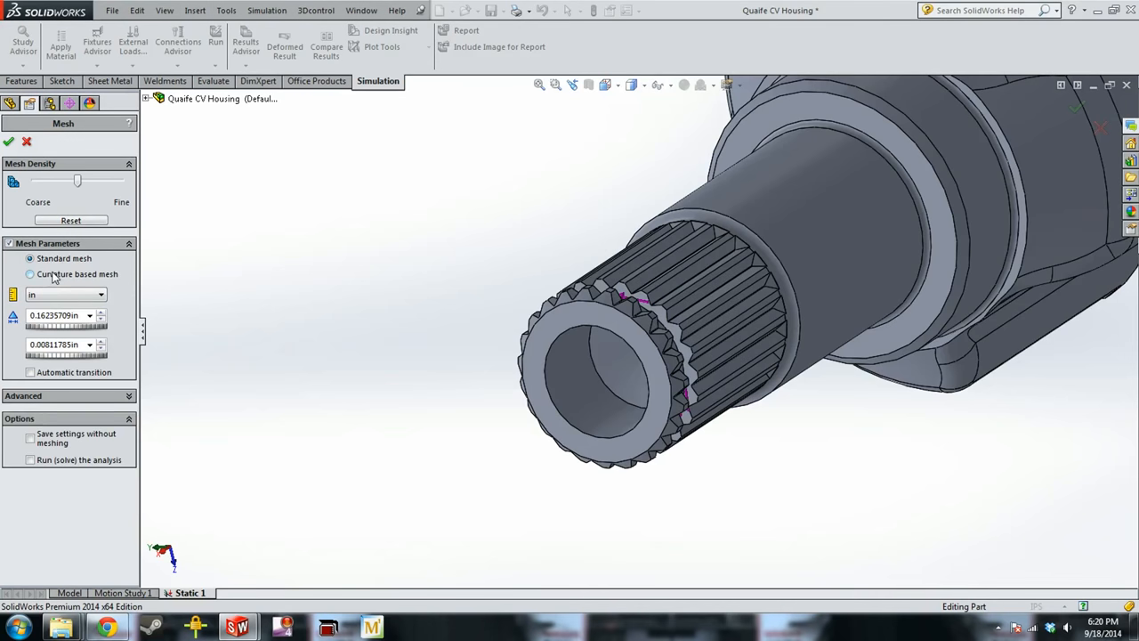
{"action": "left_click", "coordinate": [29, 275]}
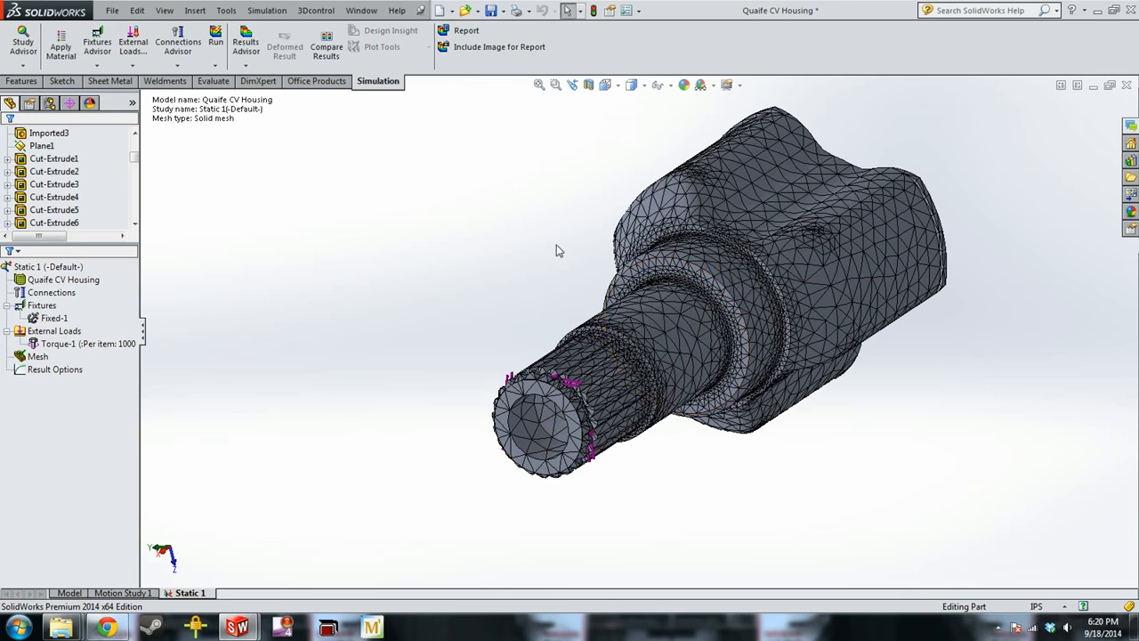
{"action": "scroll", "scroll_direction": "up", "scroll_amount": 3}
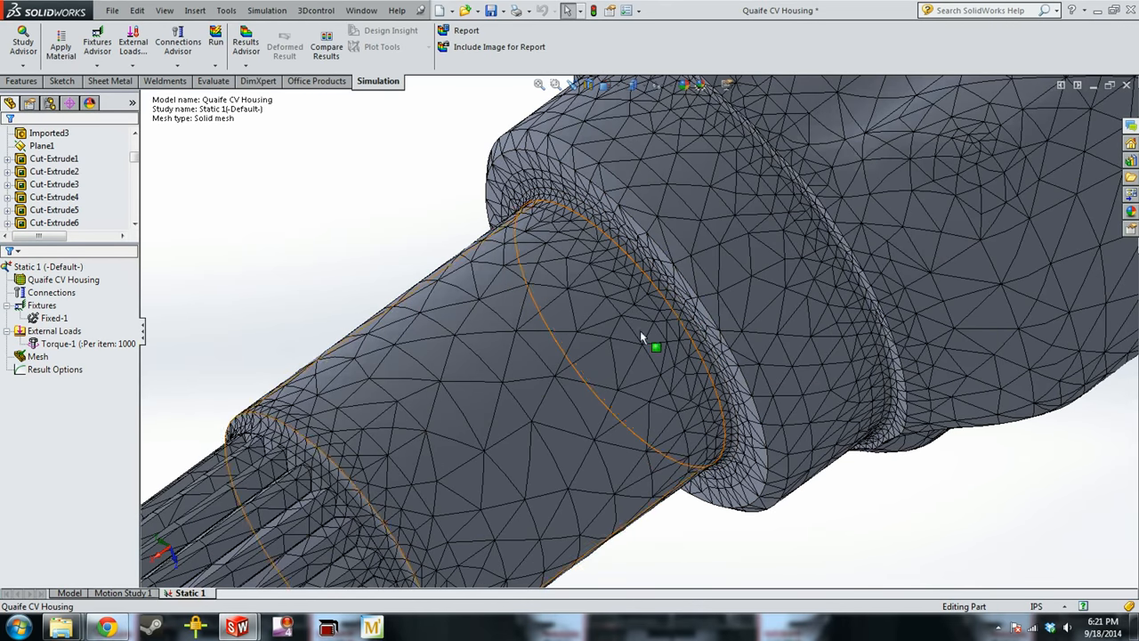
Remesh the housing with the current settings and rotate the model to inspect the denser mesh.
{"action": "right_click", "coordinate": [54, 331]}
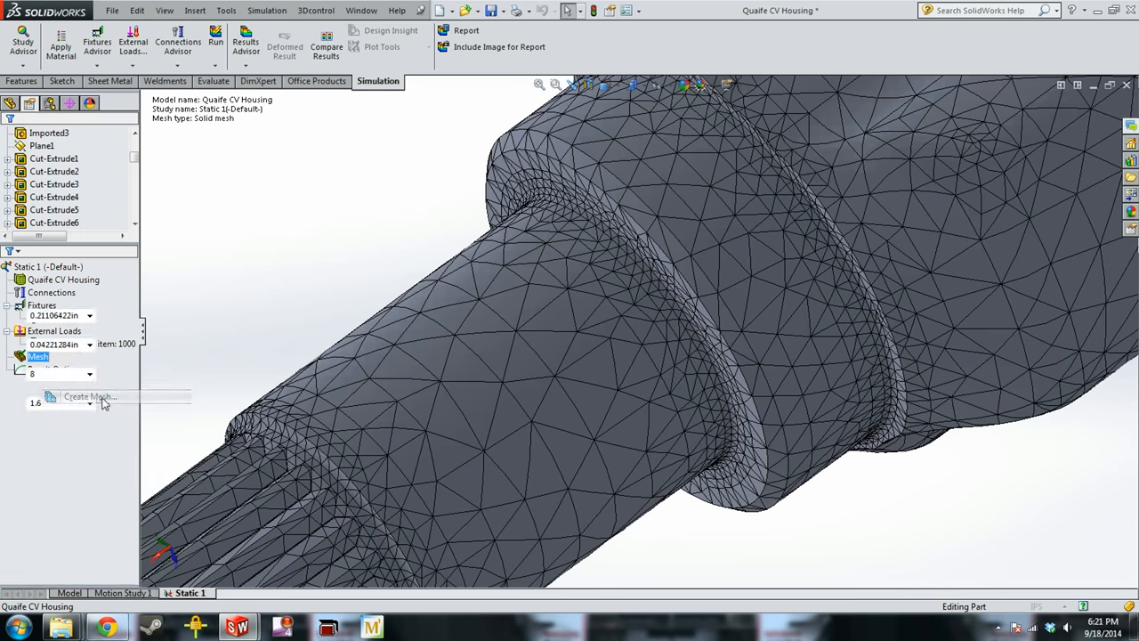
{"action": "left_click", "coordinate": [89, 395]}
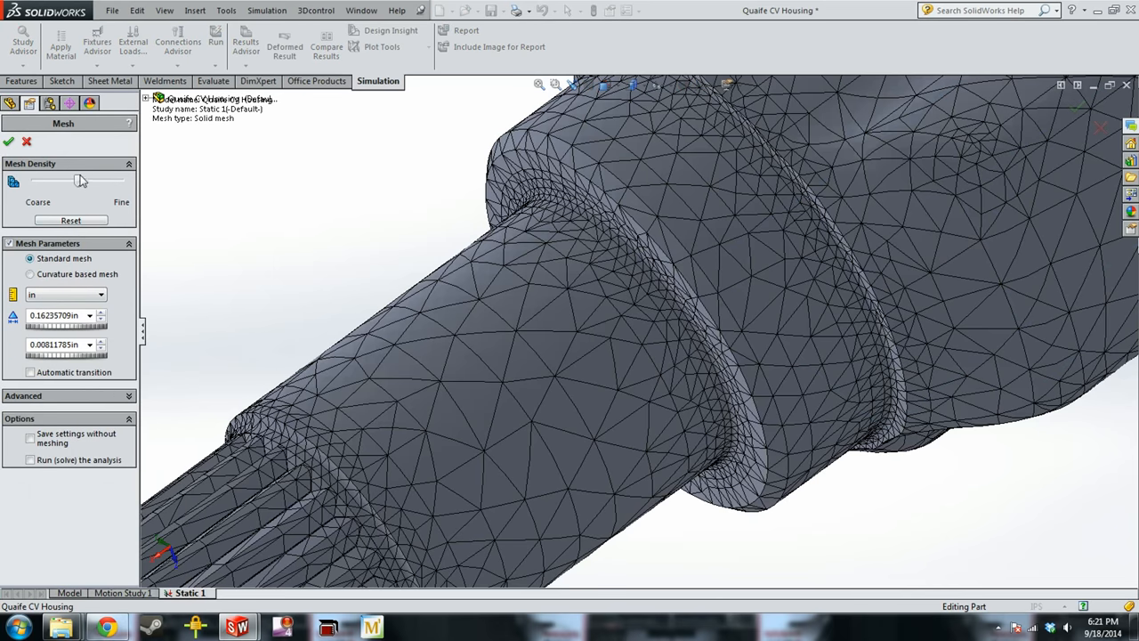
{"action": "left_click", "coordinate": [9, 142]}
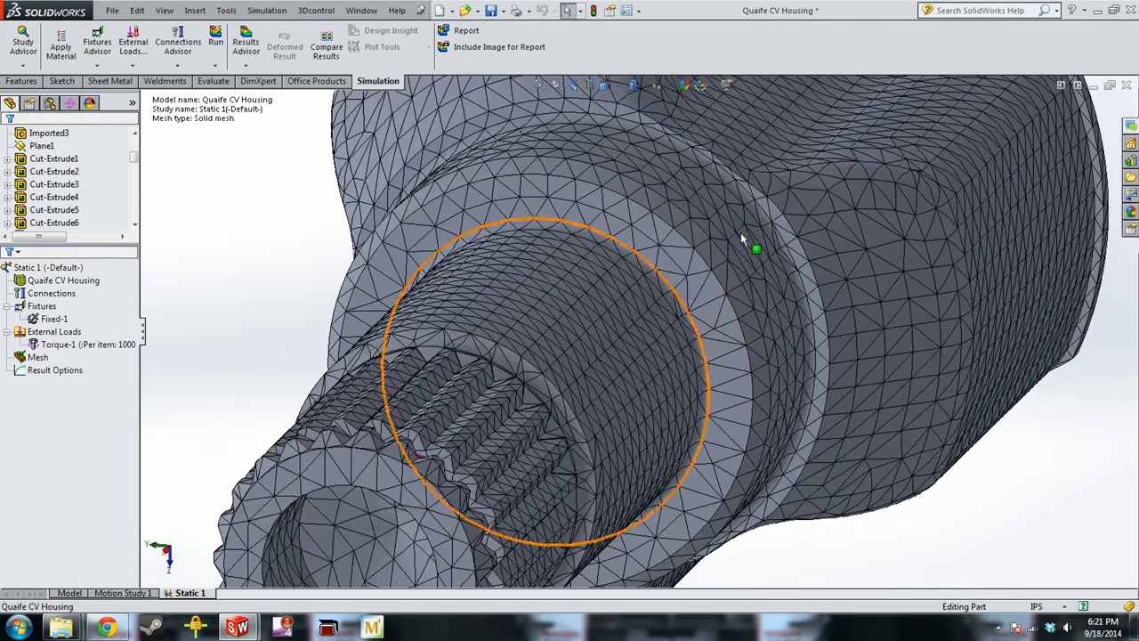
{"action": "left_click_drag", "start_coordinate": [712, 356], "coordinate": [534, 400]}
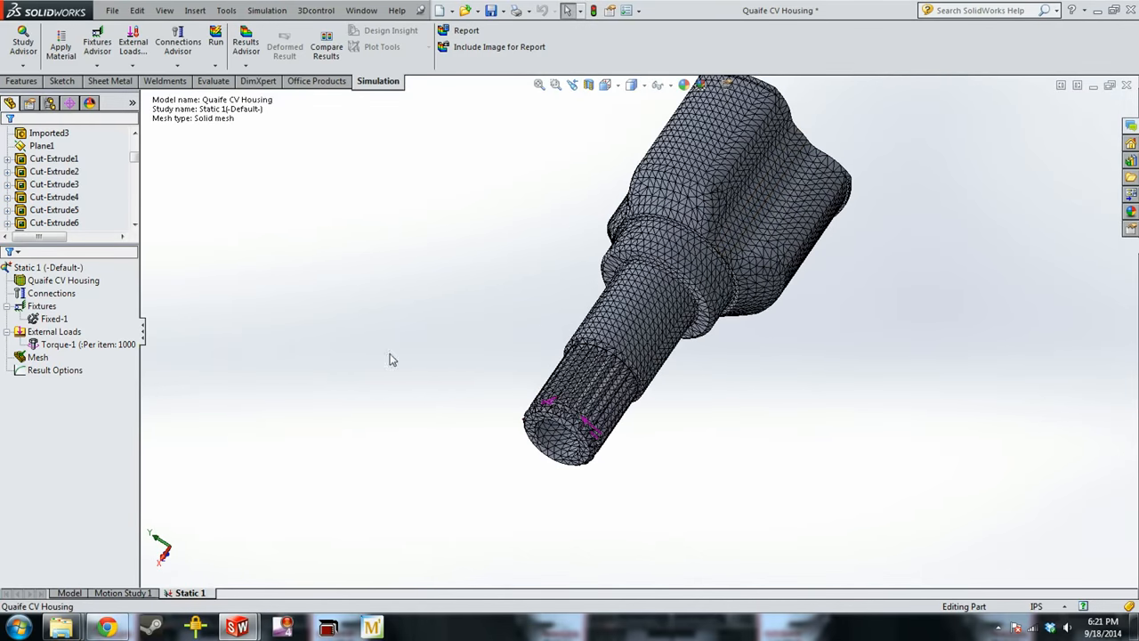
Apply a mesh control of about 0.06 in, ratio 1.5, on the shaft shoulder fillet face.
{"action": "right_click", "coordinate": [38, 356]}
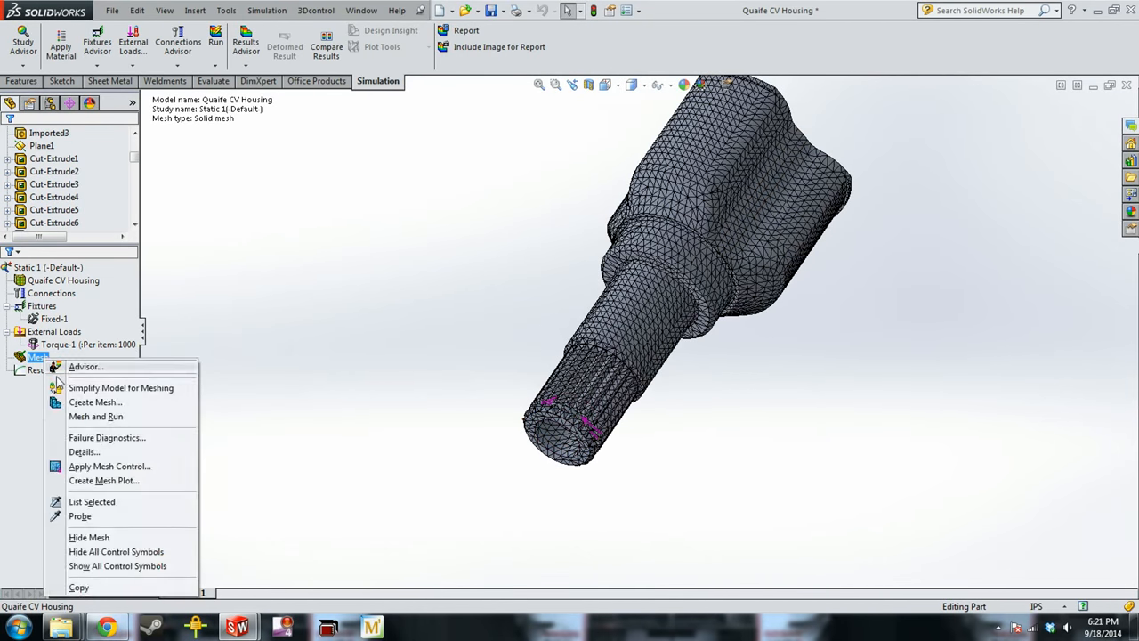
{"action": "left_click", "coordinate": [108, 466]}
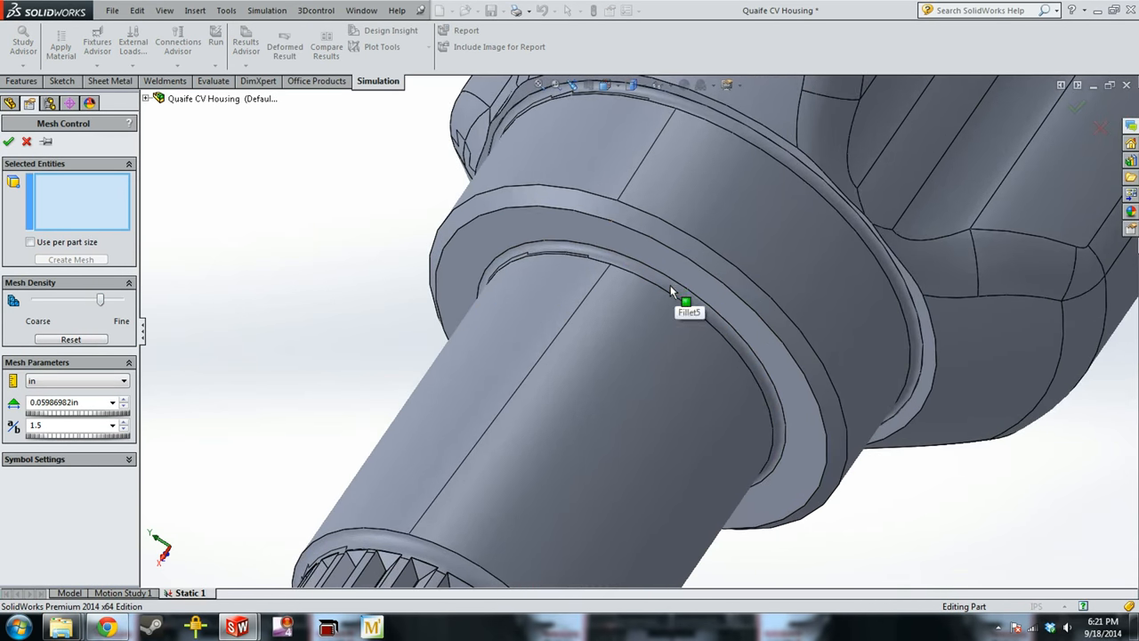
{"action": "left_click", "coordinate": [673, 289]}
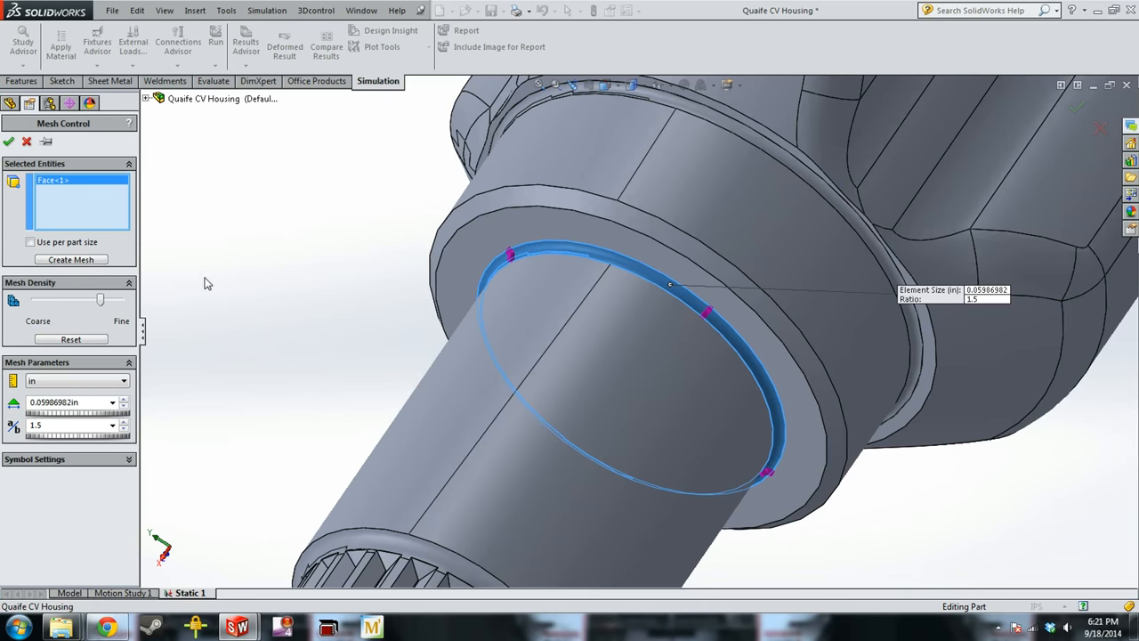
{"action": "left_click_drag", "start_coordinate": [100, 300], "coordinate": [117, 299]}
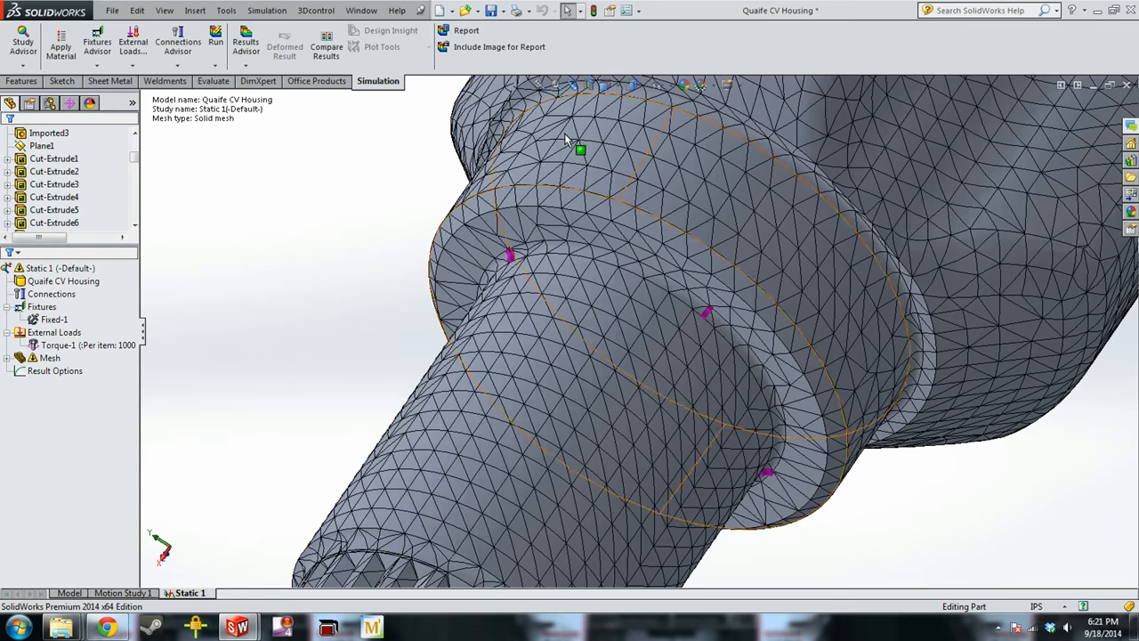
{"action": "right_click", "coordinate": [49, 358]}
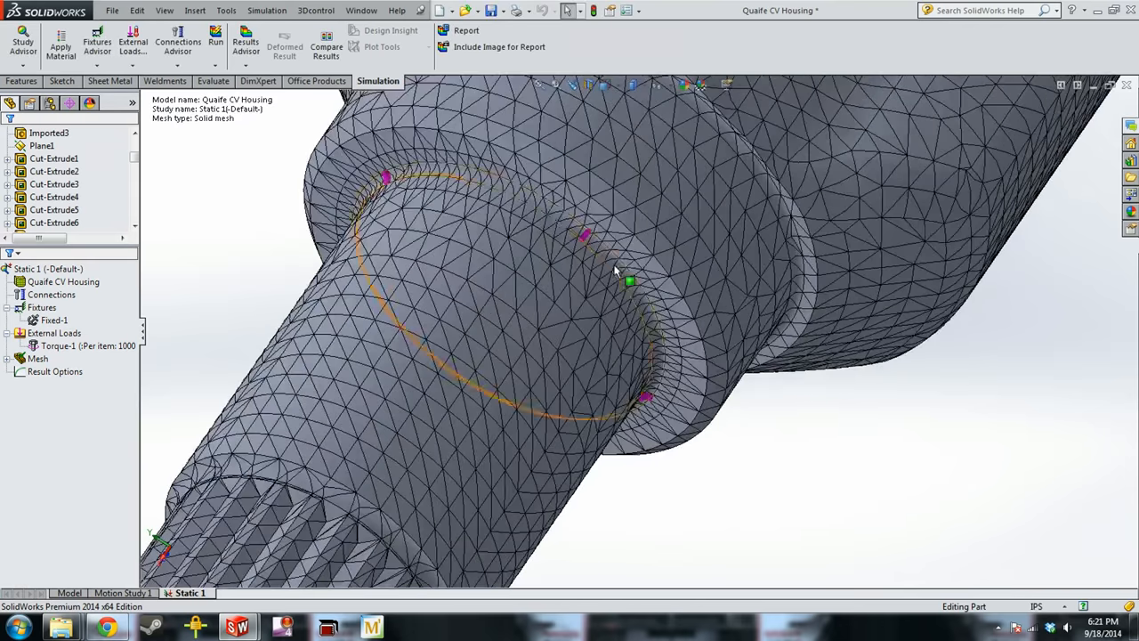
{"action": "scroll", "scroll_direction": "up", "scroll_amount": 3}
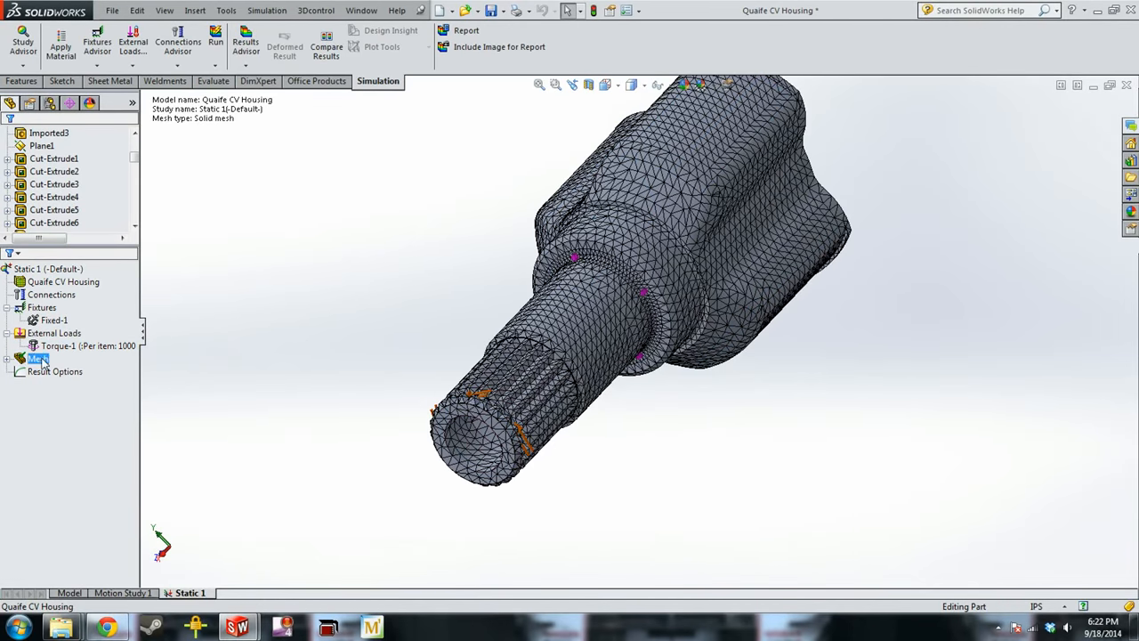
Remesh with curvature-based meshing, run the study and dismiss the missing material warning.
{"action": "double_click", "coordinate": [36, 360]}
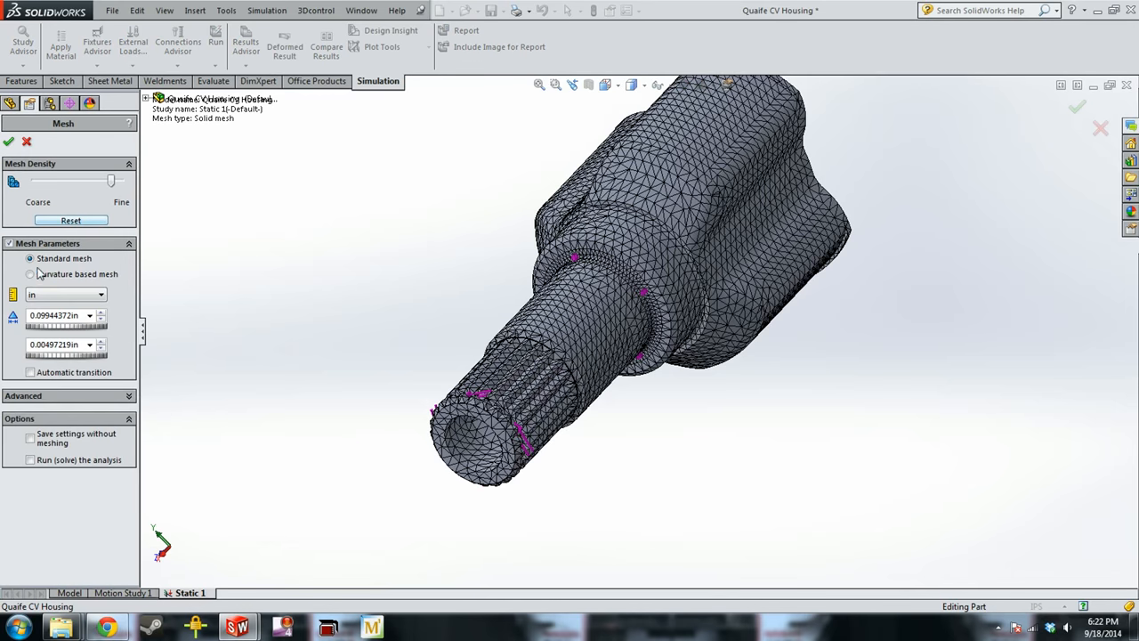
{"action": "left_click", "coordinate": [29, 274]}
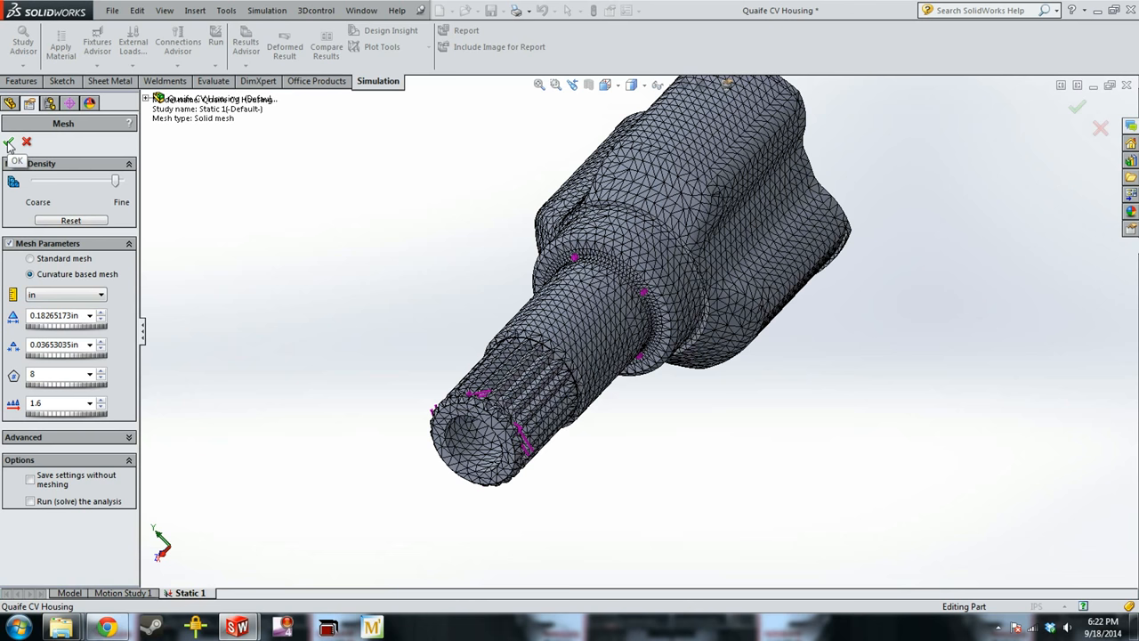
{"action": "left_click", "coordinate": [9, 142]}
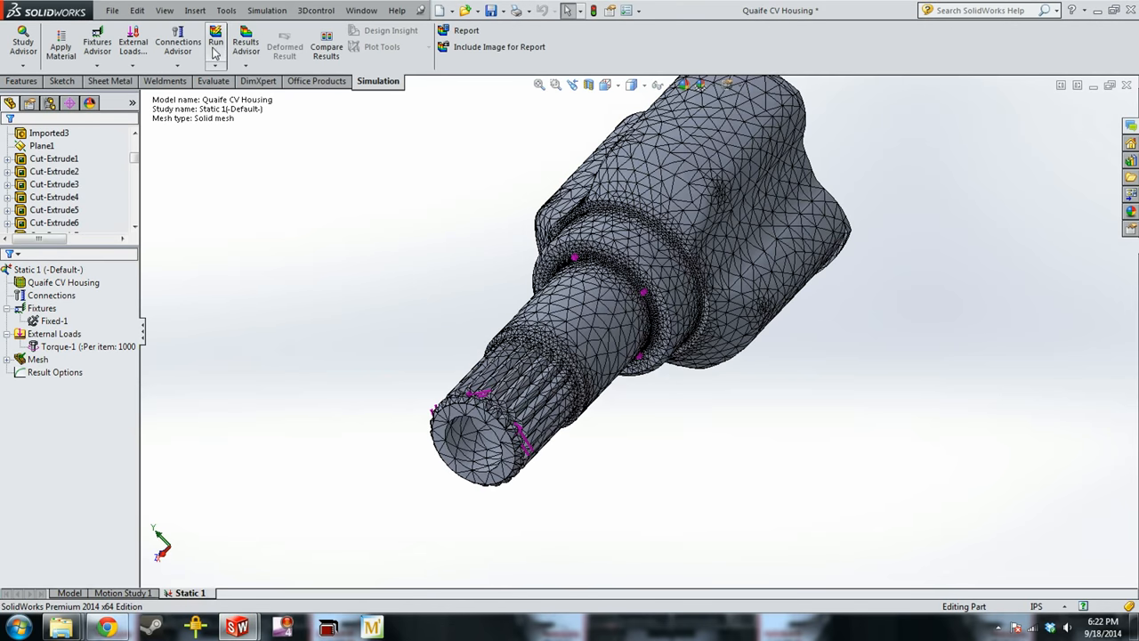
{"action": "left_click", "coordinate": [216, 42]}
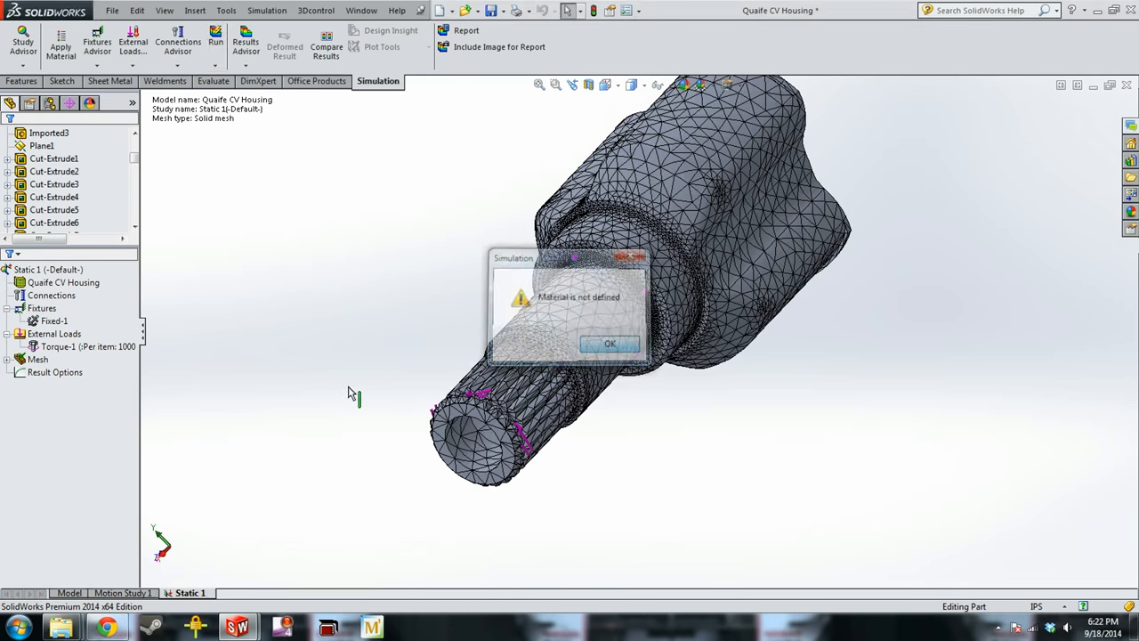
{"action": "left_click", "coordinate": [609, 343]}
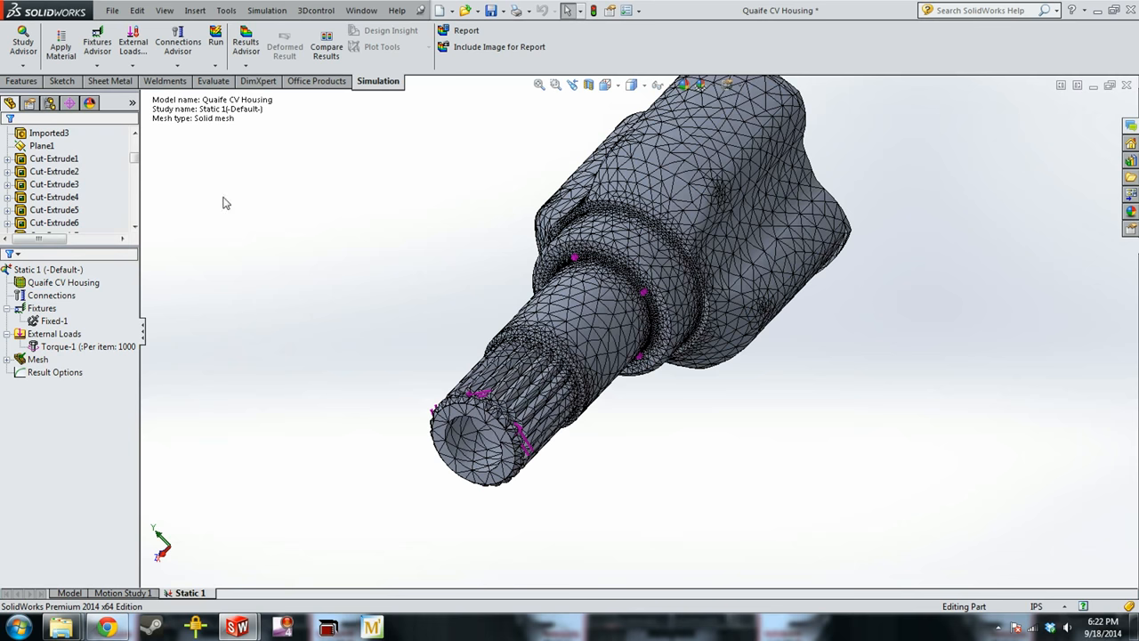
Assign AISI 1020 steel to the housing through Apply/Edit Material.
{"action": "right_click", "coordinate": [62, 282]}
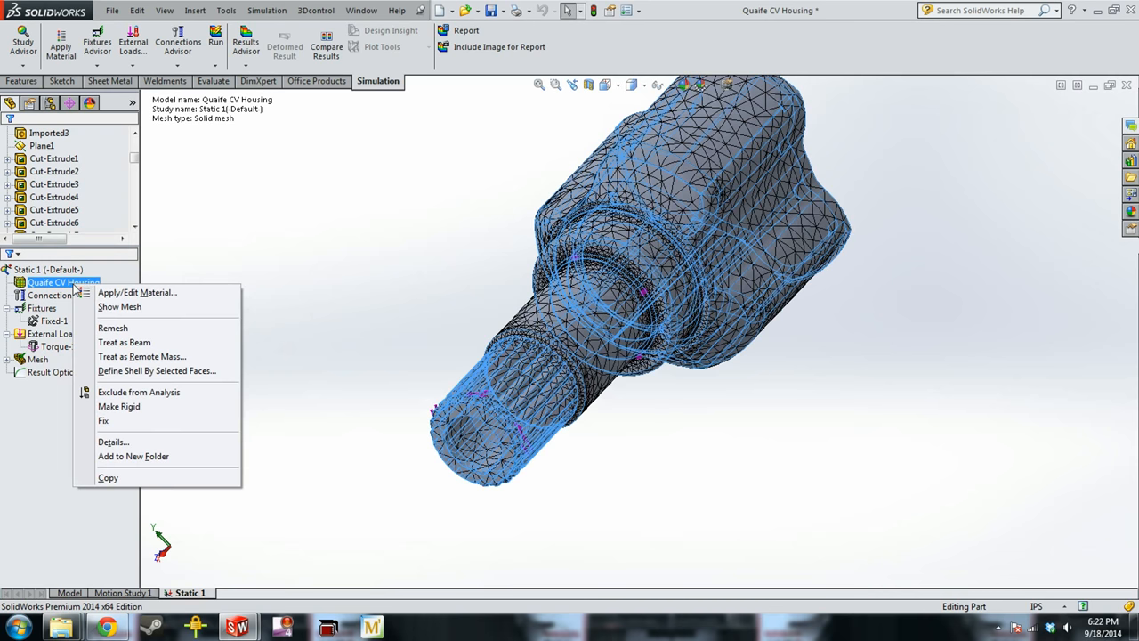
{"action": "left_click", "coordinate": [137, 292]}
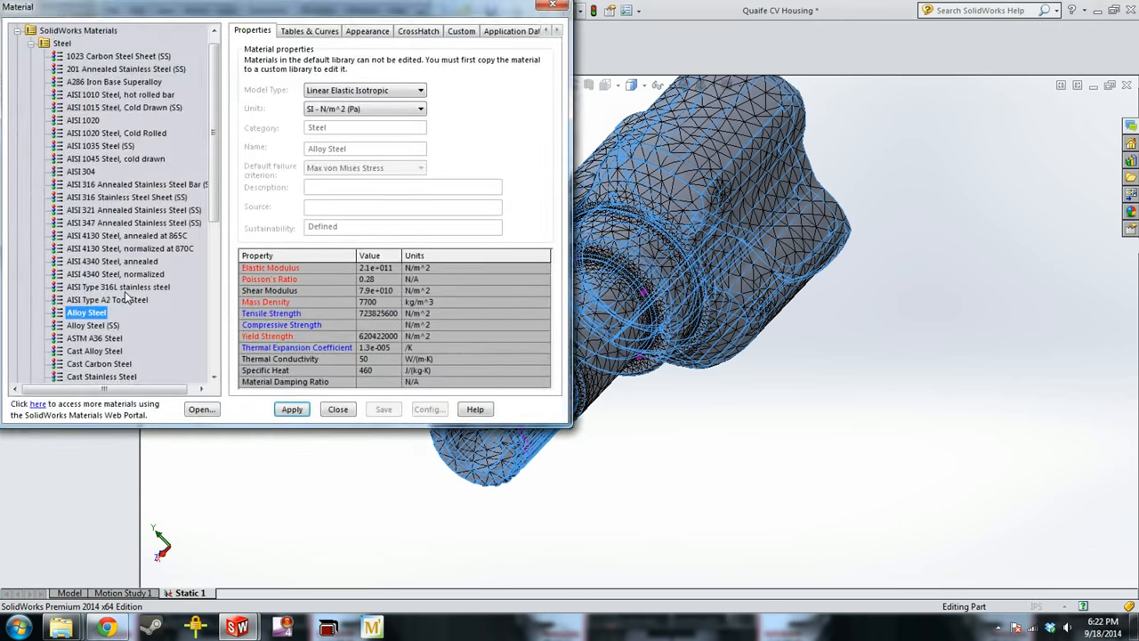
{"action": "left_click", "coordinate": [82, 121]}
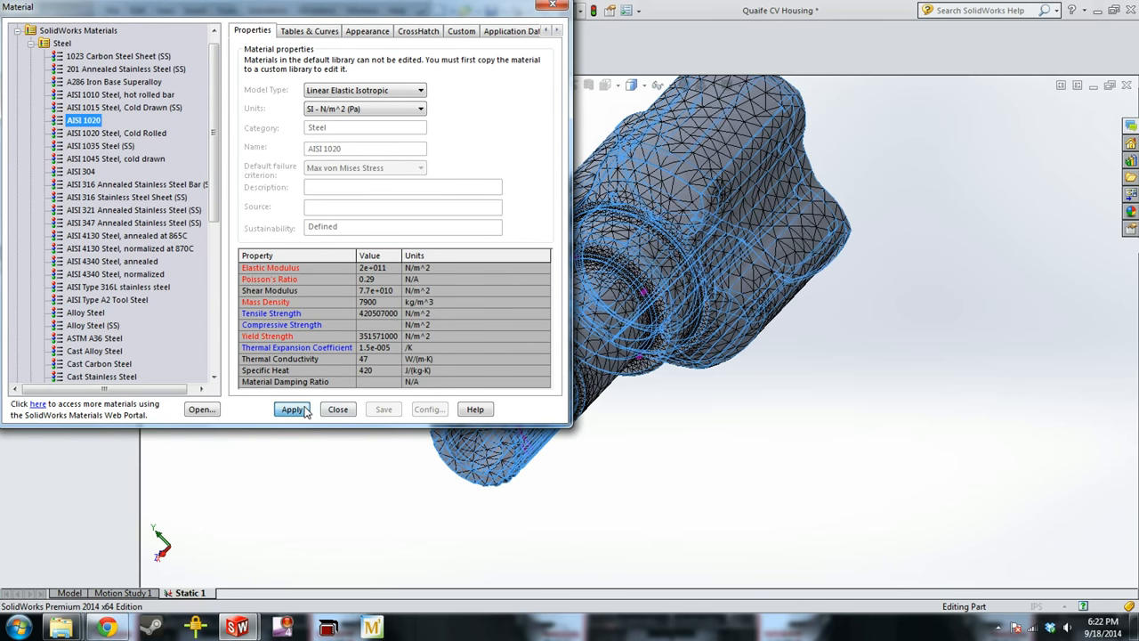
{"action": "left_click", "coordinate": [292, 410]}
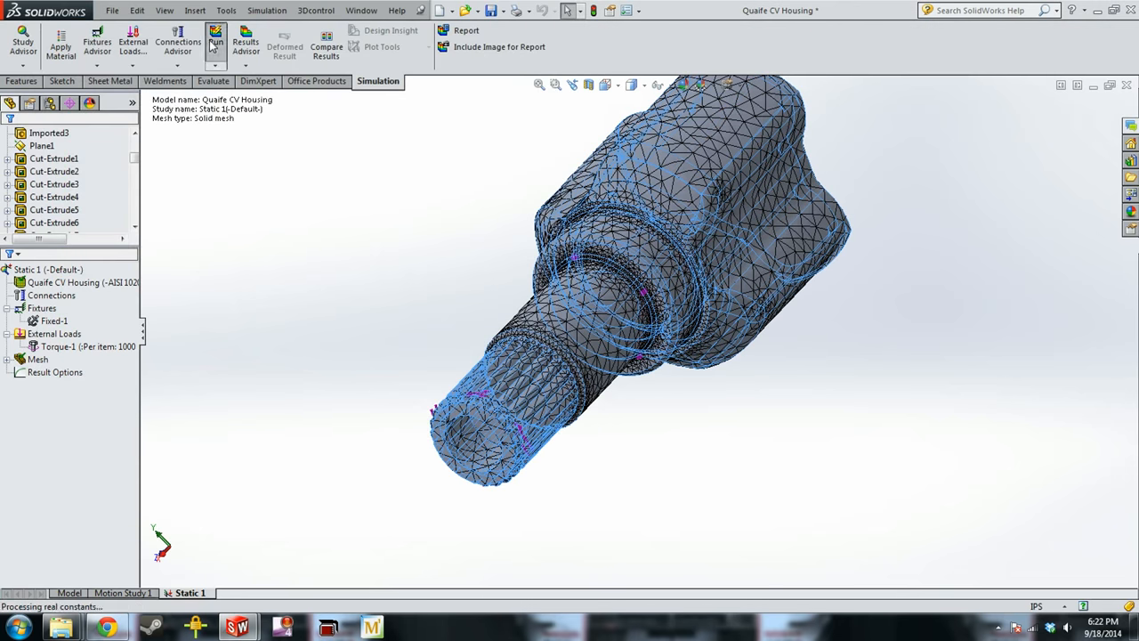
Run Static 1, show the displacement and von Mises plots, and rotate the housing to review them.
{"action": "left_click", "coordinate": [216, 39]}
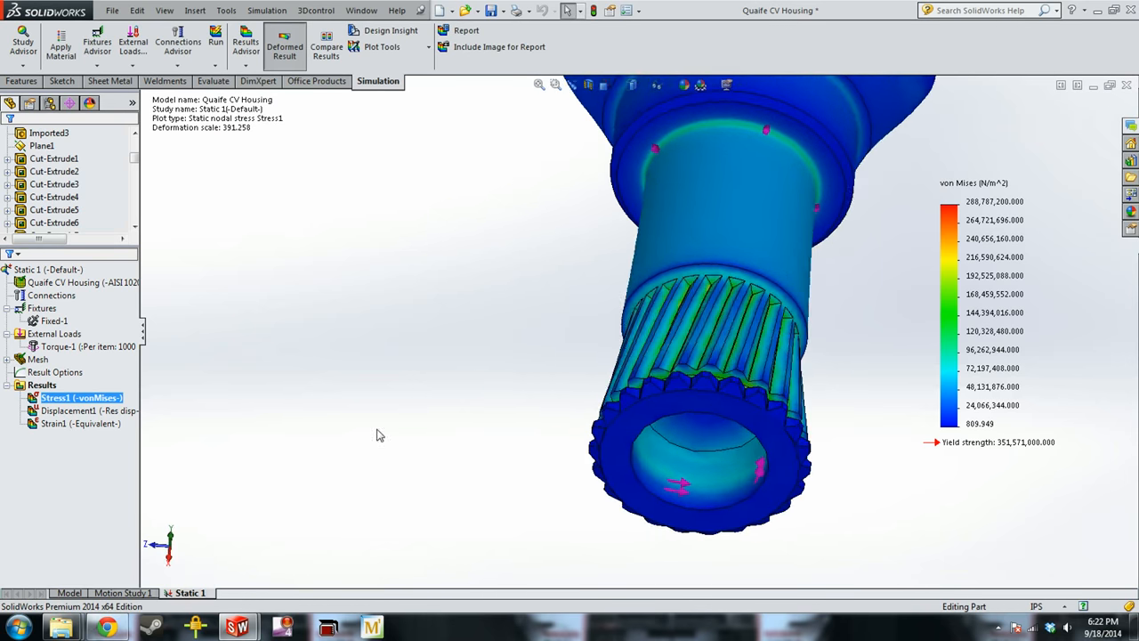
{"action": "double_click", "coordinate": [67, 410]}
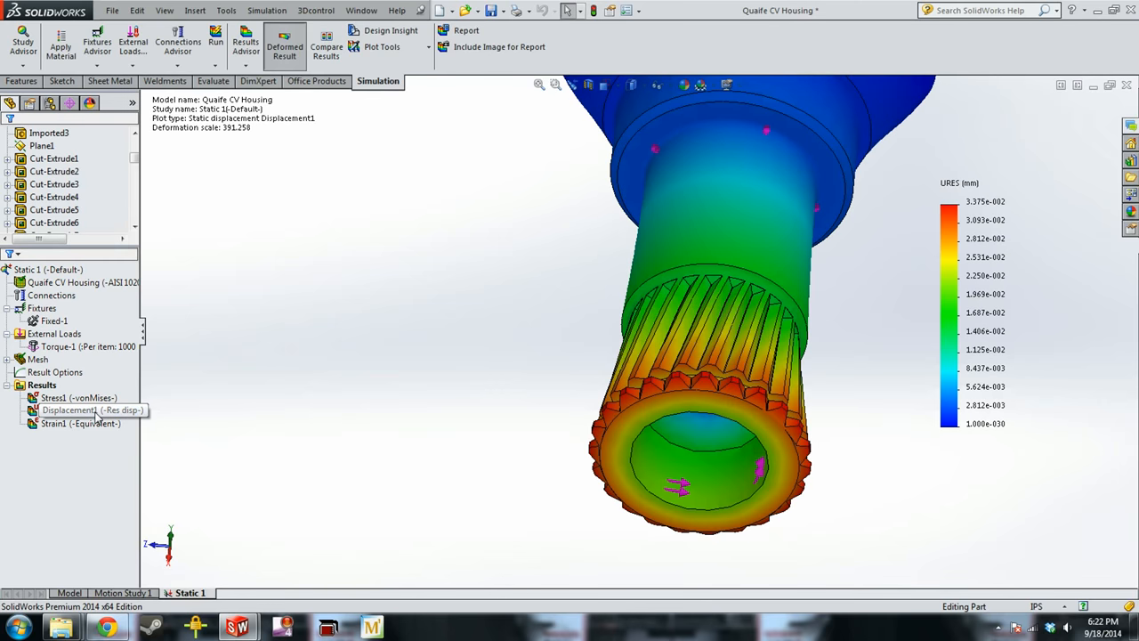
{"action": "left_click", "coordinate": [69, 409]}
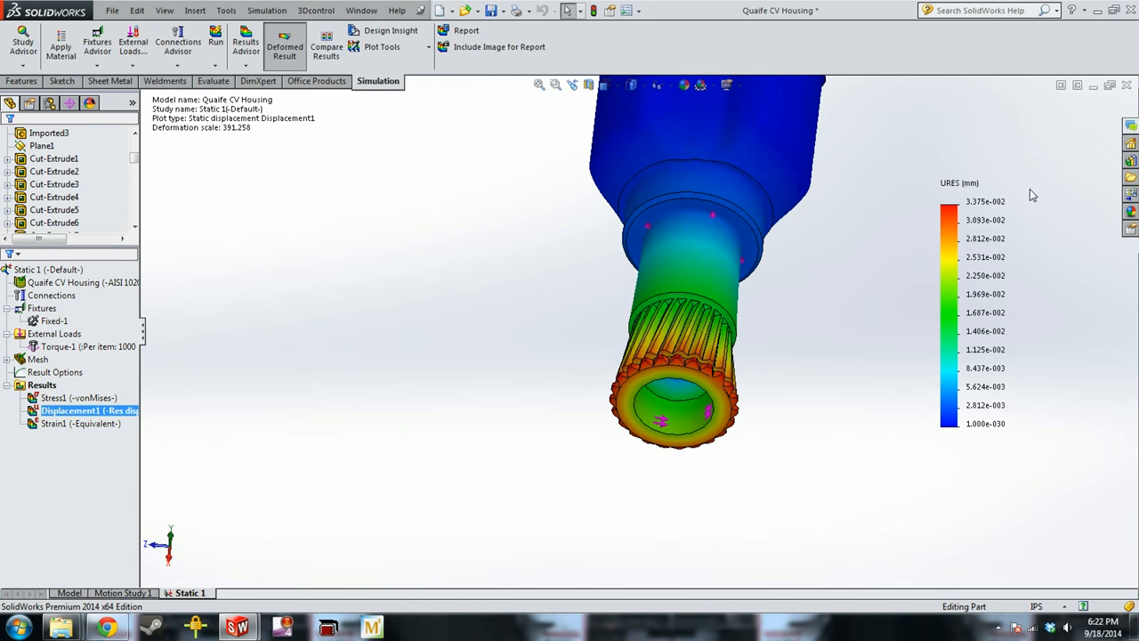
{"action": "mouse_move", "coordinate": [1029, 246]}
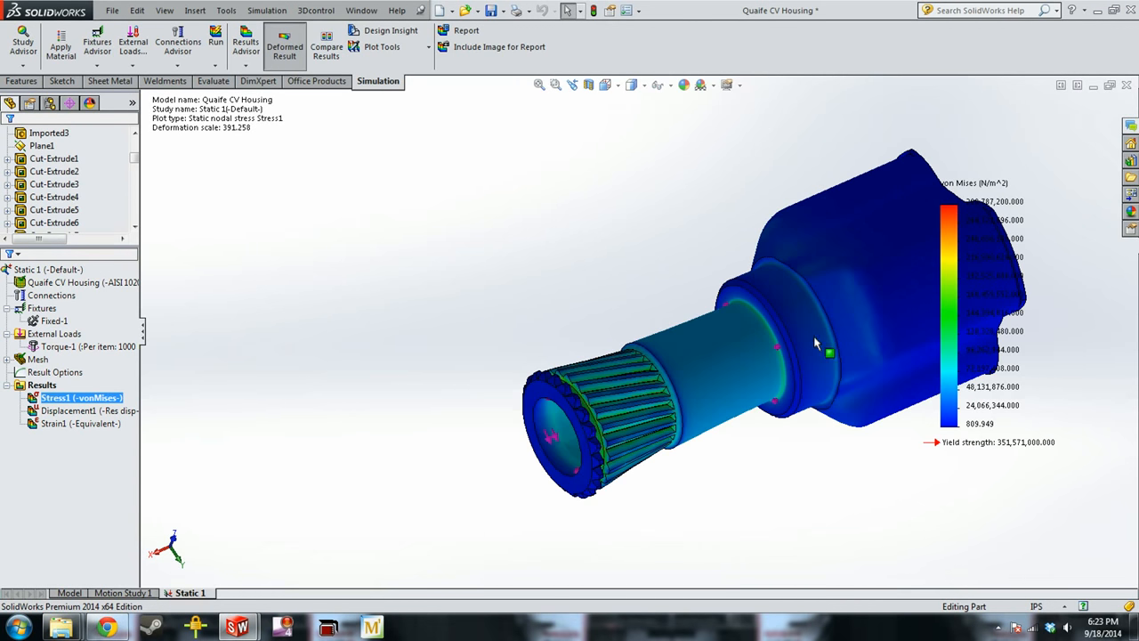
{"action": "left_click_drag", "start_coordinate": [815, 341], "coordinate": [424, 401]}
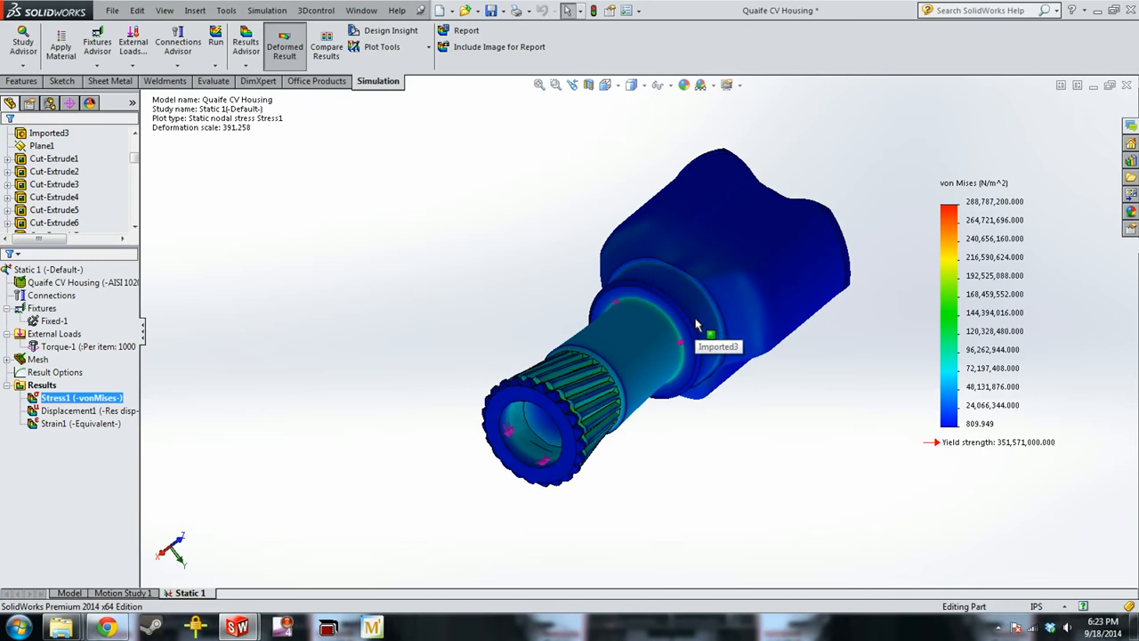
{"action": "mouse_move", "coordinate": [377, 220]}
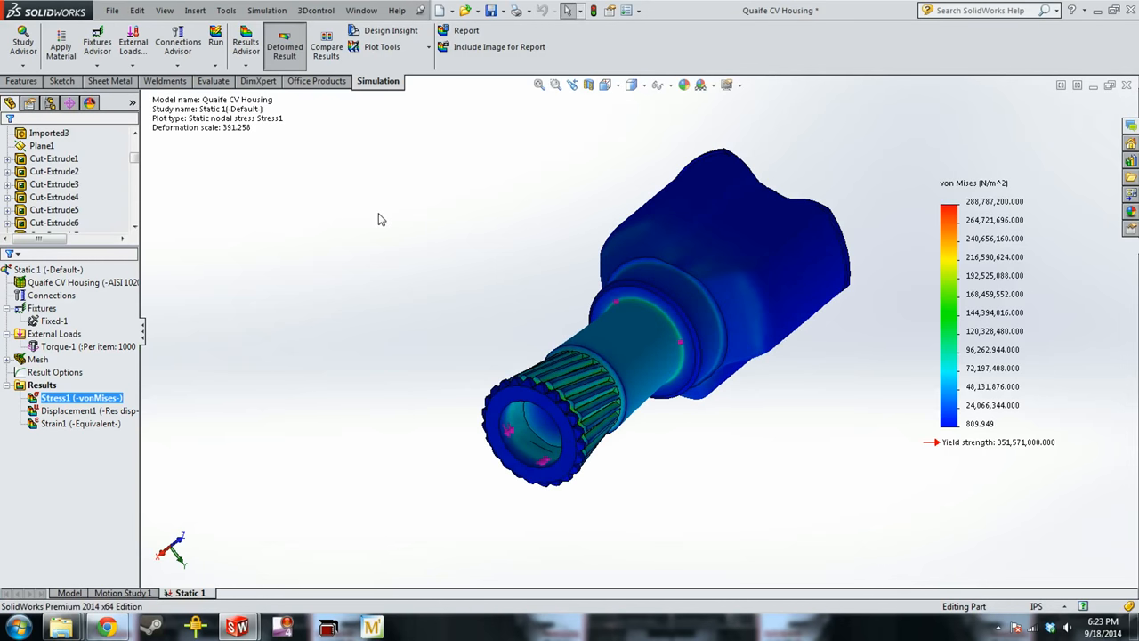